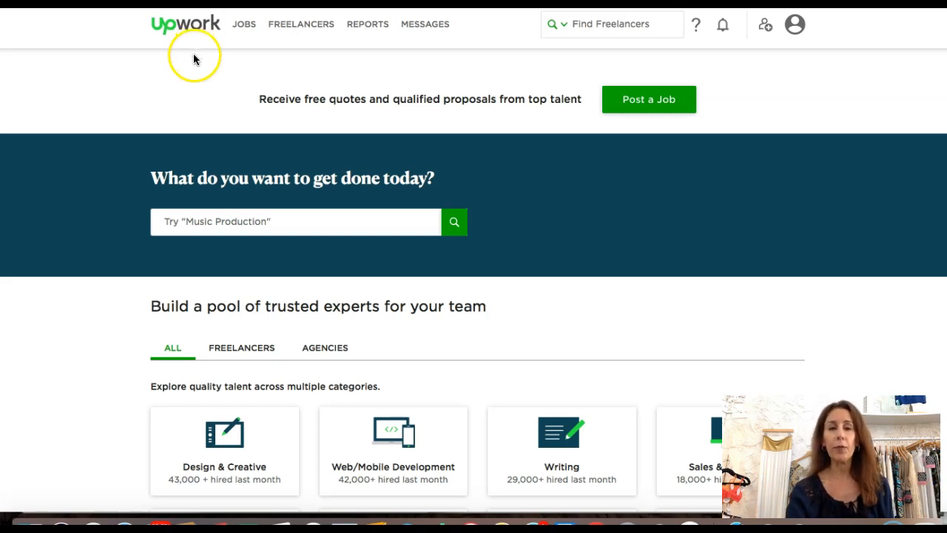
{"action": "mouse_move", "coordinate": [337, 85]}
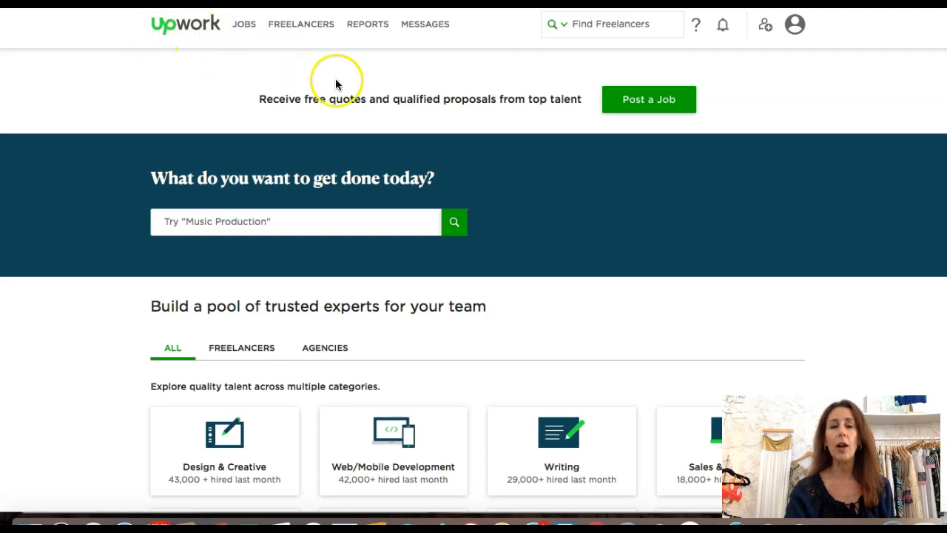
{"action": "mouse_move", "coordinate": [651, 264]}
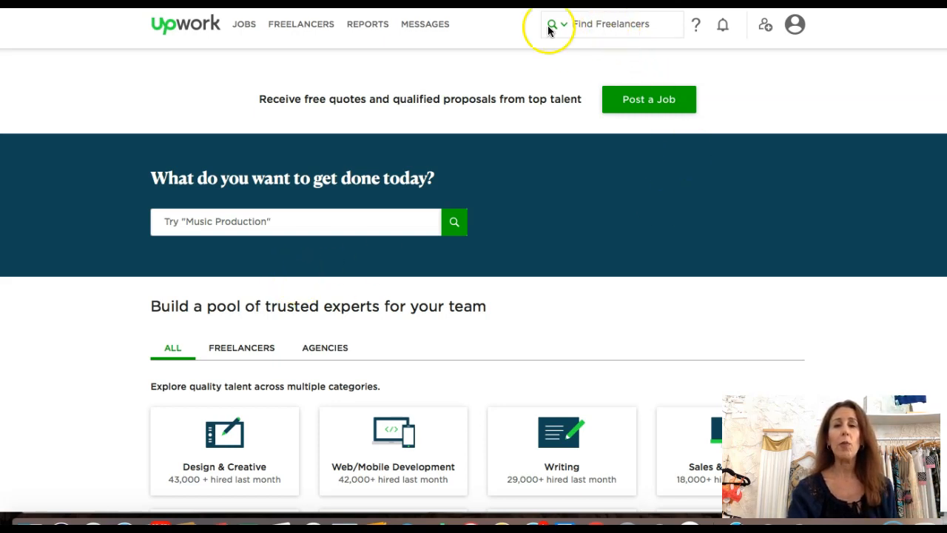
{"action": "mouse_move", "coordinate": [285, 231]}
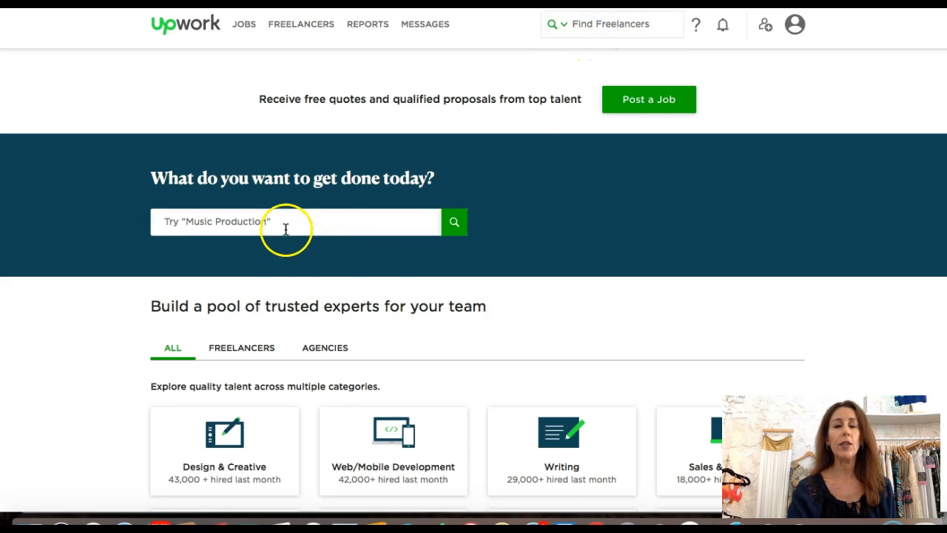
Search Upwork freelancers for 'poshmark' and load the matching profiles
{"action": "left_click", "coordinate": [284, 222]}
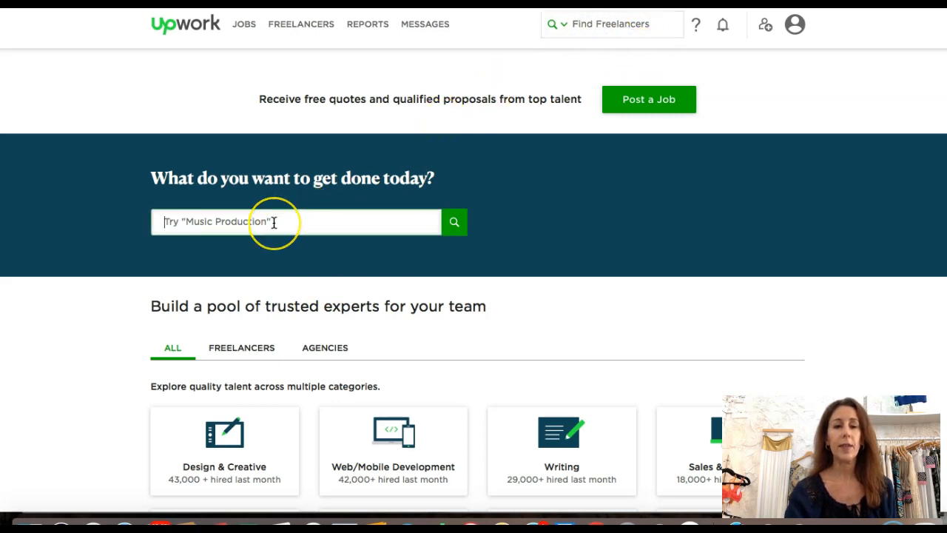
{"action": "type", "text": "poshmark"}
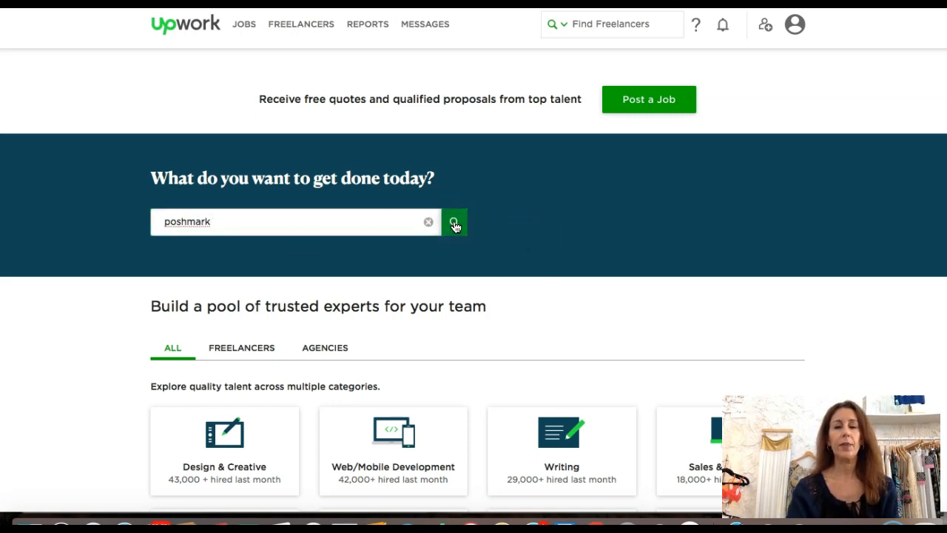
{"action": "left_click", "coordinate": [455, 222]}
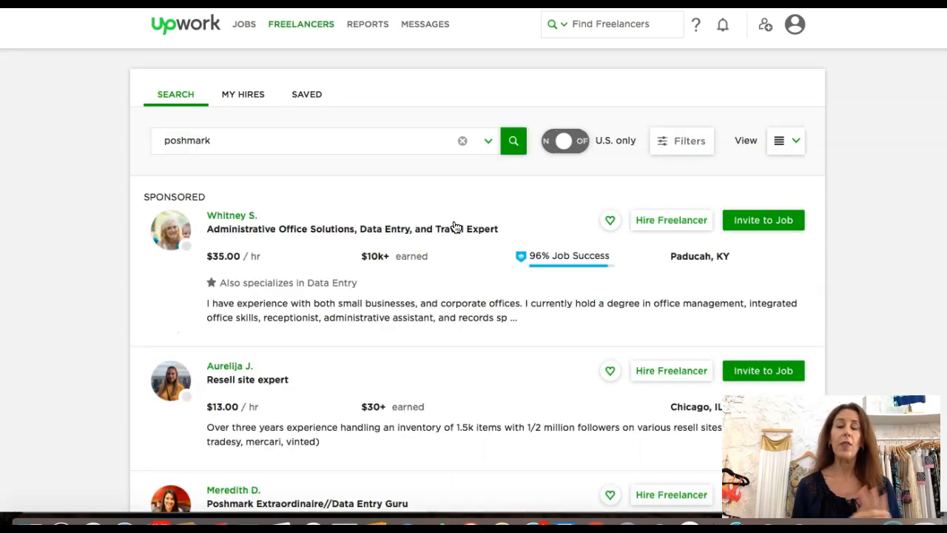
Switch 'U.S. only' on and back off so international freelancers appear
{"action": "left_click", "coordinate": [566, 140]}
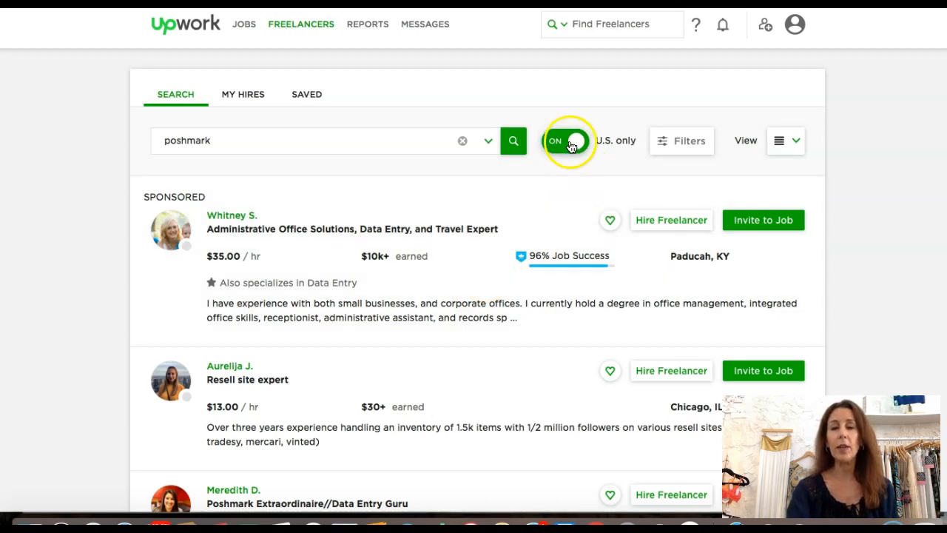
{"action": "left_click", "coordinate": [568, 140]}
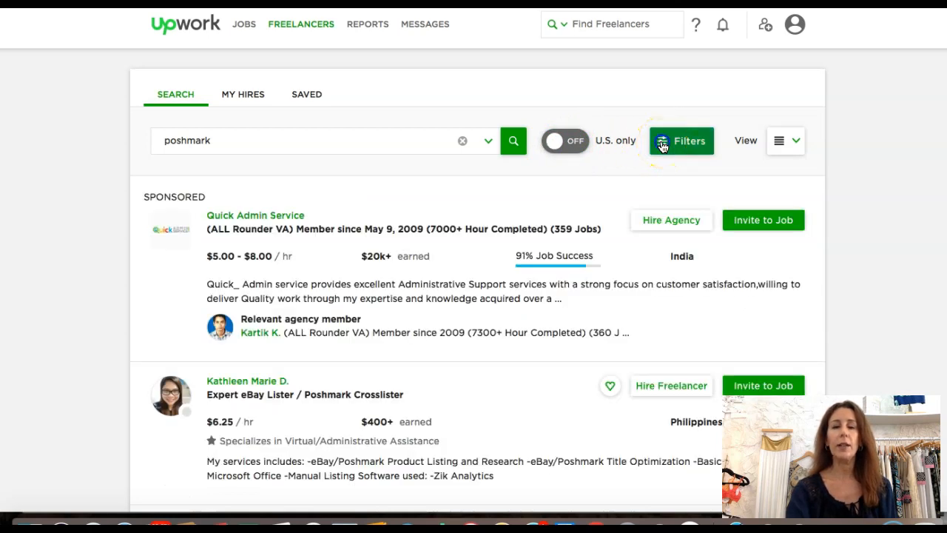
Filter to location Philippines, job success 90% & up, and English level Fluent
{"action": "left_click", "coordinate": [680, 140]}
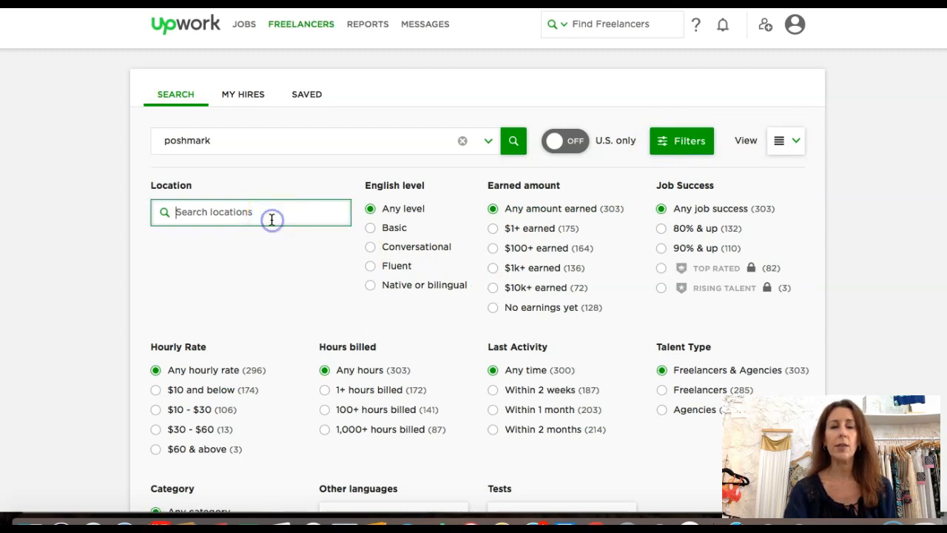
{"action": "type", "text": "phi"}
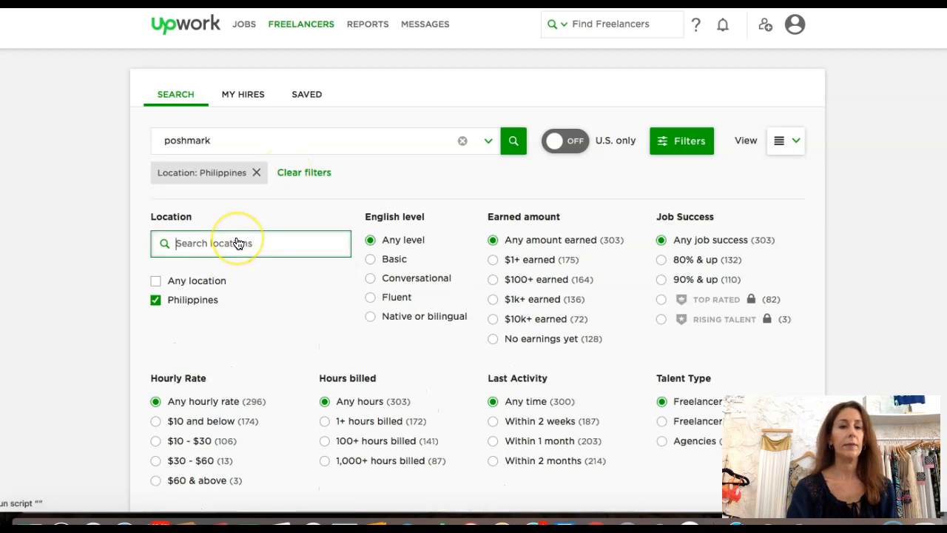
{"action": "mouse_move", "coordinate": [305, 298]}
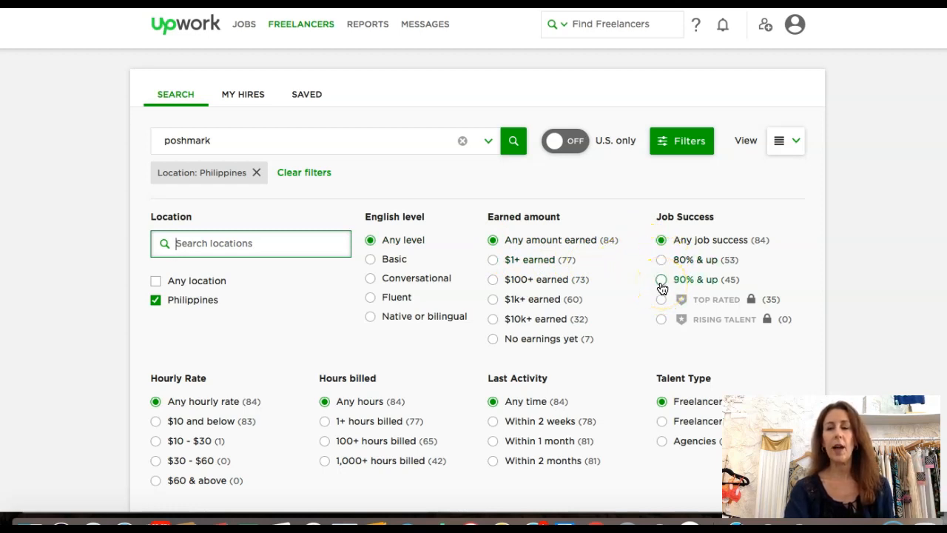
{"action": "left_click", "coordinate": [660, 278]}
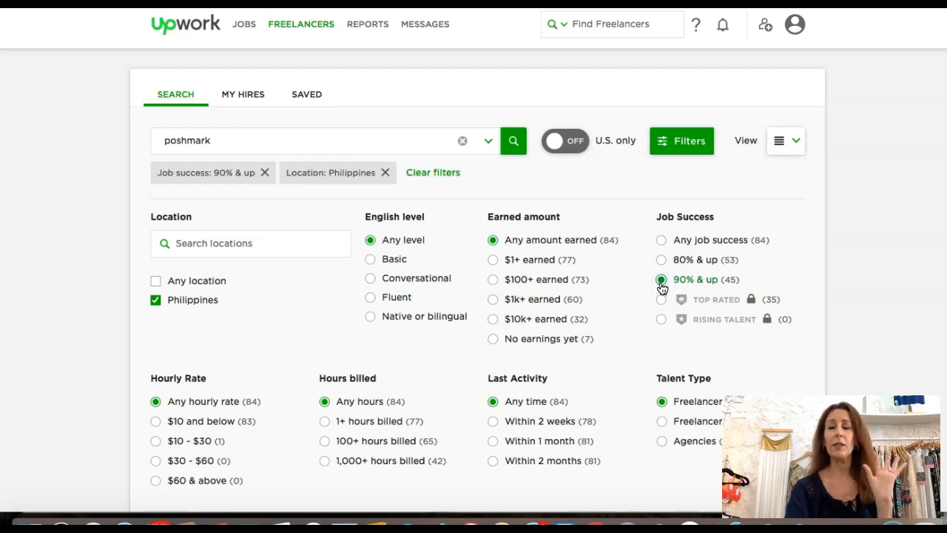
{"action": "left_click", "coordinate": [660, 280]}
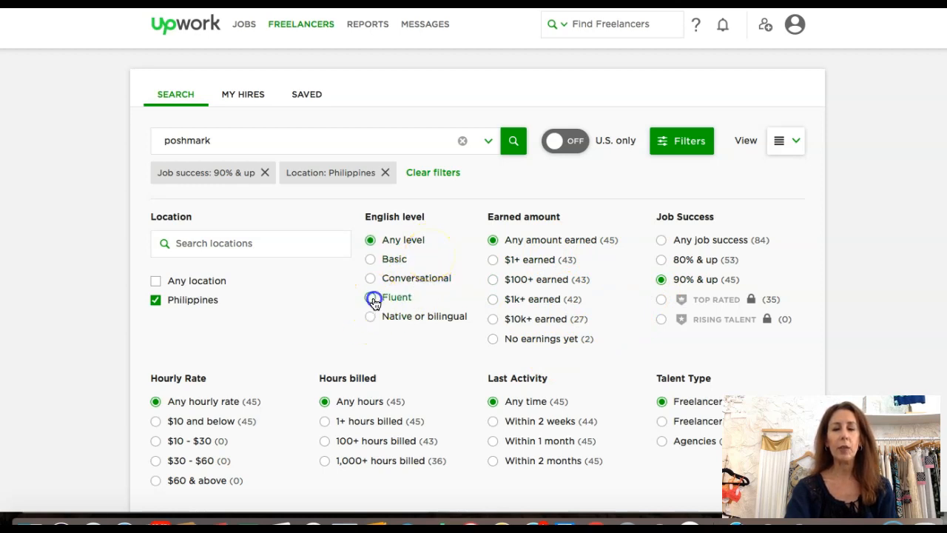
{"action": "left_click", "coordinate": [370, 297]}
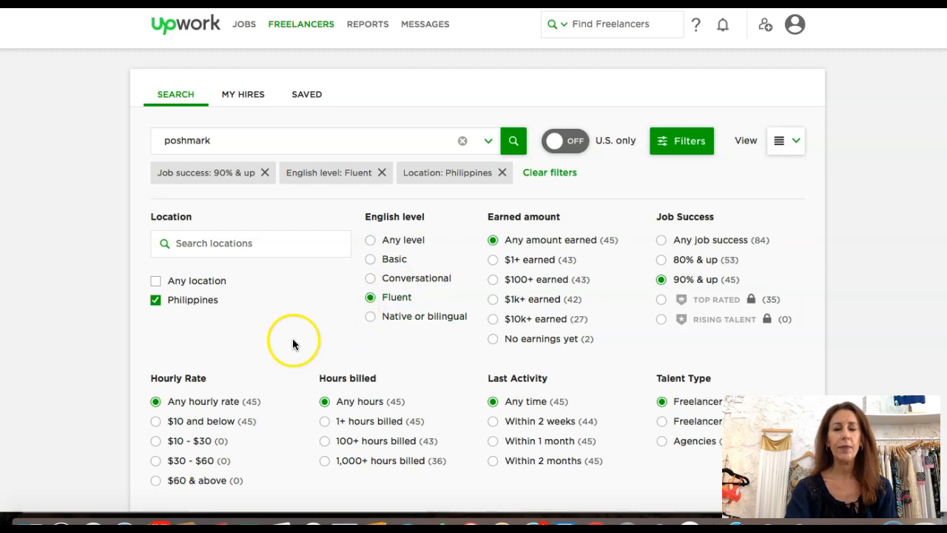
Add an hourly rate filter of $10 and below and move toward the results
{"action": "scroll", "scroll_direction": "down", "scroll_amount": 3}
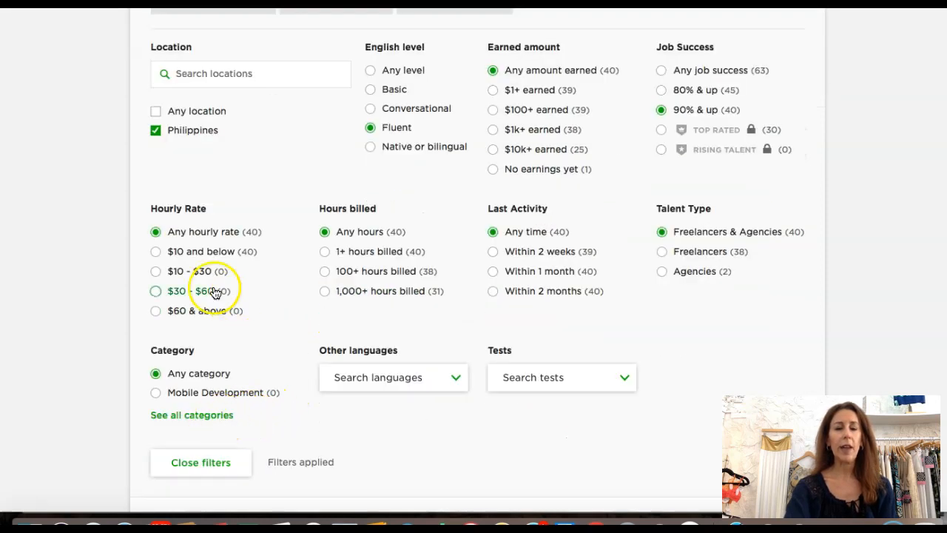
{"action": "left_click", "coordinate": [156, 251]}
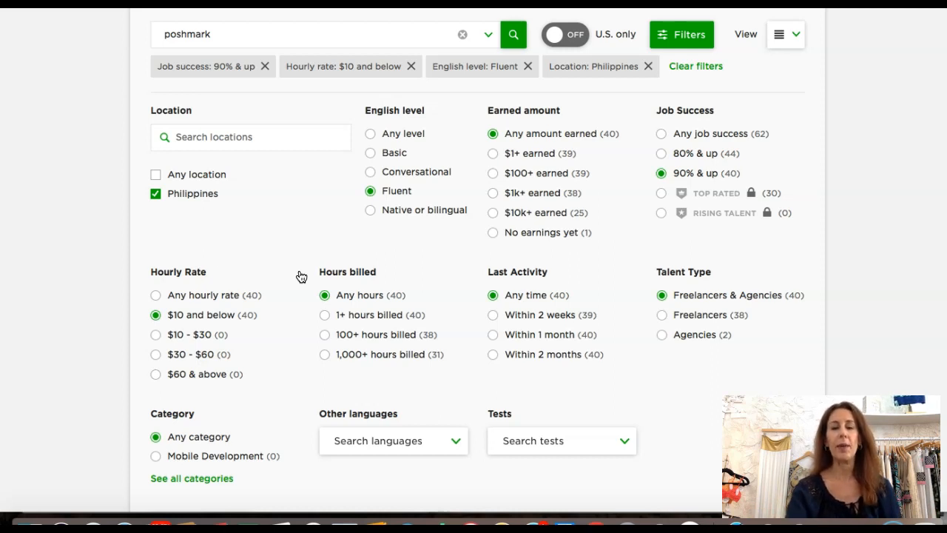
{"action": "scroll", "scroll_direction": "down", "scroll_amount": 3}
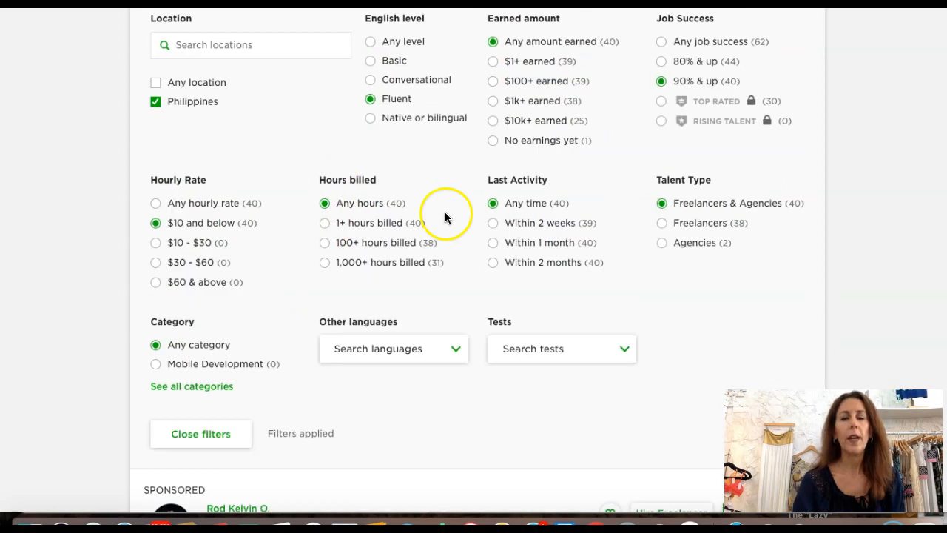
{"action": "mouse_move", "coordinate": [417, 187]}
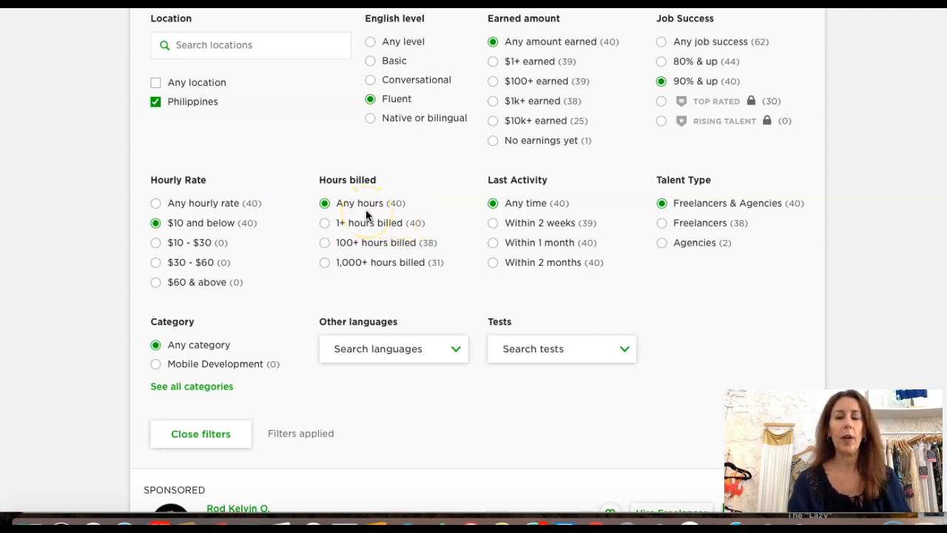
{"action": "mouse_move", "coordinate": [435, 236]}
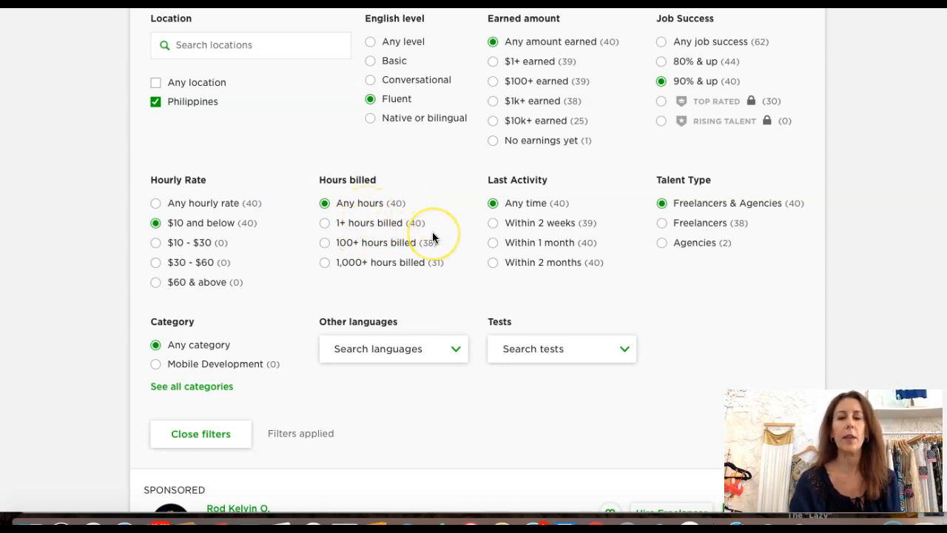
{"action": "mouse_move", "coordinate": [569, 191]}
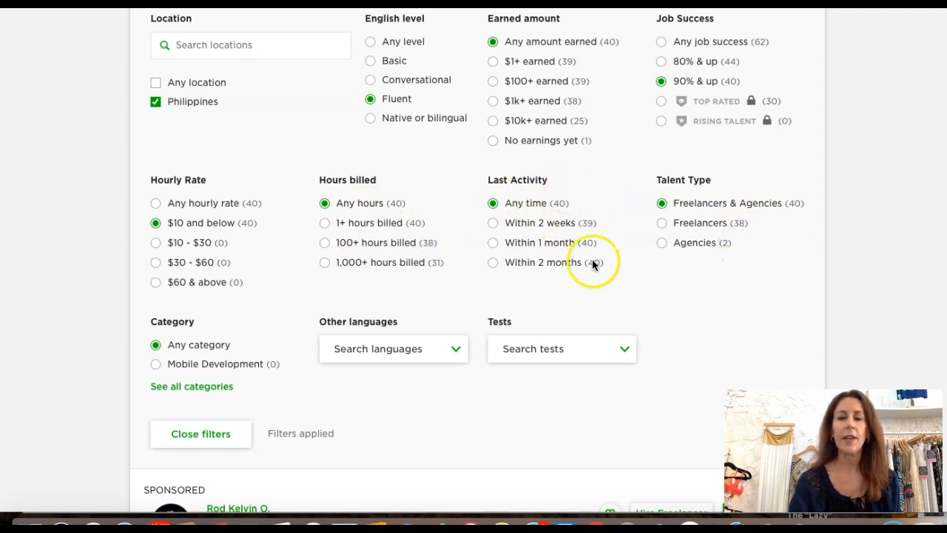
{"action": "scroll", "scroll_direction": "down", "scroll_amount": 3}
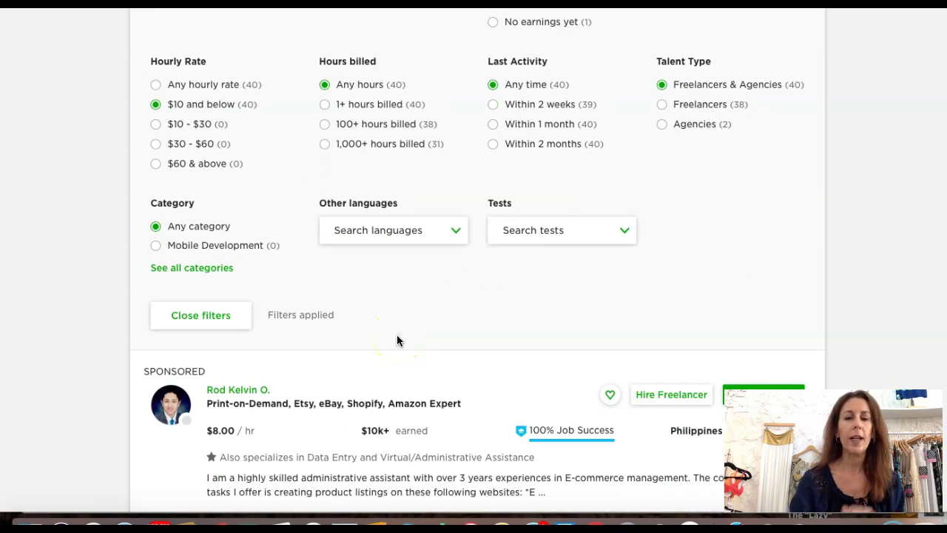
{"action": "scroll", "scroll_direction": "down", "scroll_amount": 3}
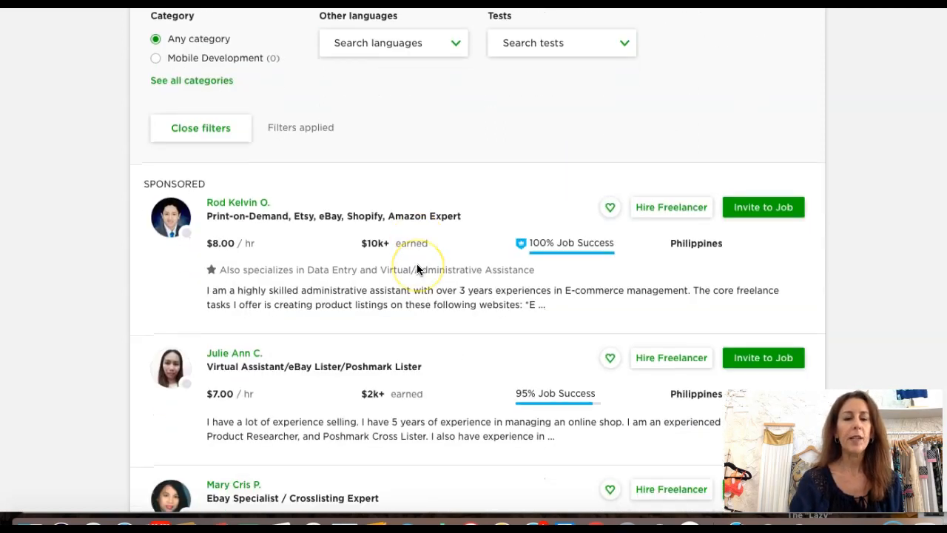
{"action": "scroll", "scroll_direction": "down", "scroll_amount": 3}
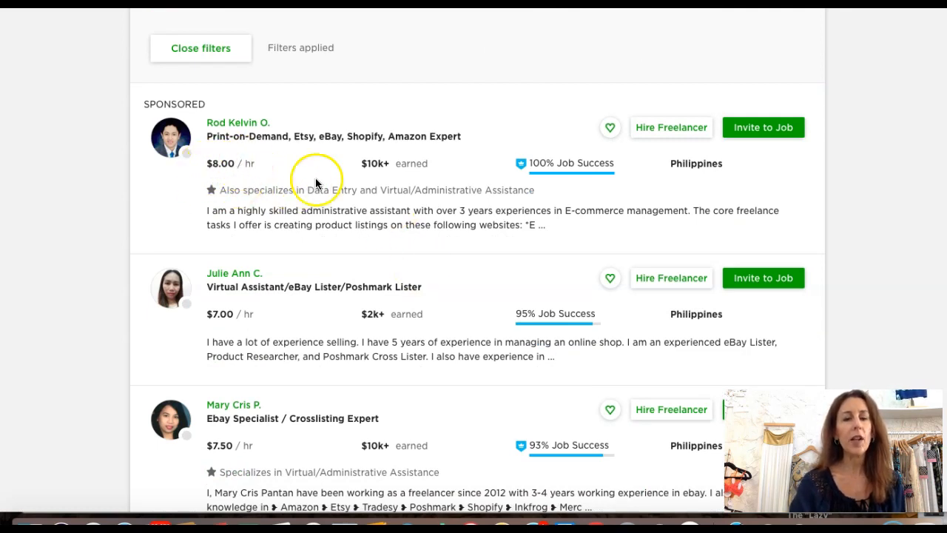
{"action": "scroll", "scroll_direction": "down", "scroll_amount": 3}
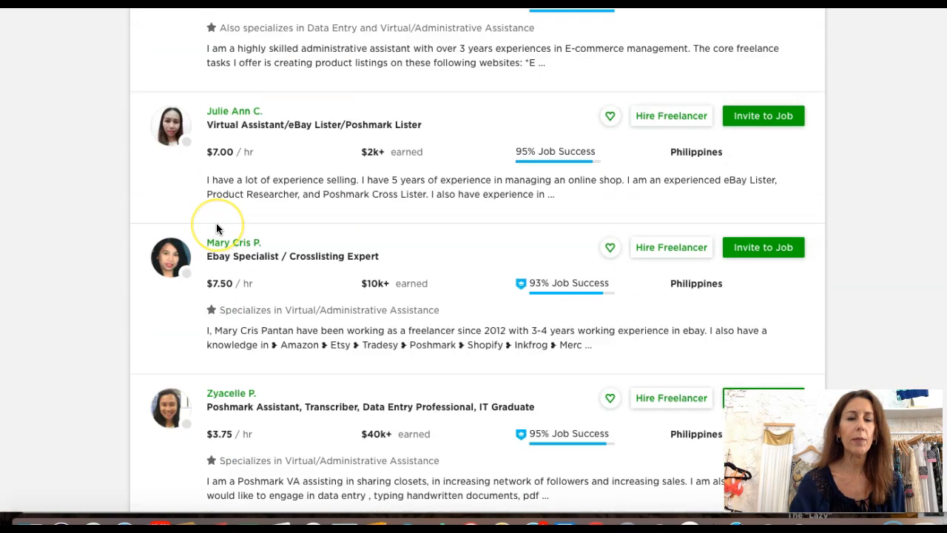
{"action": "scroll", "scroll_direction": "down", "scroll_amount": 3}
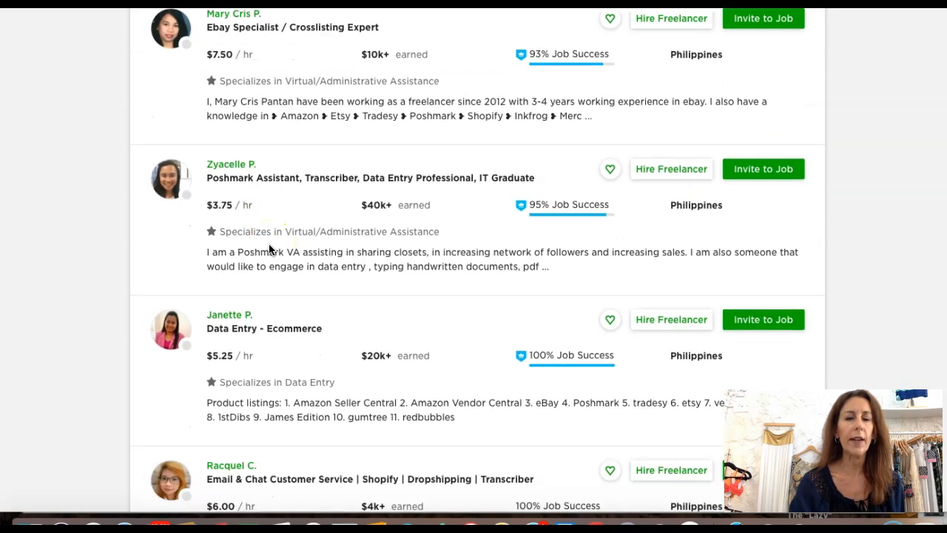
{"action": "scroll", "scroll_direction": "down", "scroll_amount": 3}
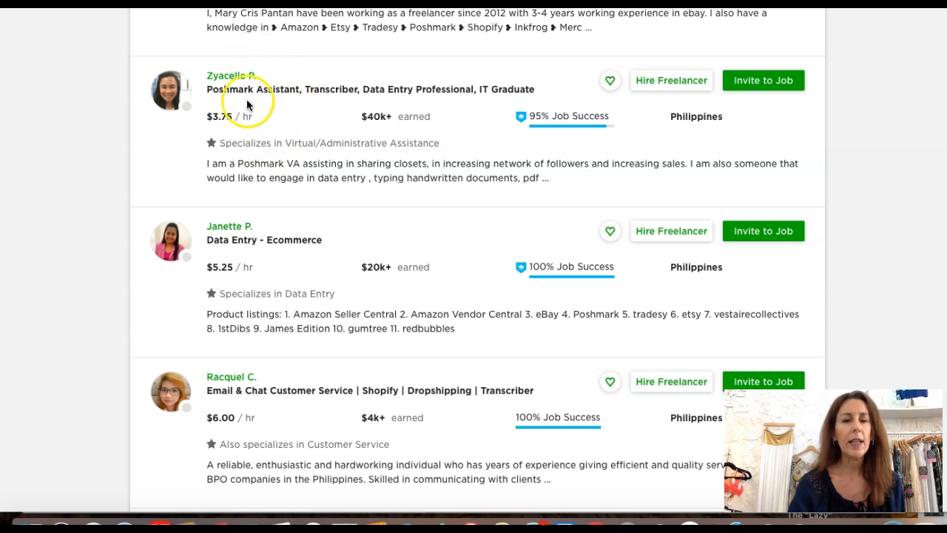
{"action": "mouse_move", "coordinate": [275, 133]}
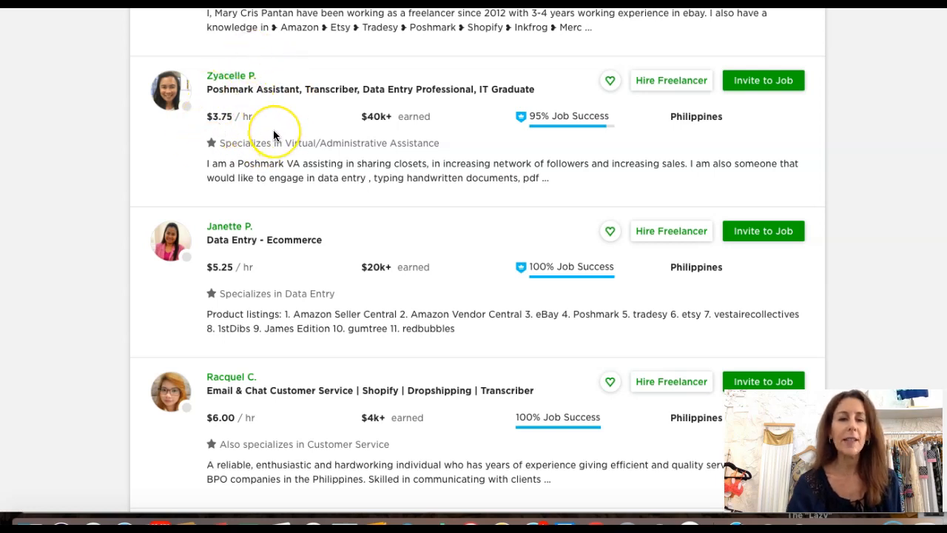
{"action": "mouse_move", "coordinate": [207, 106]}
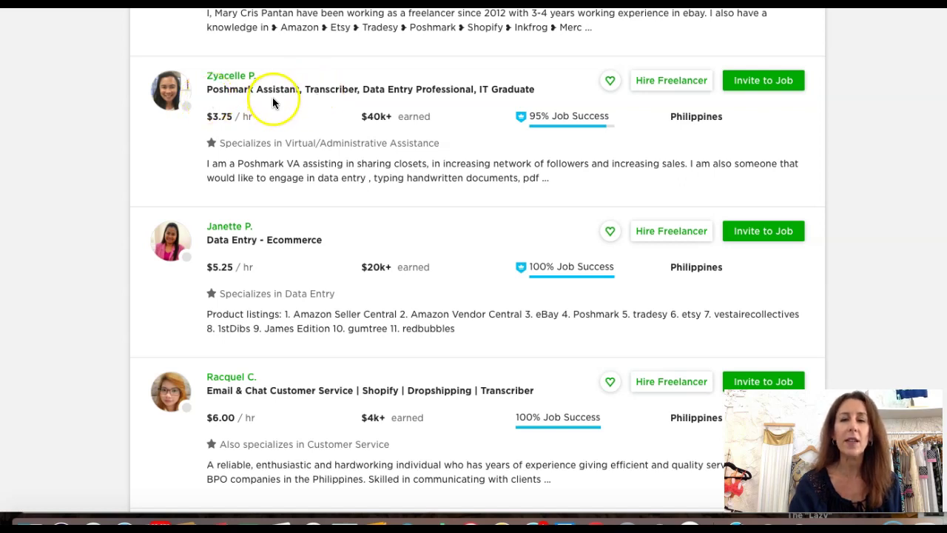
{"action": "mouse_move", "coordinate": [572, 145]}
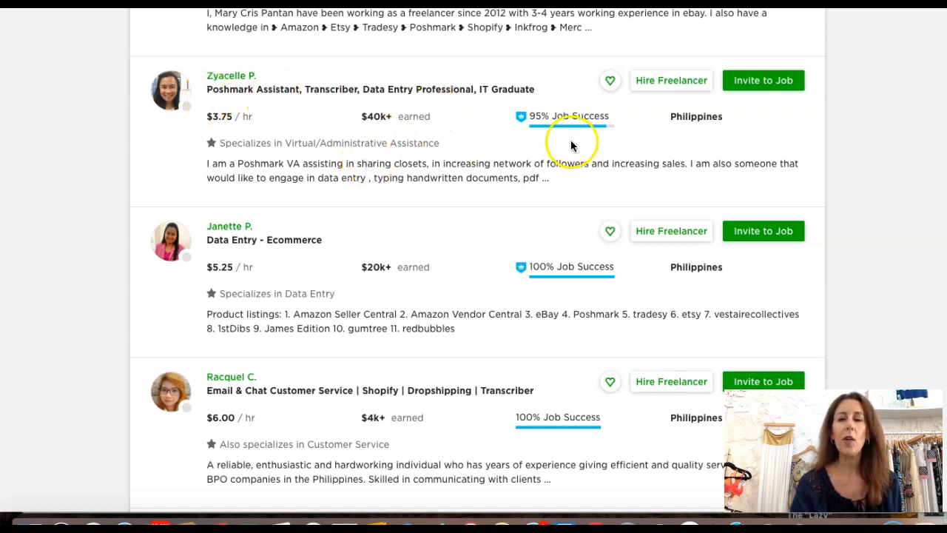
{"action": "mouse_move", "coordinate": [388, 126]}
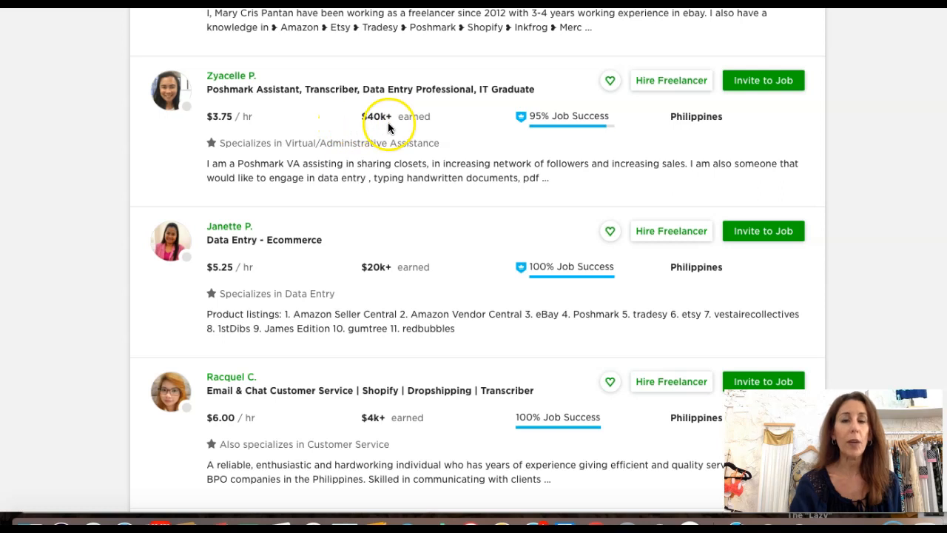
{"action": "mouse_move", "coordinate": [417, 124]}
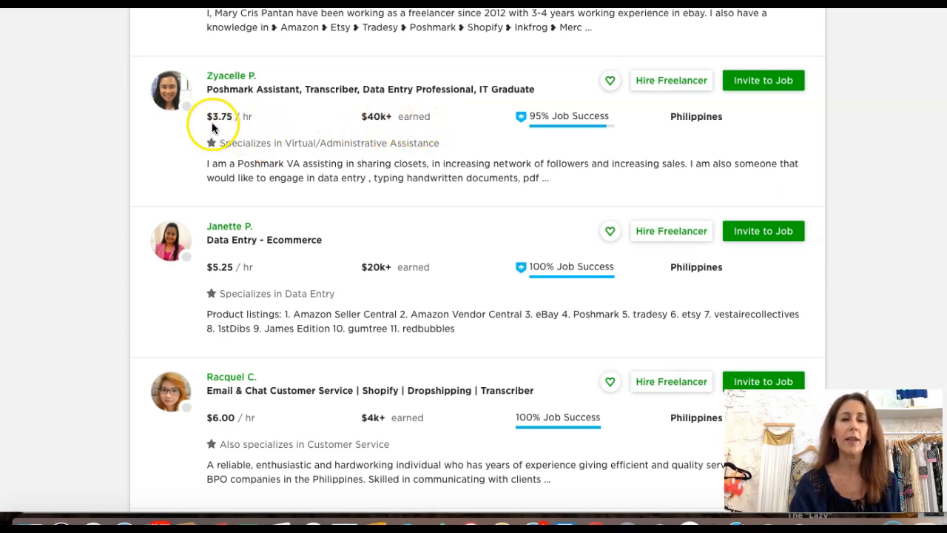
{"action": "mouse_move", "coordinate": [553, 157]}
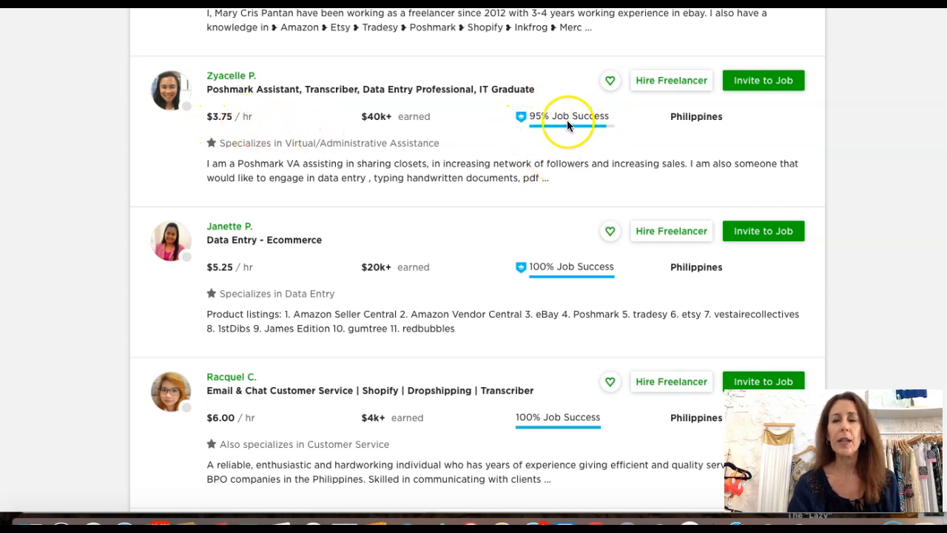
{"action": "mouse_move", "coordinate": [751, 134]}
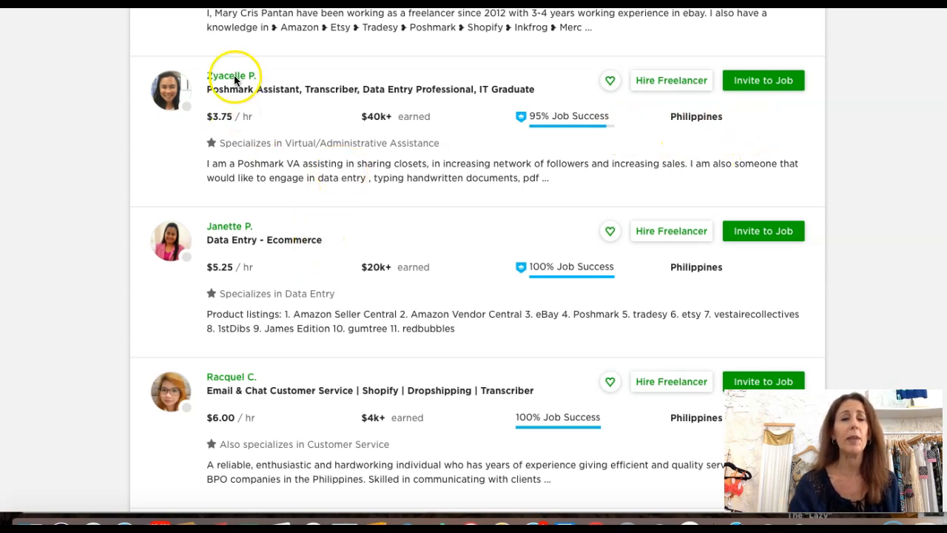
{"action": "left_click", "coordinate": [228, 76]}
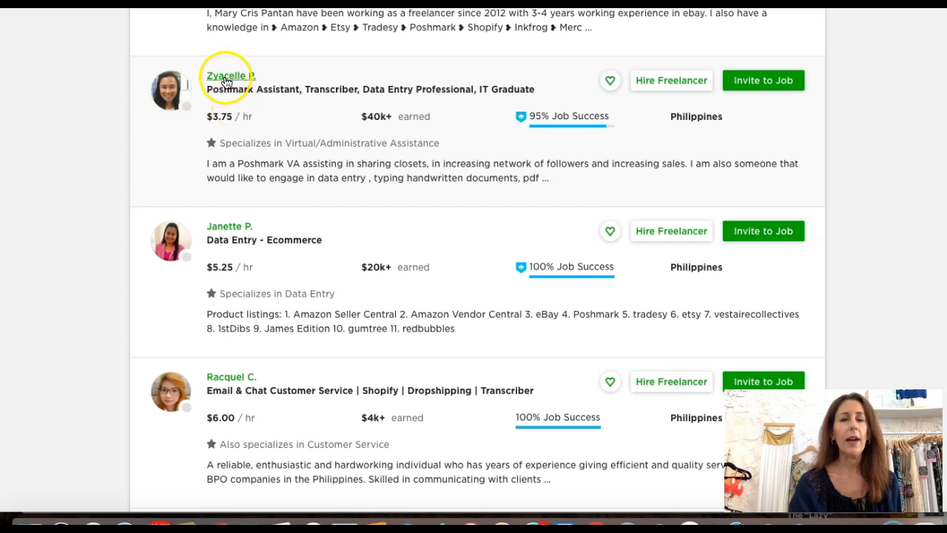
Bring up the Poshmark assistant's full profile and expand her description
{"action": "left_click", "coordinate": [234, 77]}
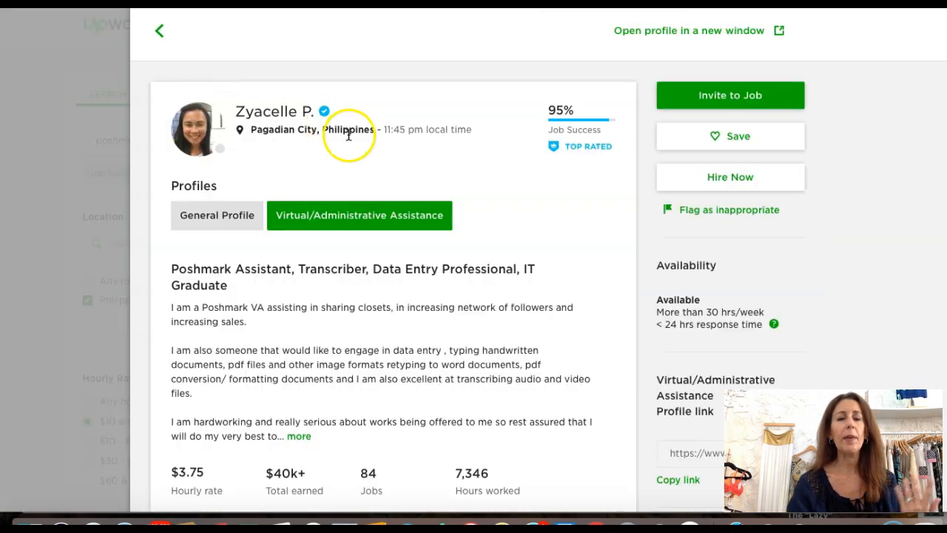
{"action": "mouse_move", "coordinate": [504, 218]}
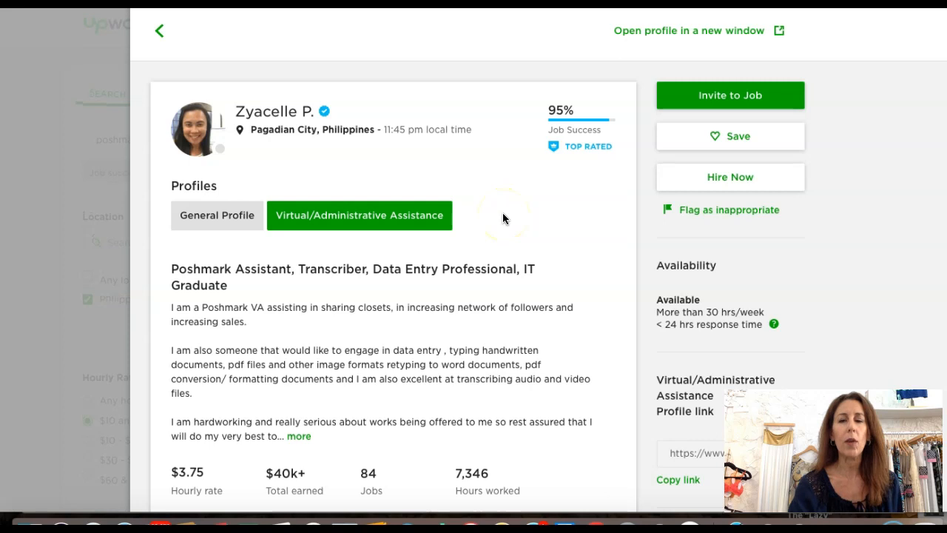
{"action": "left_click", "coordinate": [216, 216]}
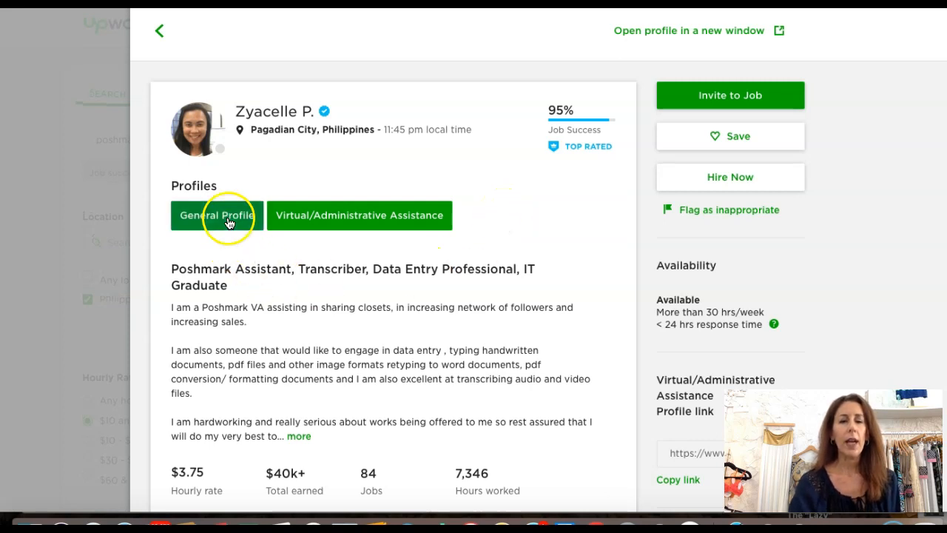
{"action": "left_click", "coordinate": [358, 216]}
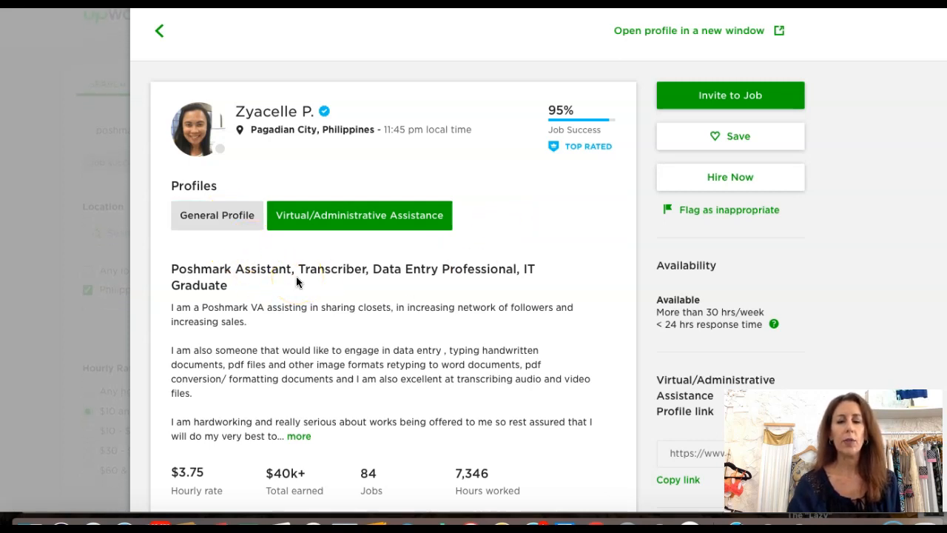
{"action": "mouse_move", "coordinate": [495, 378]}
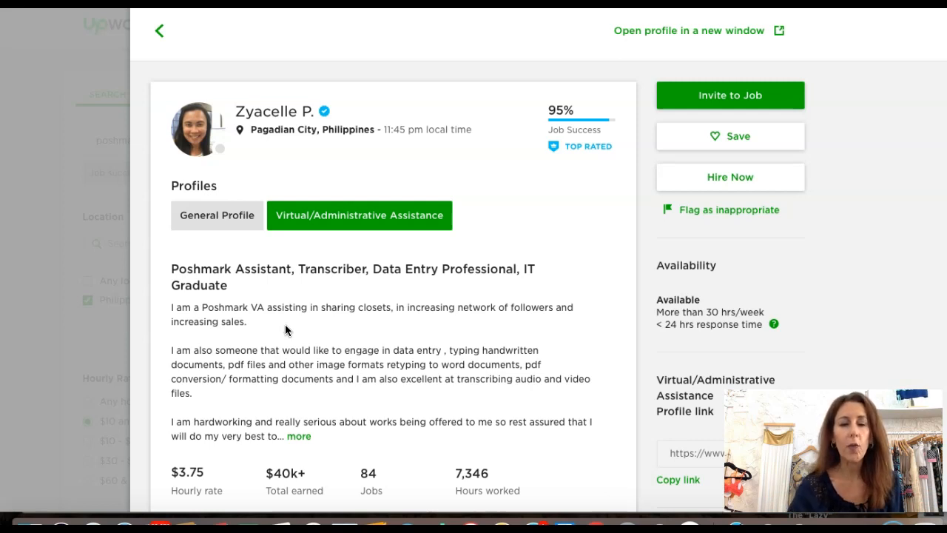
{"action": "mouse_move", "coordinate": [328, 382]}
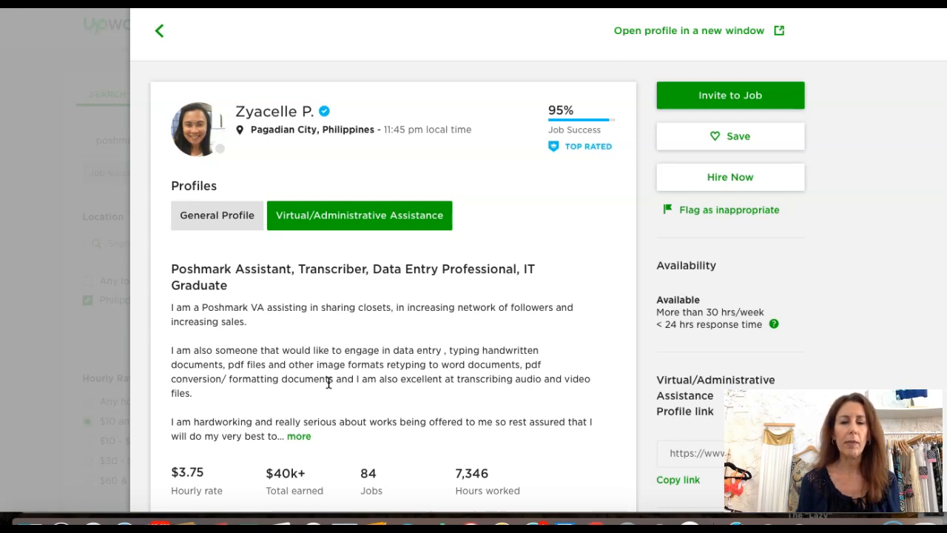
{"action": "mouse_move", "coordinate": [303, 444]}
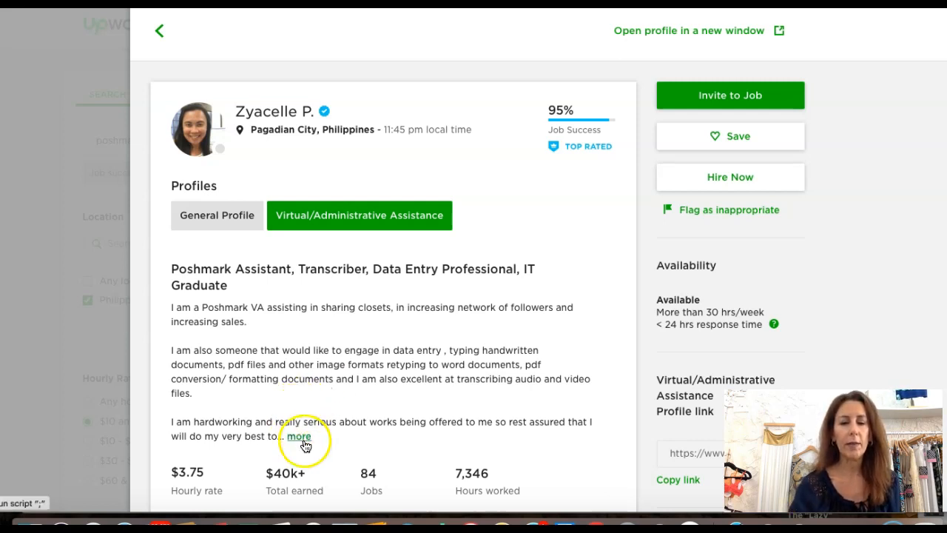
{"action": "left_click", "coordinate": [299, 436]}
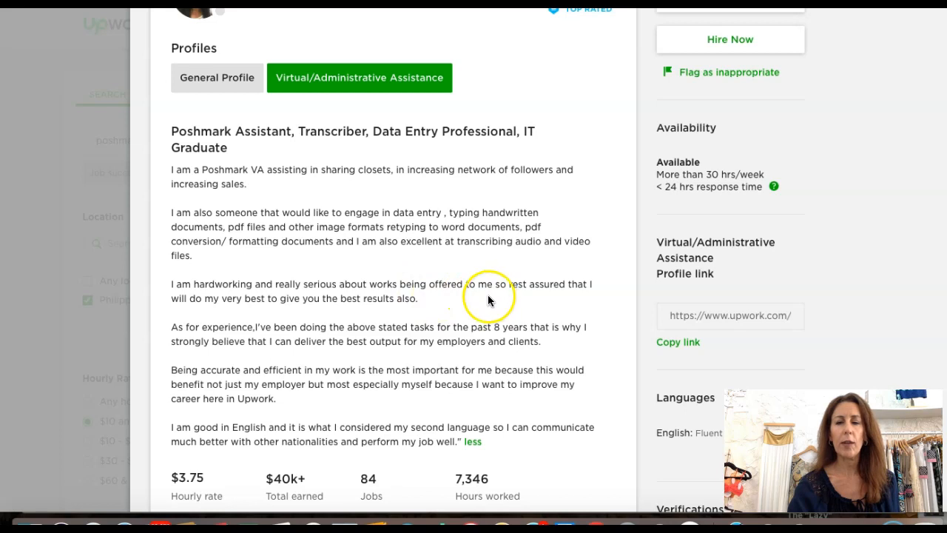
Read down to Work History, reviewing her Poshmark sharing and cross-listing job feedback
{"action": "scroll", "scroll_direction": "down", "scroll_amount": 3}
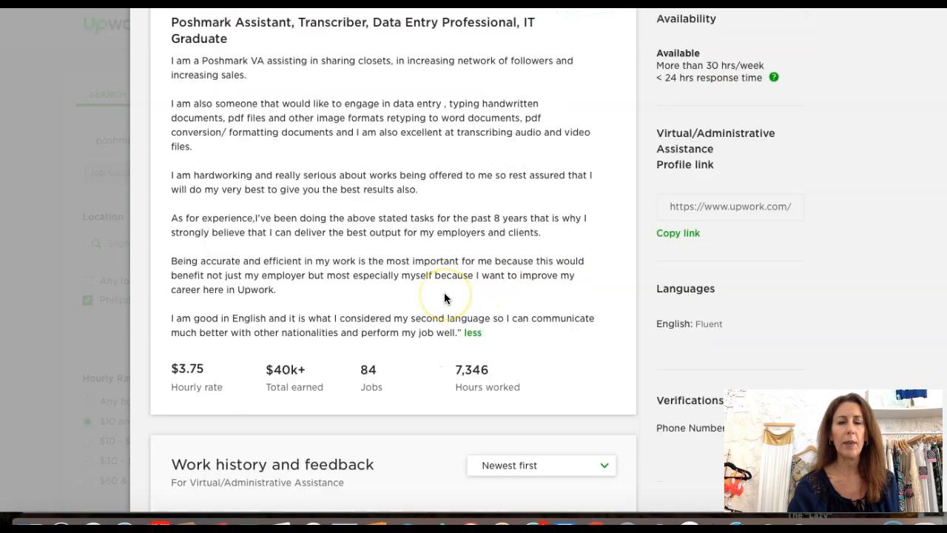
{"action": "scroll", "scroll_direction": "down", "scroll_amount": 3}
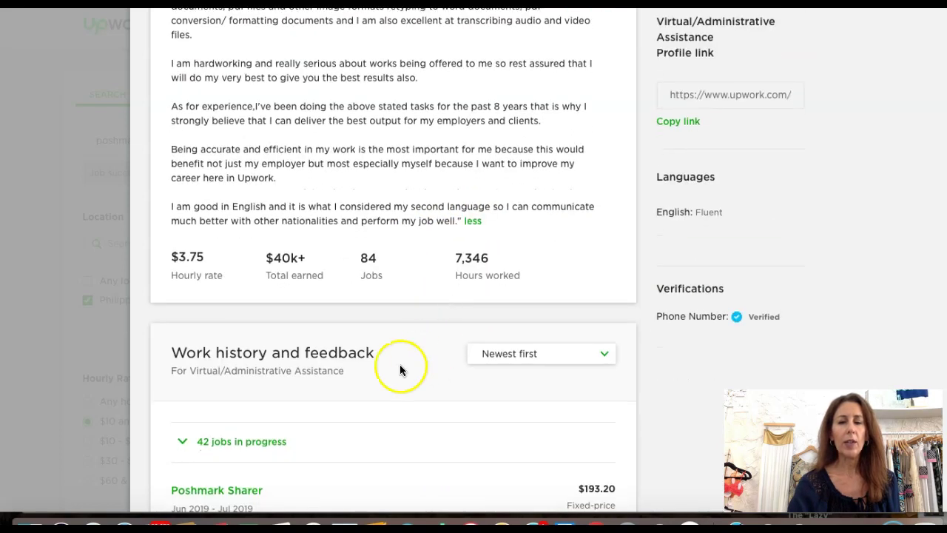
{"action": "scroll", "scroll_direction": "down", "scroll_amount": 3}
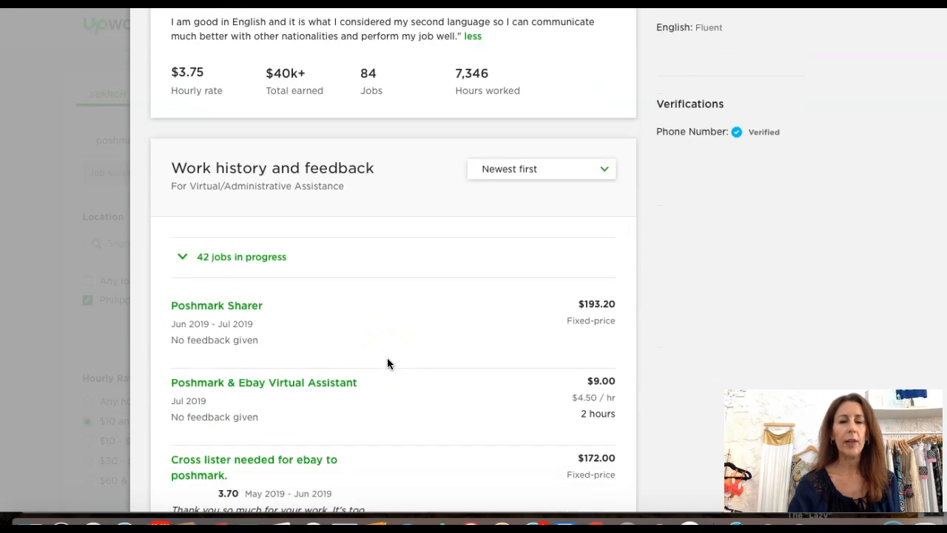
{"action": "scroll", "scroll_direction": "down", "scroll_amount": 3}
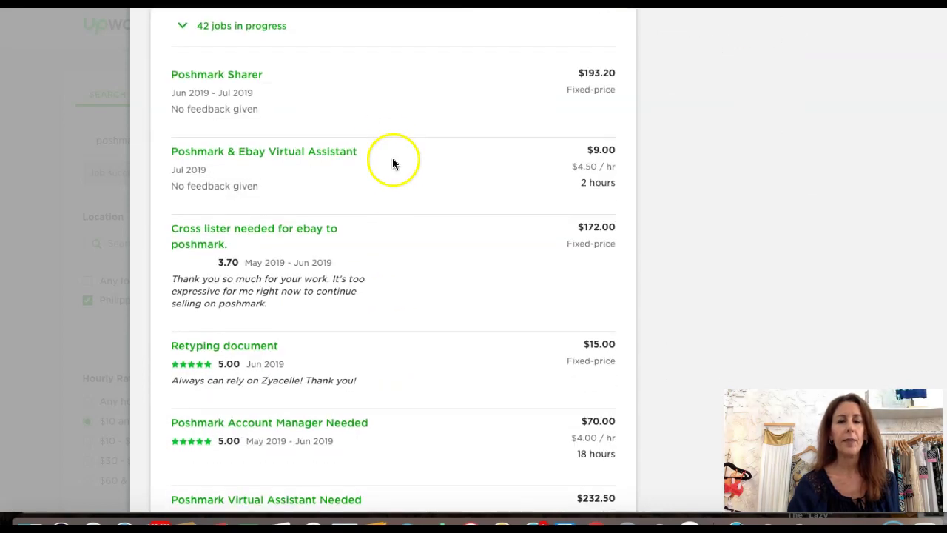
{"action": "mouse_move", "coordinate": [362, 175]}
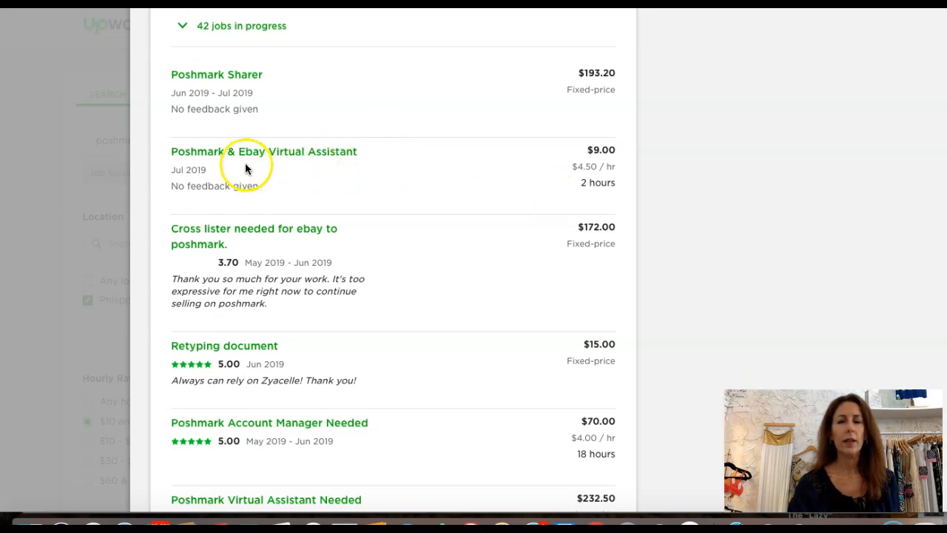
{"action": "scroll", "scroll_direction": "down", "scroll_amount": 3}
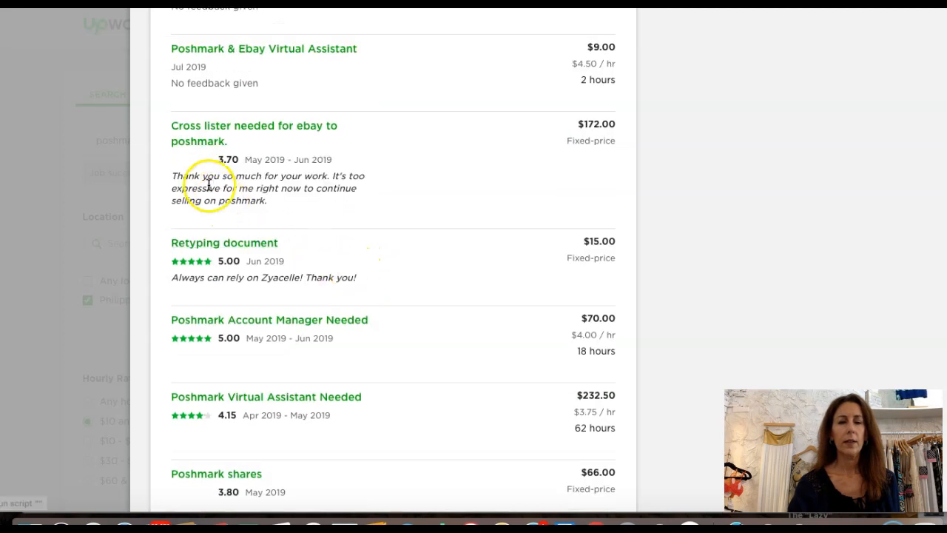
{"action": "mouse_move", "coordinate": [275, 206]}
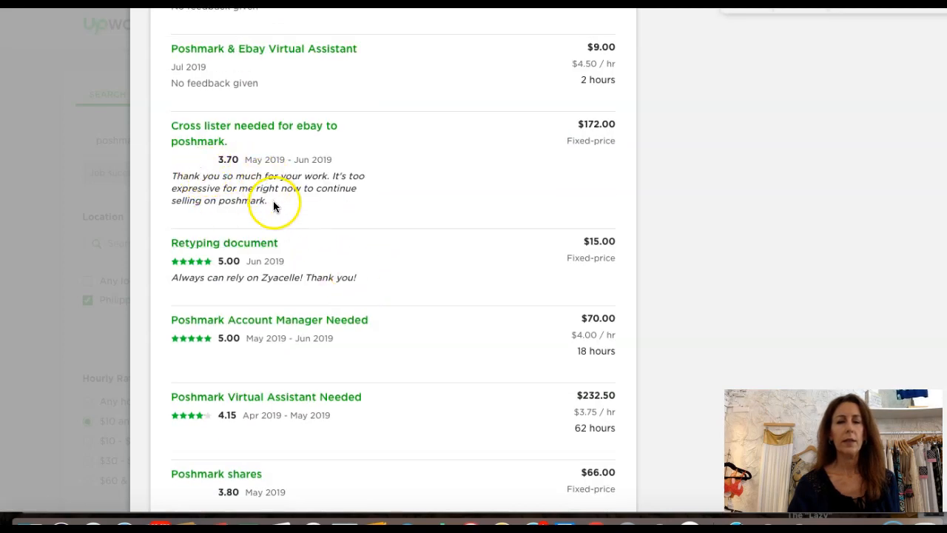
{"action": "mouse_move", "coordinate": [193, 189]}
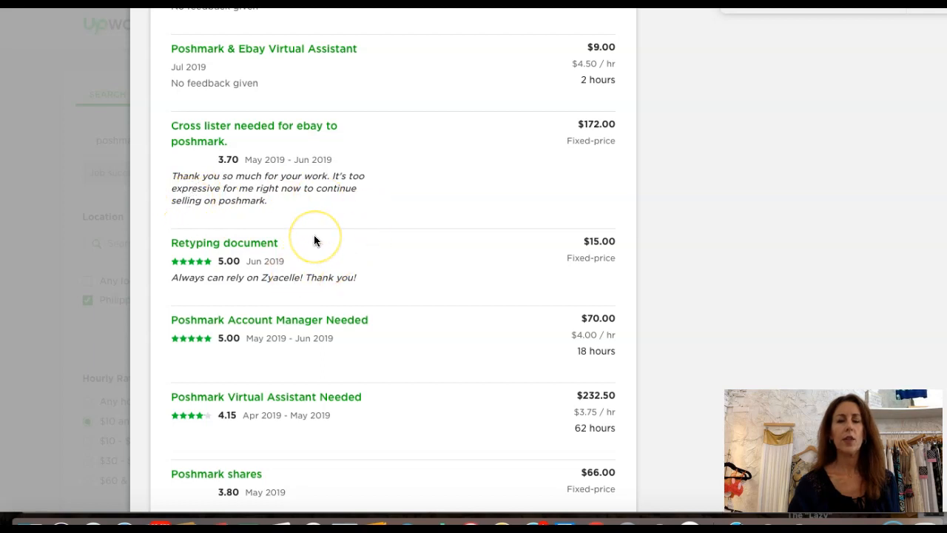
{"action": "scroll", "scroll_direction": "down", "scroll_amount": 3}
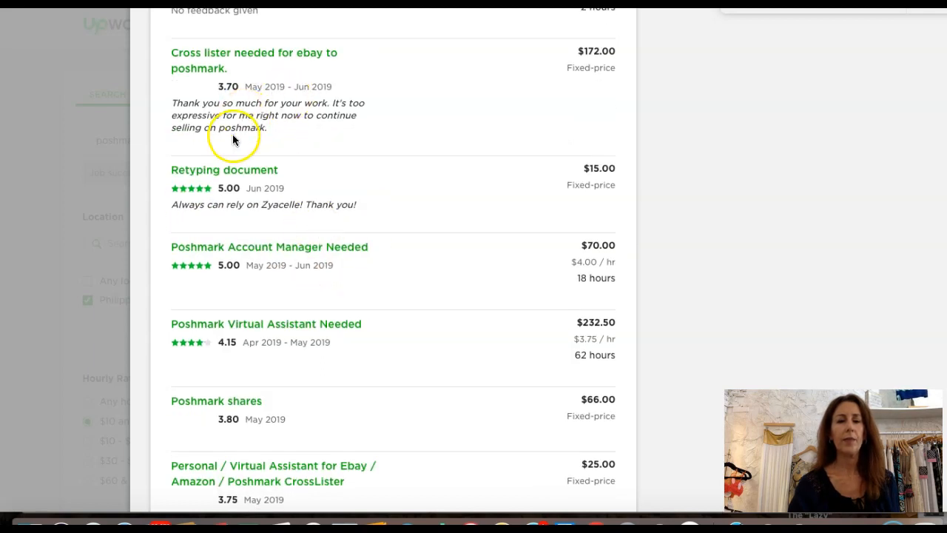
{"action": "mouse_move", "coordinate": [321, 131]}
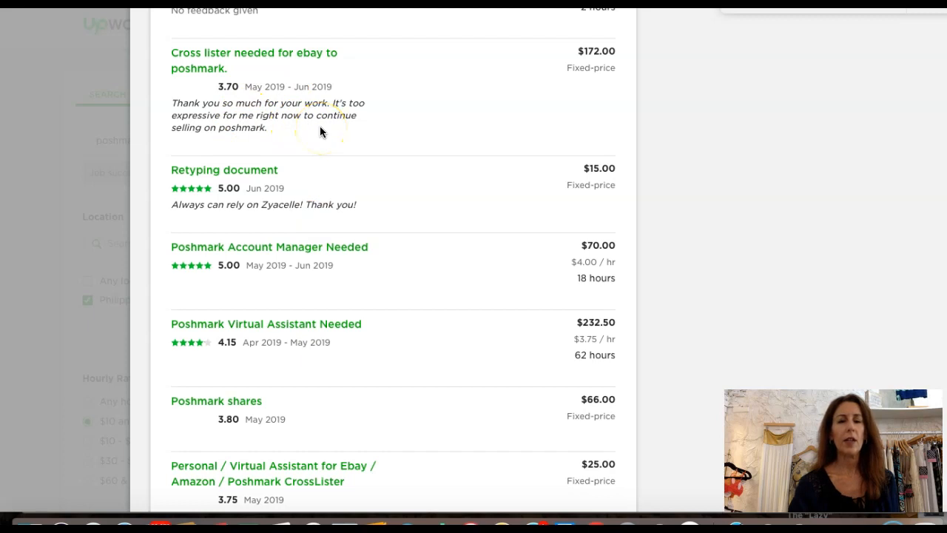
{"action": "mouse_move", "coordinate": [196, 184]}
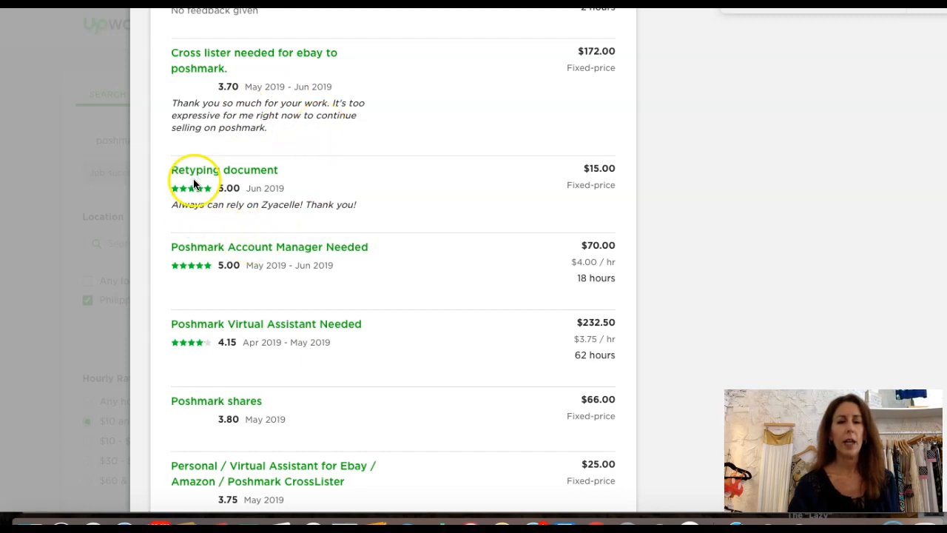
{"action": "mouse_move", "coordinate": [305, 259]}
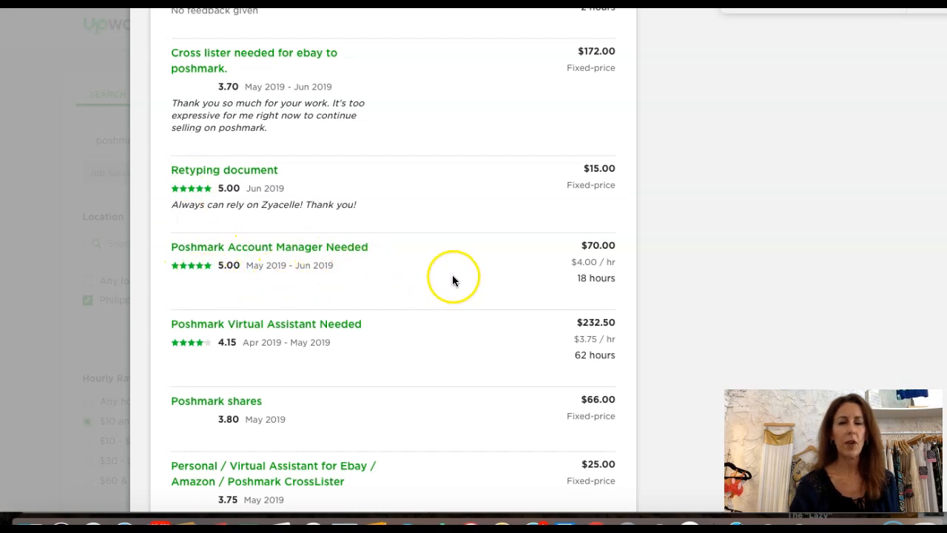
{"action": "scroll", "scroll_direction": "down", "scroll_amount": 3}
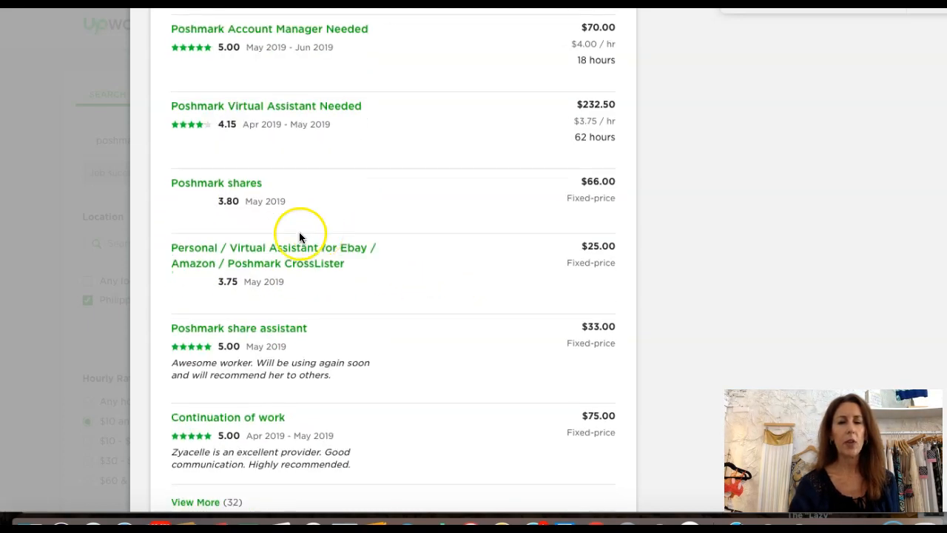
{"action": "mouse_move", "coordinate": [225, 216]}
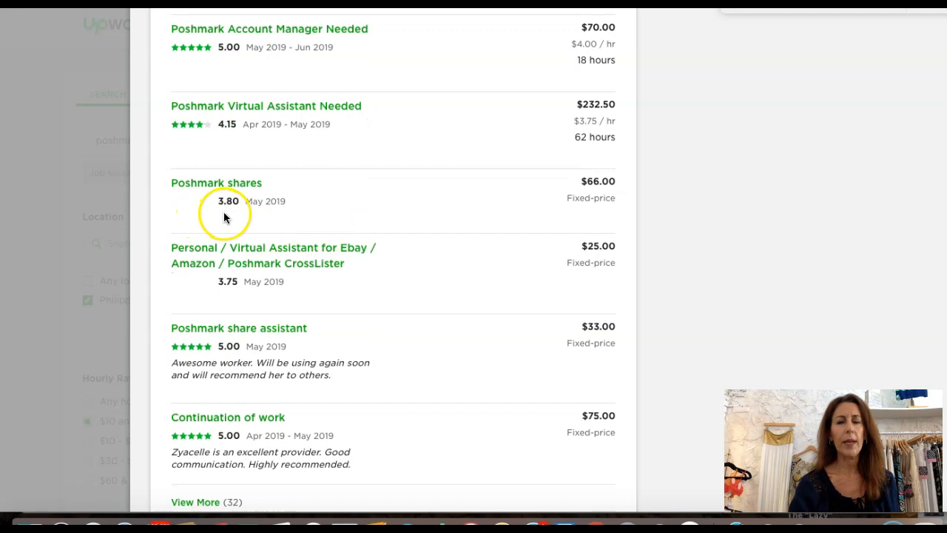
{"action": "mouse_move", "coordinate": [388, 293]}
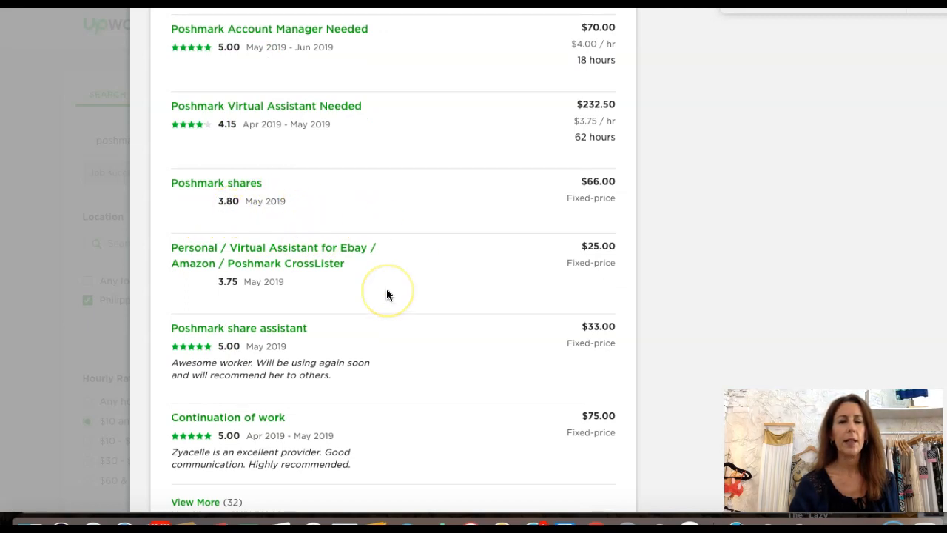
{"action": "scroll", "scroll_direction": "down", "scroll_amount": 3}
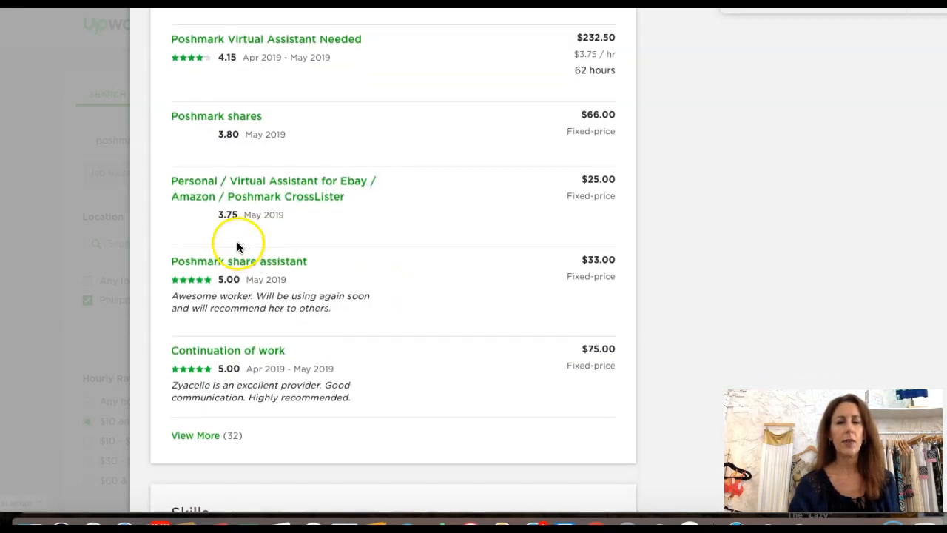
{"action": "scroll", "scroll_direction": "down", "scroll_amount": 3}
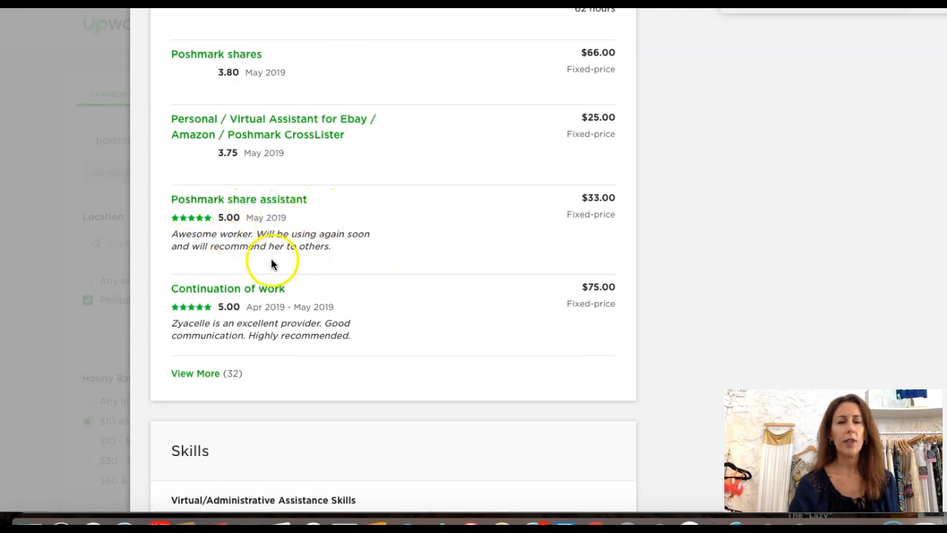
{"action": "mouse_move", "coordinate": [301, 244]}
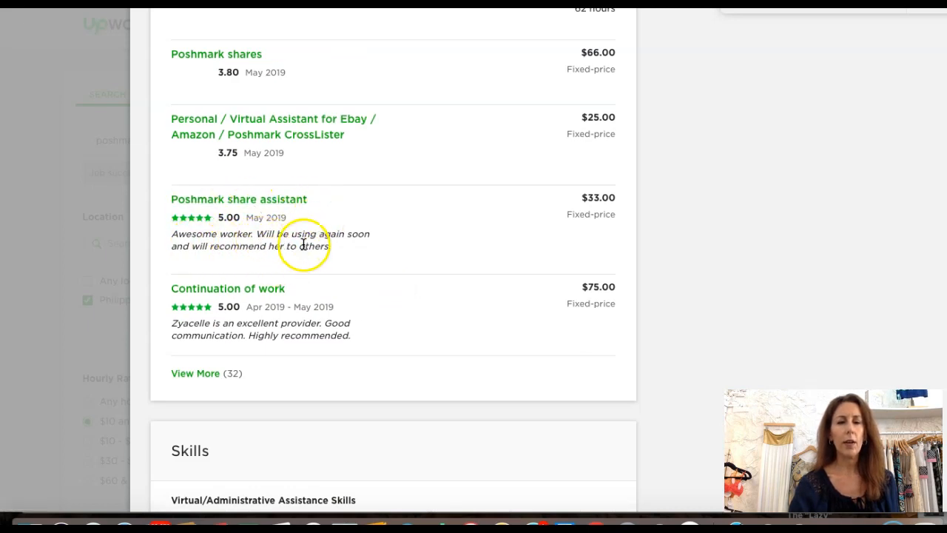
{"action": "scroll", "scroll_direction": "down", "scroll_amount": 3}
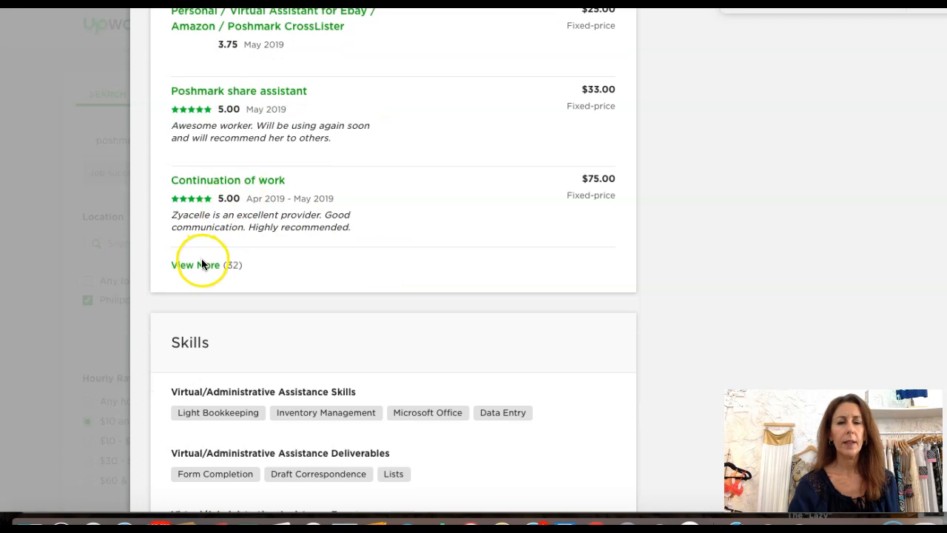
Show more past jobs, reviewing the $1,140 Poshmark sharing job at $5/hr and skills
{"action": "left_click", "coordinate": [194, 264]}
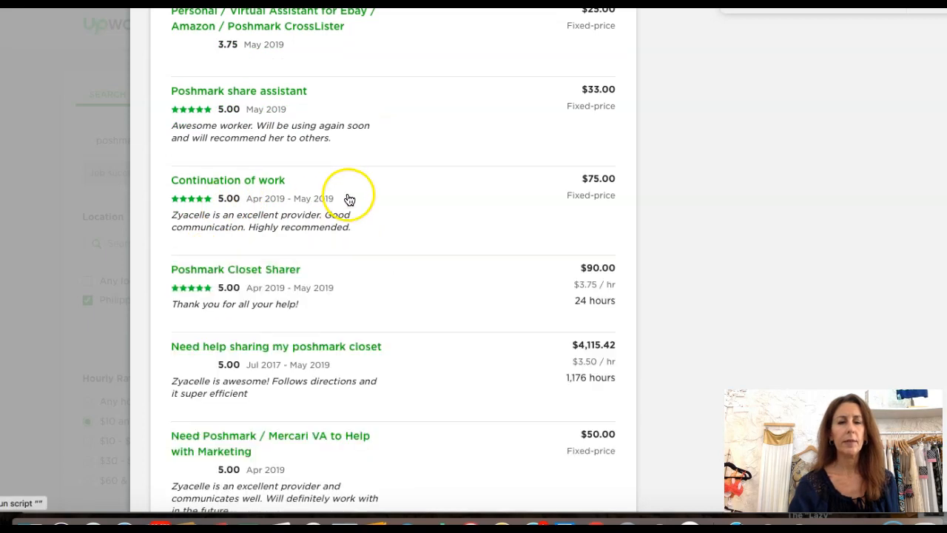
{"action": "scroll", "scroll_direction": "down", "scroll_amount": 3}
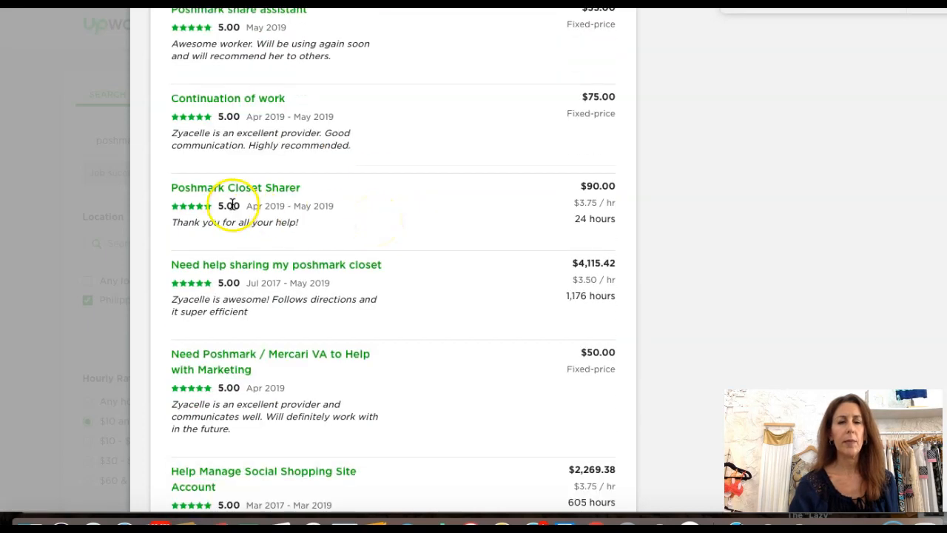
{"action": "mouse_move", "coordinate": [246, 216]}
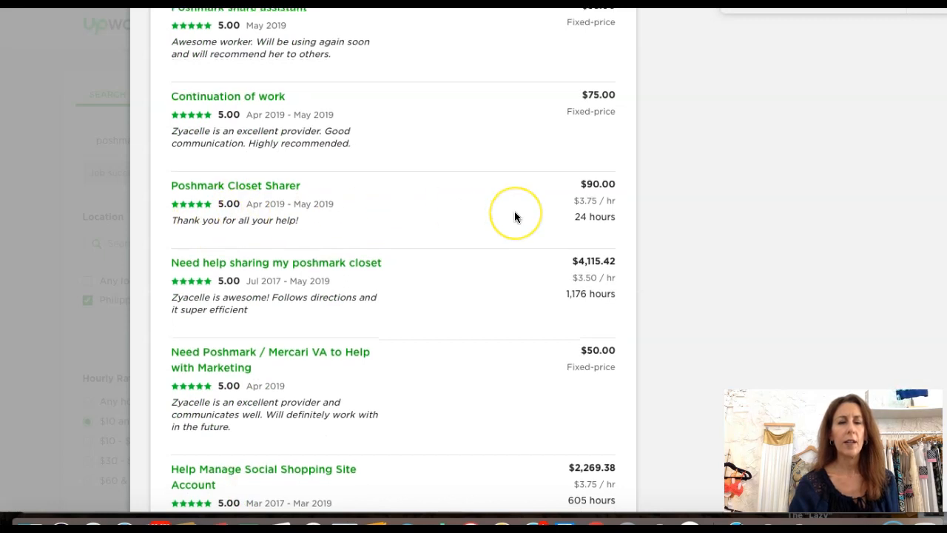
{"action": "scroll", "scroll_direction": "down", "scroll_amount": 3}
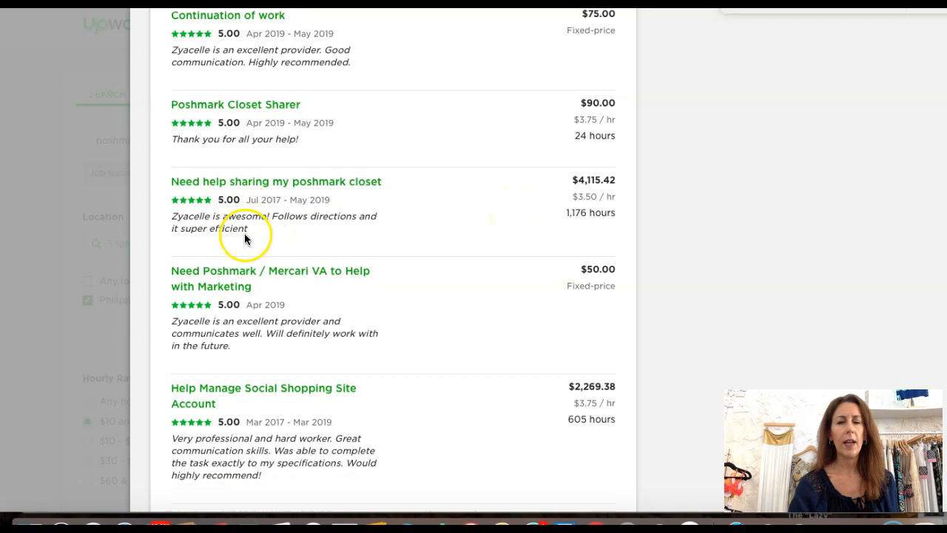
{"action": "scroll", "scroll_direction": "down", "scroll_amount": 3}
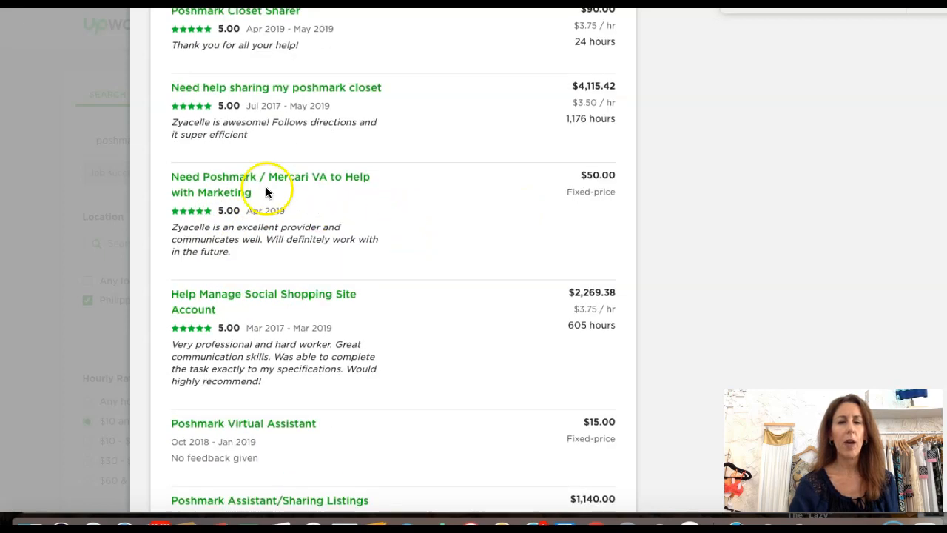
{"action": "mouse_move", "coordinate": [436, 251]}
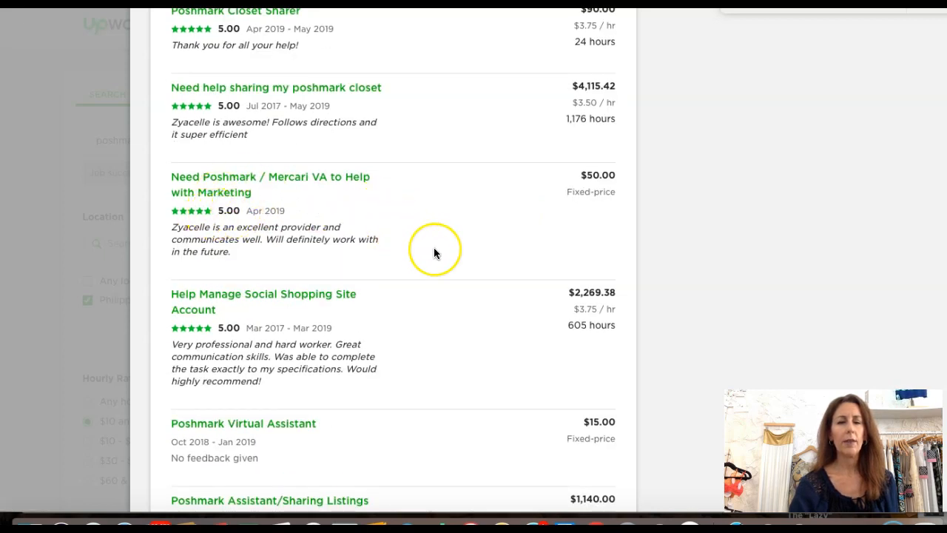
{"action": "scroll", "scroll_direction": "down", "scroll_amount": 3}
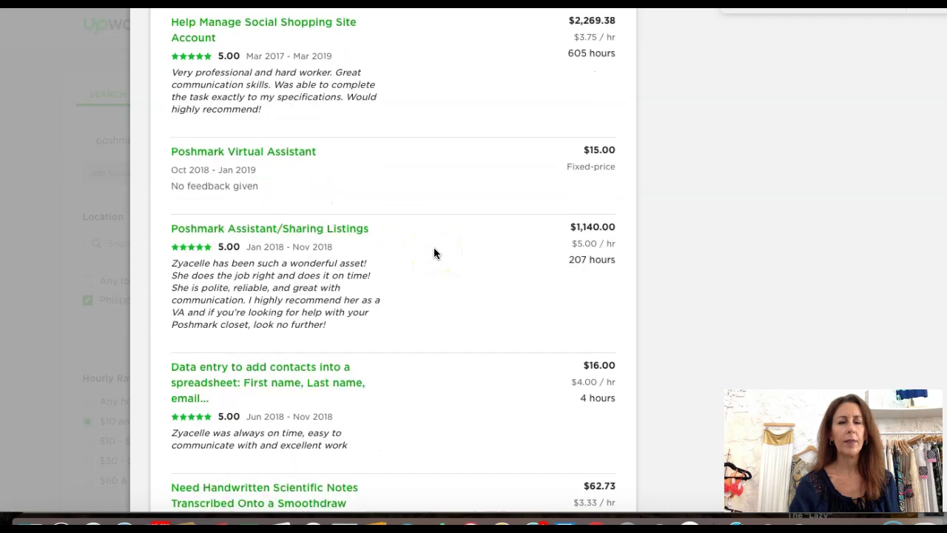
{"action": "scroll", "scroll_direction": "down", "scroll_amount": 3}
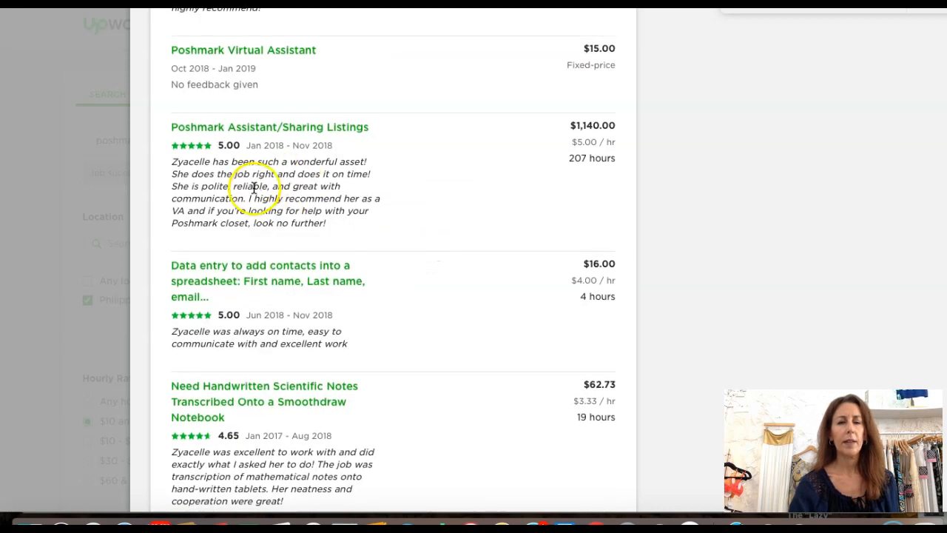
{"action": "mouse_move", "coordinate": [196, 171]}
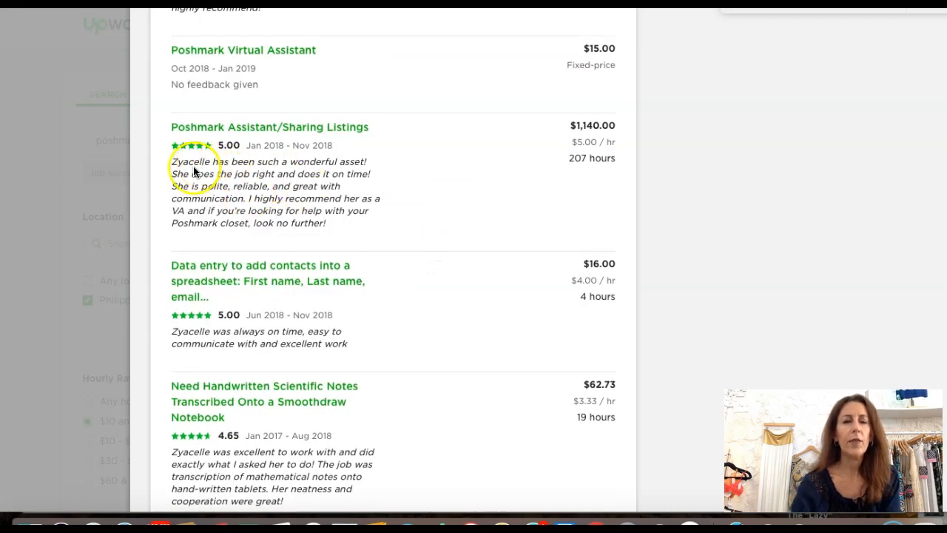
{"action": "mouse_move", "coordinate": [206, 175]}
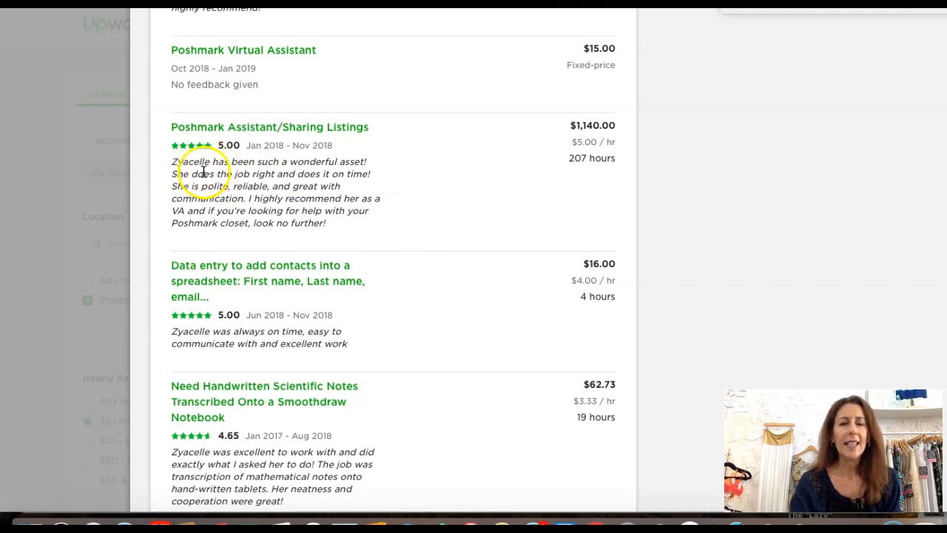
{"action": "mouse_move", "coordinate": [382, 179]}
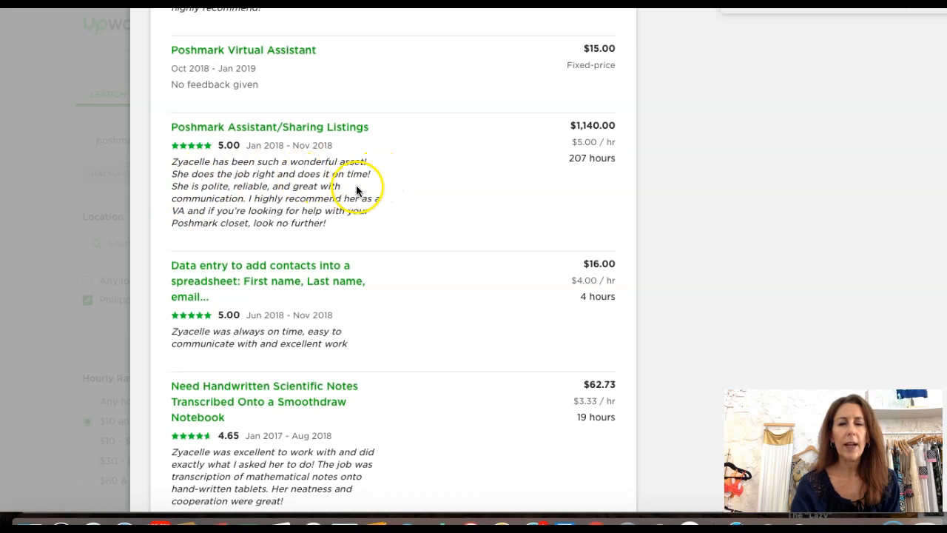
{"action": "mouse_move", "coordinate": [429, 180]}
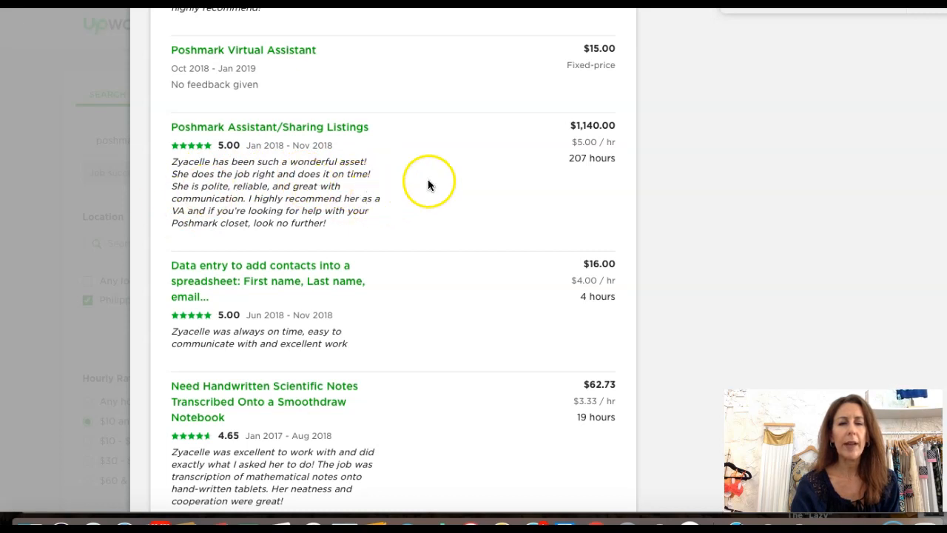
{"action": "mouse_move", "coordinate": [403, 210]}
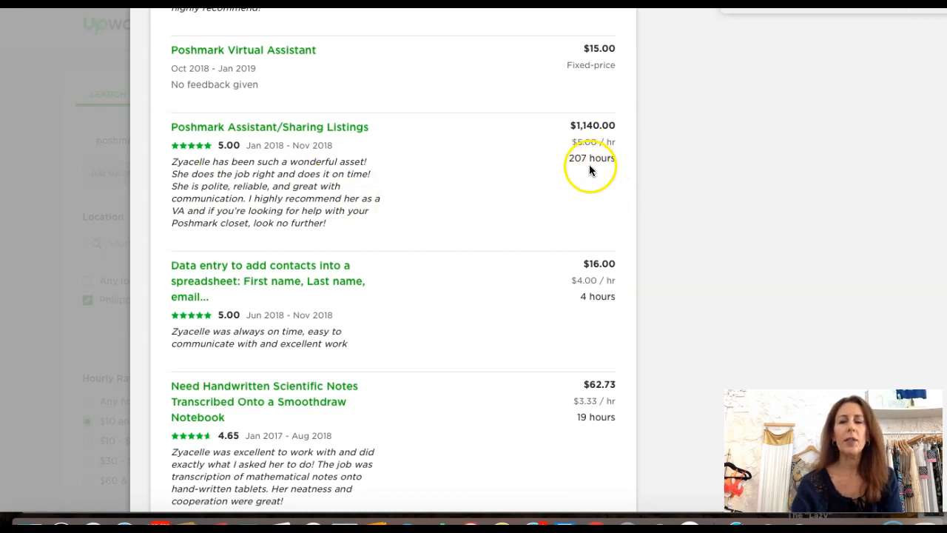
{"action": "mouse_move", "coordinate": [599, 164]}
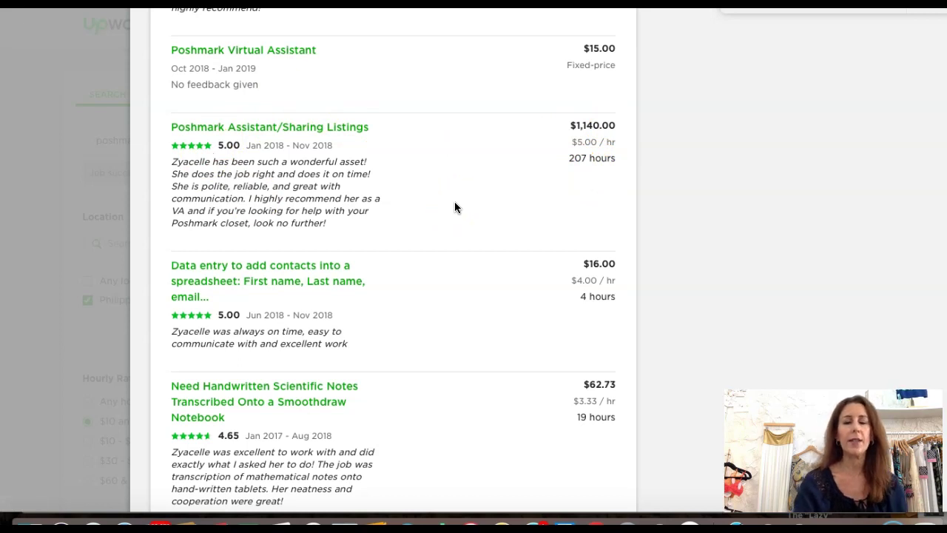
{"action": "scroll", "scroll_direction": "down", "scroll_amount": 3}
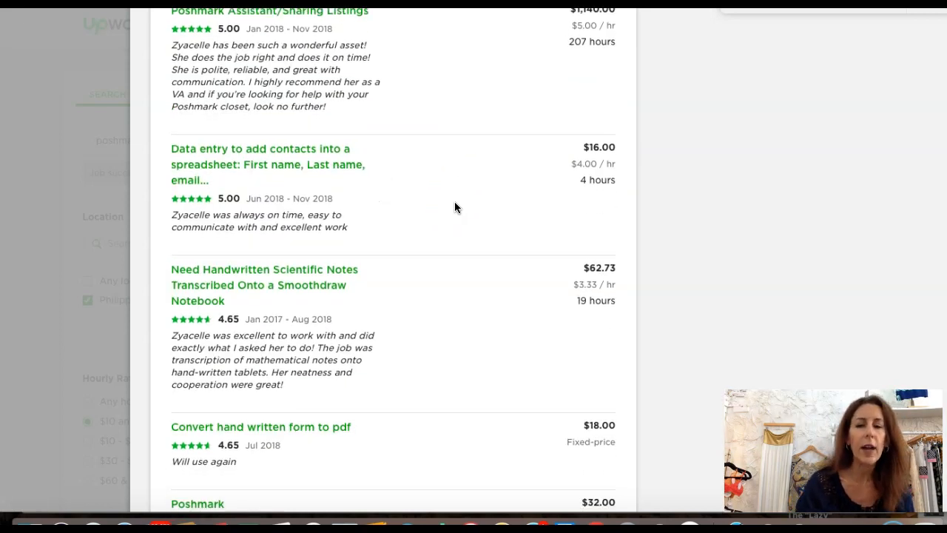
{"action": "scroll", "scroll_direction": "down", "scroll_amount": 3}
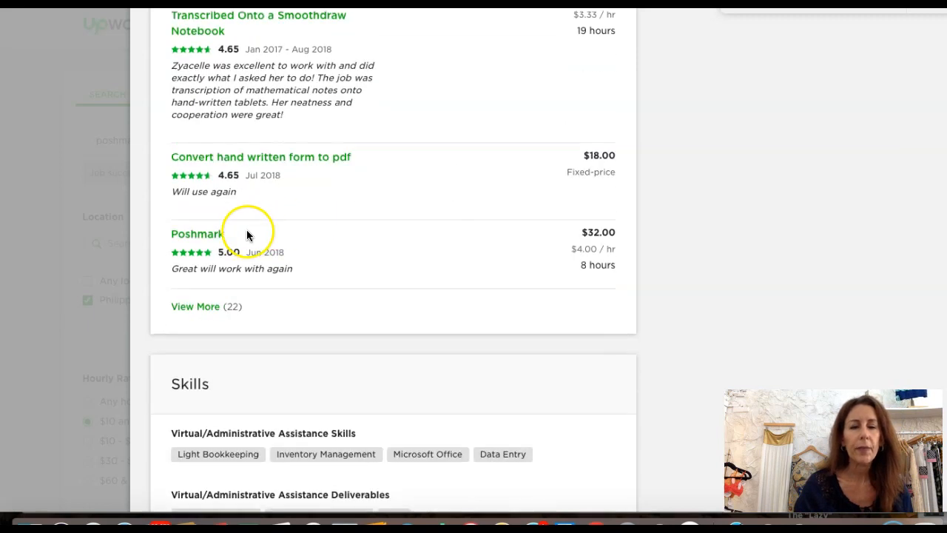
{"action": "mouse_move", "coordinate": [388, 204]}
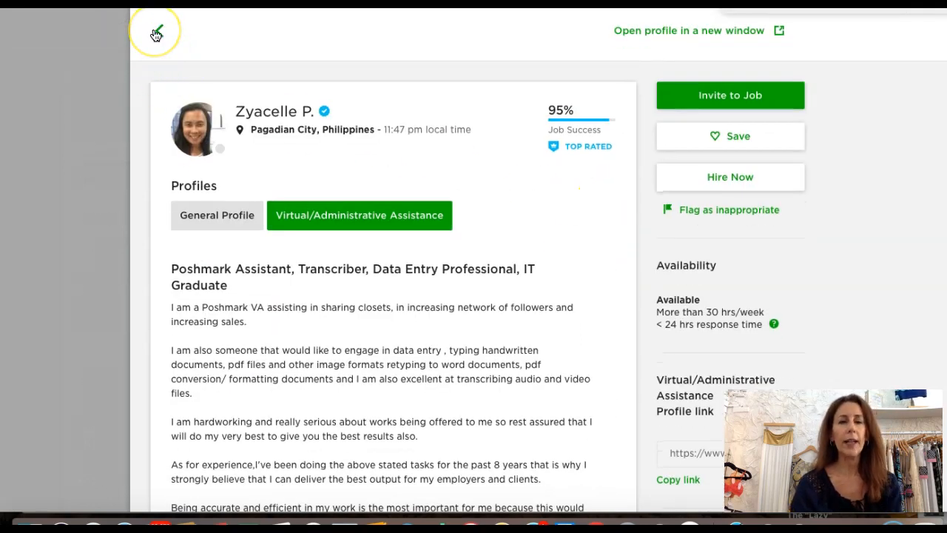
Return to the filtered results and read through the Philippine freelancer profiles
{"action": "left_click", "coordinate": [157, 29]}
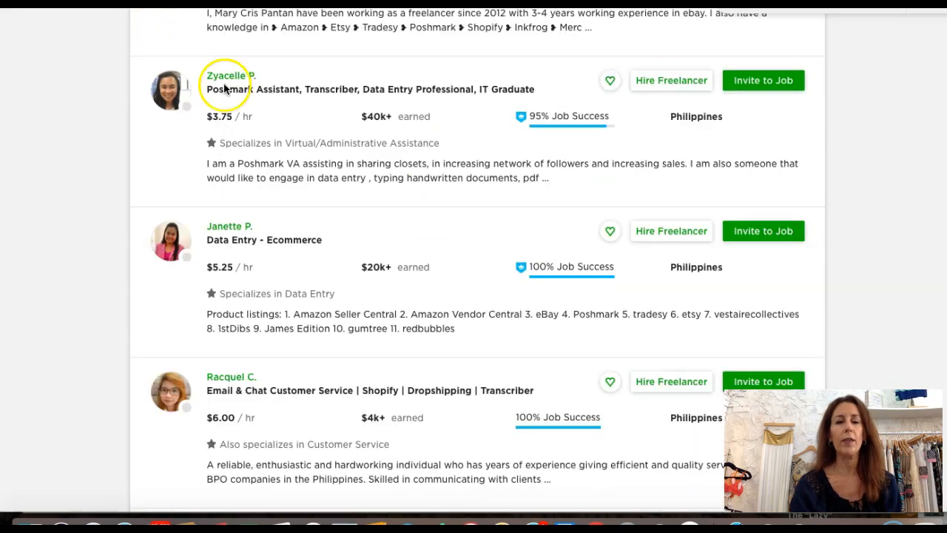
{"action": "scroll", "scroll_direction": "down", "scroll_amount": 3}
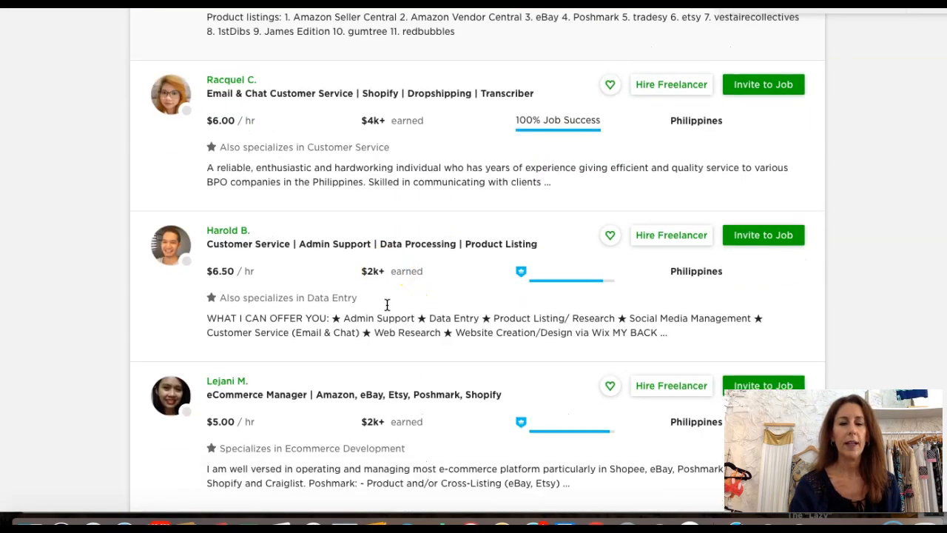
{"action": "scroll", "scroll_direction": "down", "scroll_amount": 3}
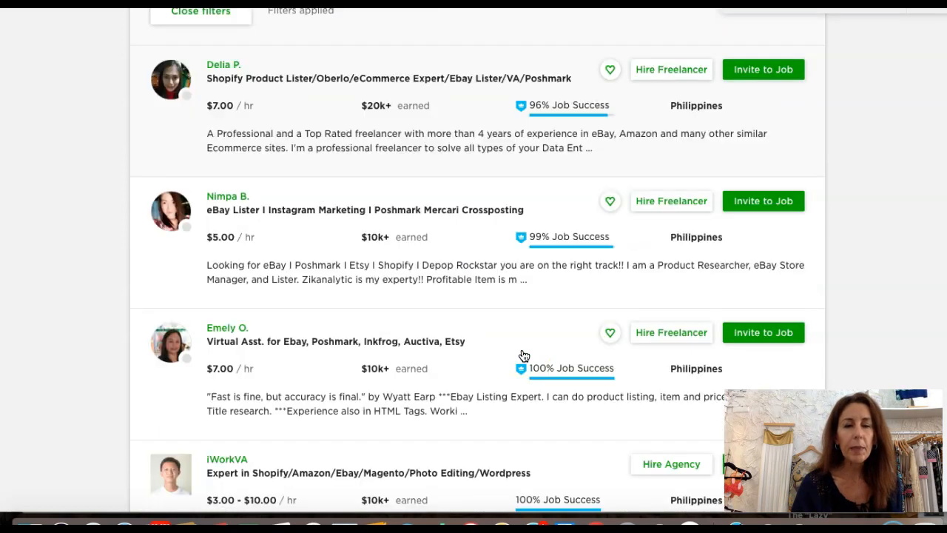
{"action": "scroll", "scroll_direction": "down", "scroll_amount": 3}
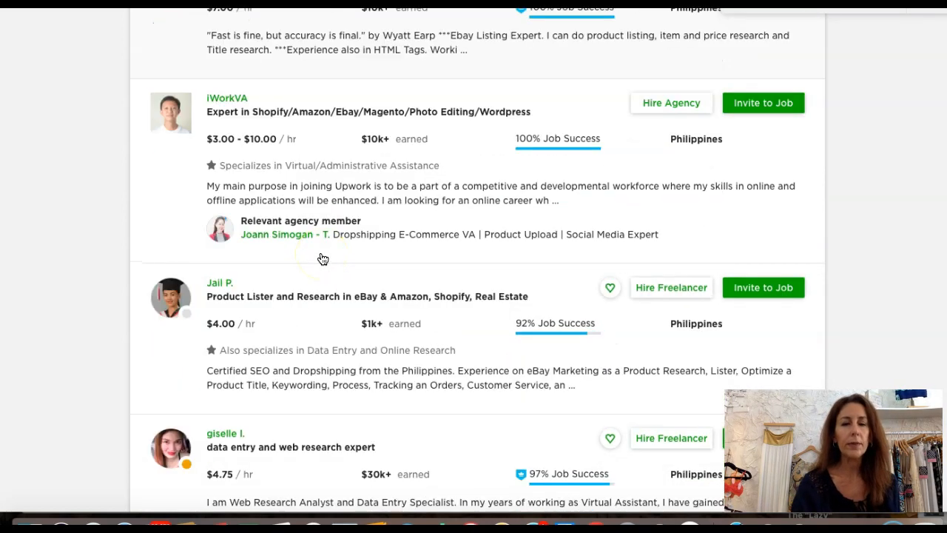
{"action": "scroll", "scroll_direction": "down", "scroll_amount": 3}
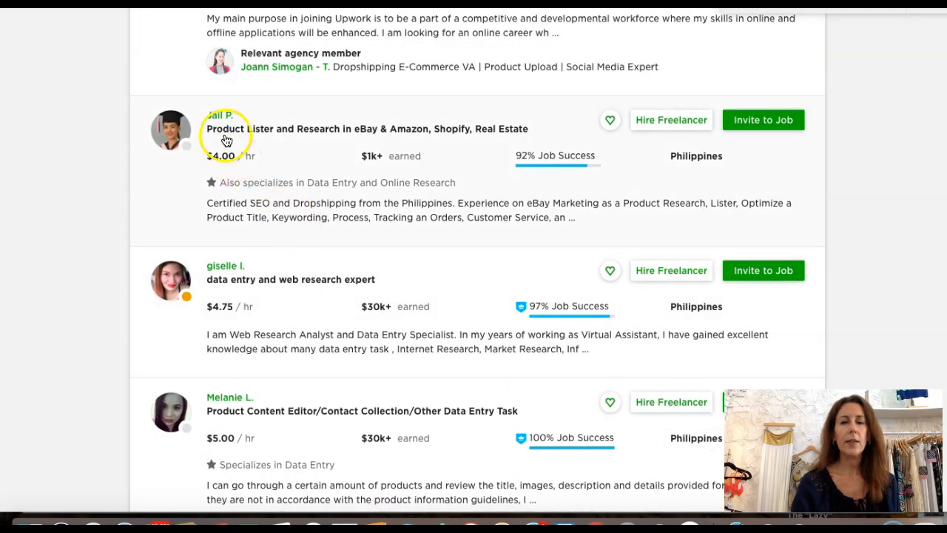
{"action": "mouse_move", "coordinate": [486, 217]}
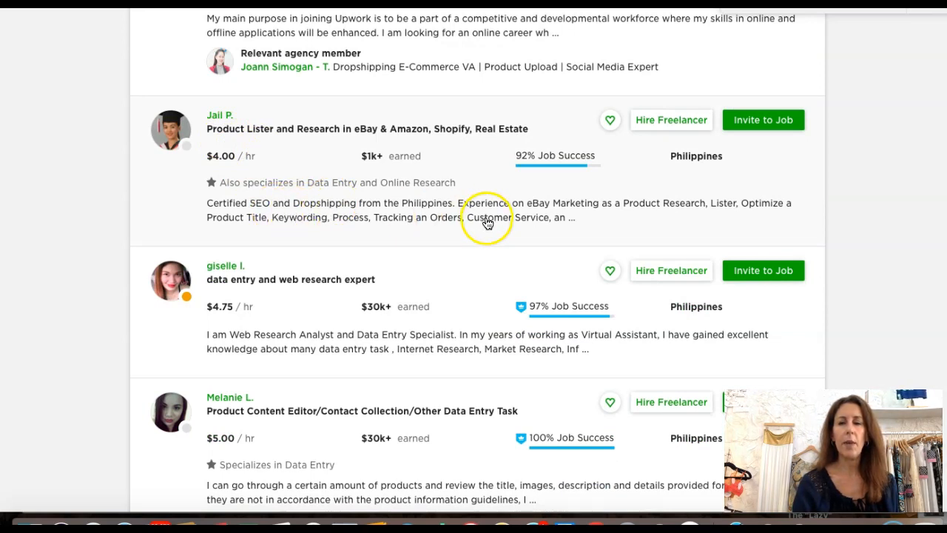
{"action": "mouse_move", "coordinate": [376, 239]}
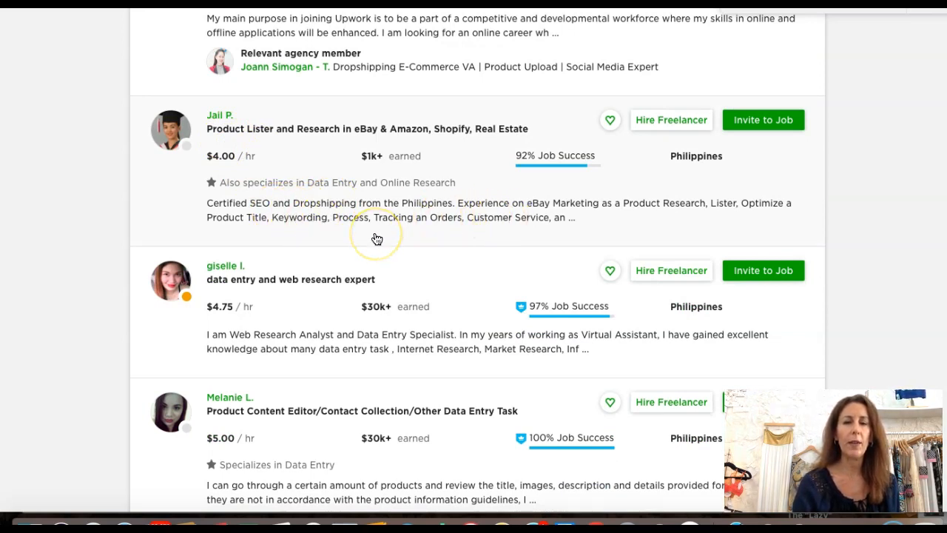
{"action": "scroll", "scroll_direction": "down", "scroll_amount": 3}
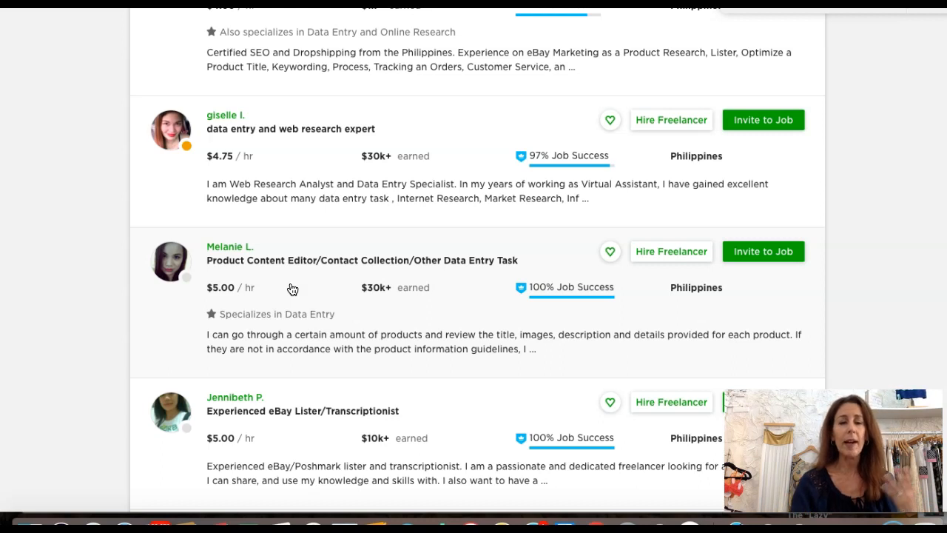
{"action": "scroll", "scroll_direction": "down", "scroll_amount": 3}
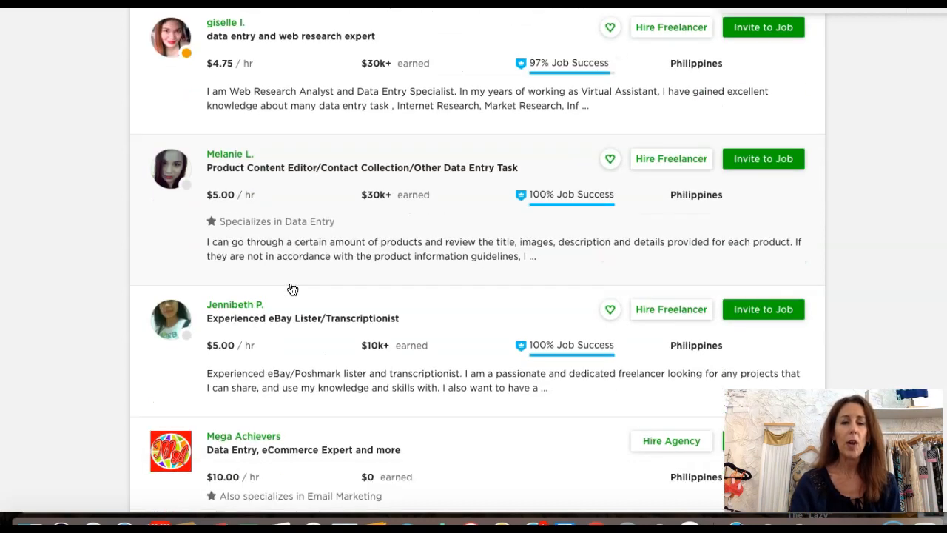
{"action": "mouse_move", "coordinate": [439, 290]}
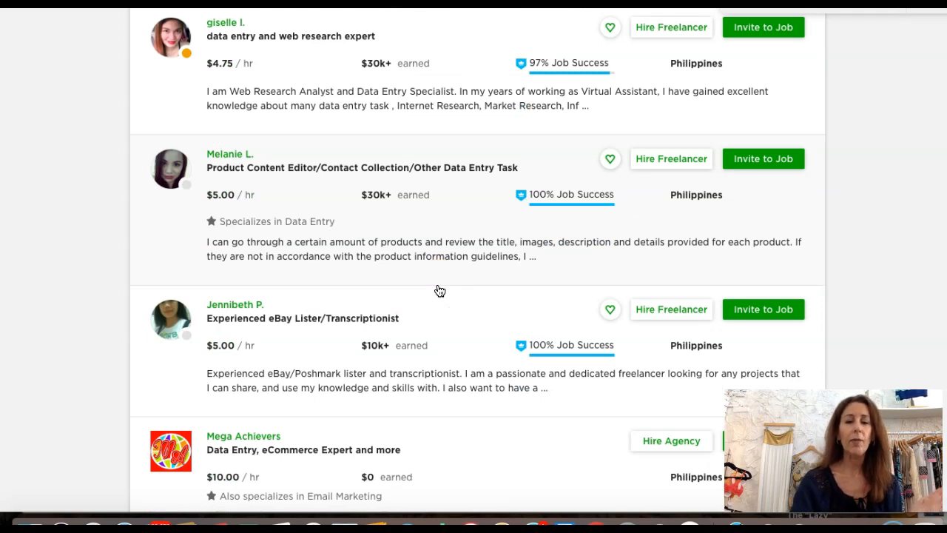
{"action": "scroll", "scroll_direction": "down", "scroll_amount": 3}
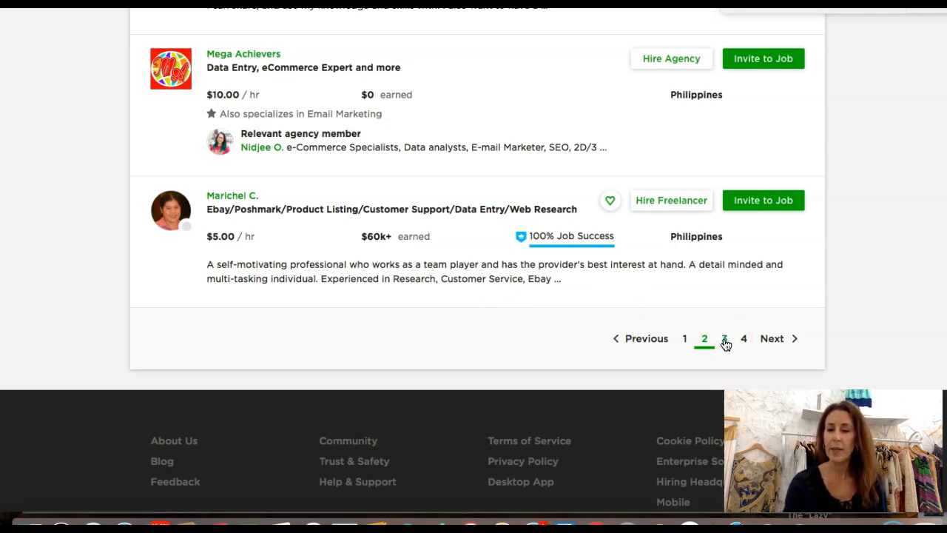
Continue reviewing results to the pagination and move to the next page
{"action": "left_click", "coordinate": [725, 338]}
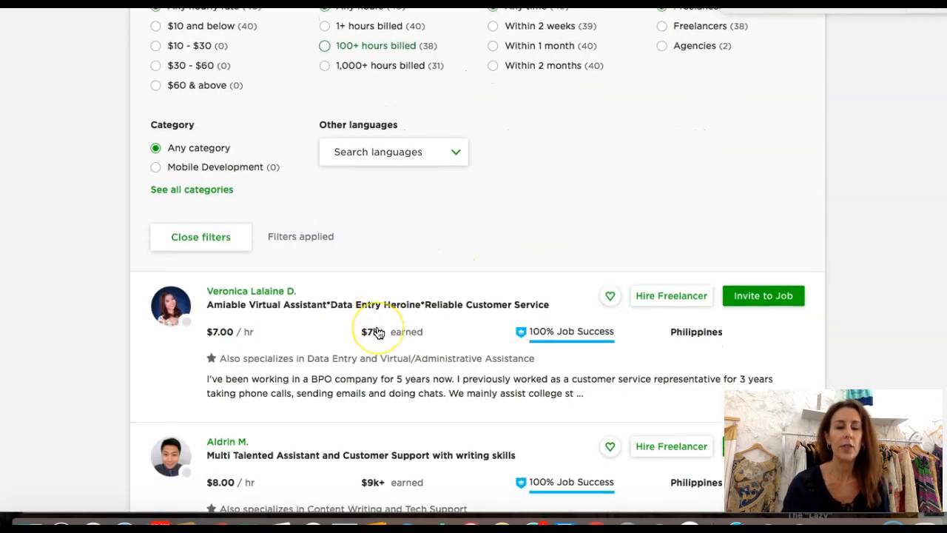
{"action": "scroll", "scroll_direction": "down", "scroll_amount": 3}
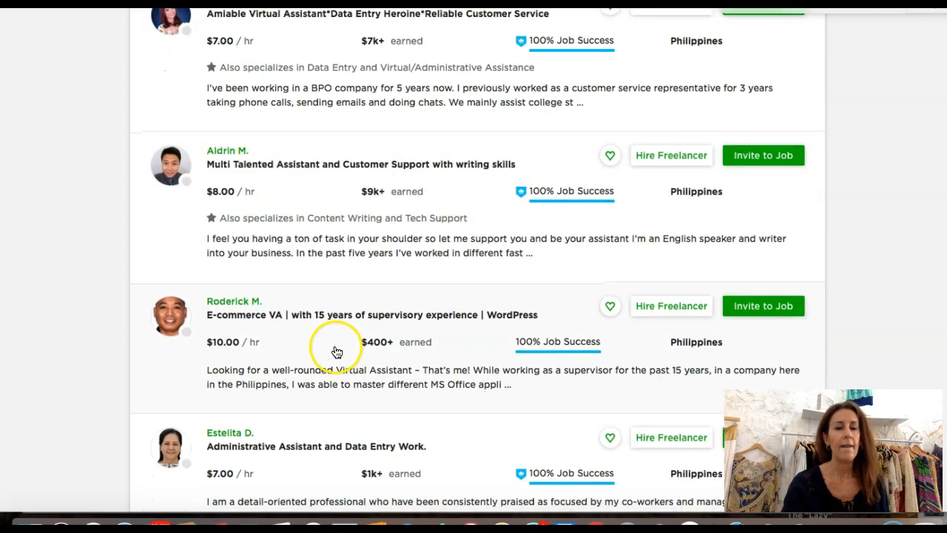
{"action": "scroll", "scroll_direction": "down", "scroll_amount": 3}
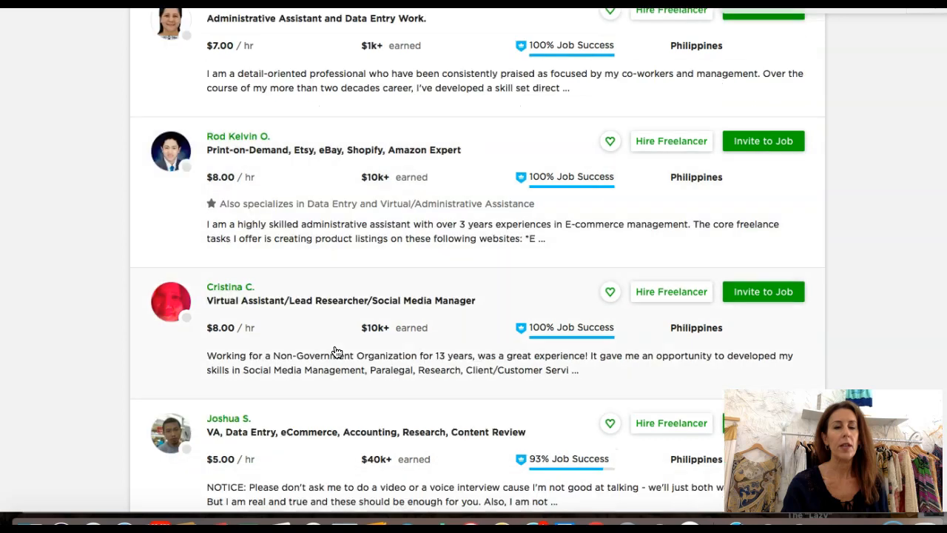
{"action": "scroll", "scroll_direction": "down", "scroll_amount": 3}
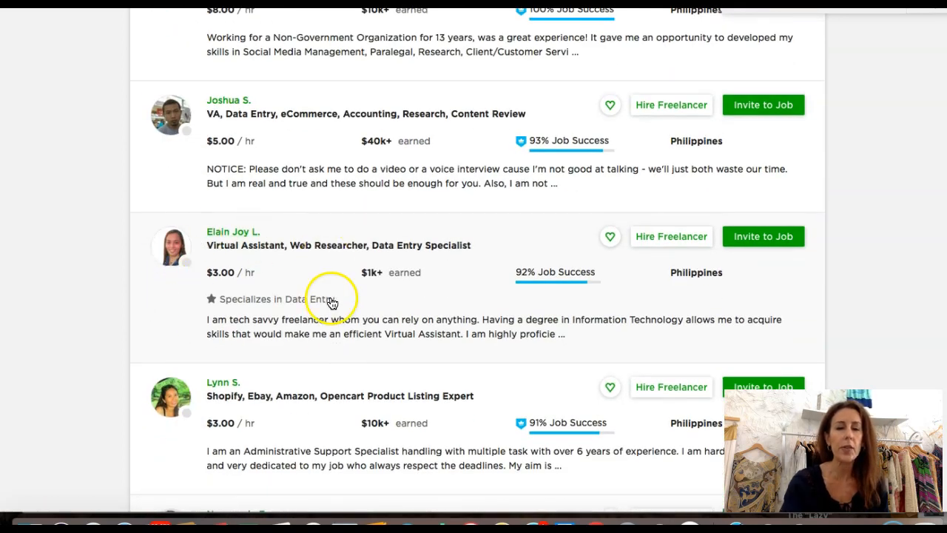
{"action": "mouse_move", "coordinate": [369, 305]}
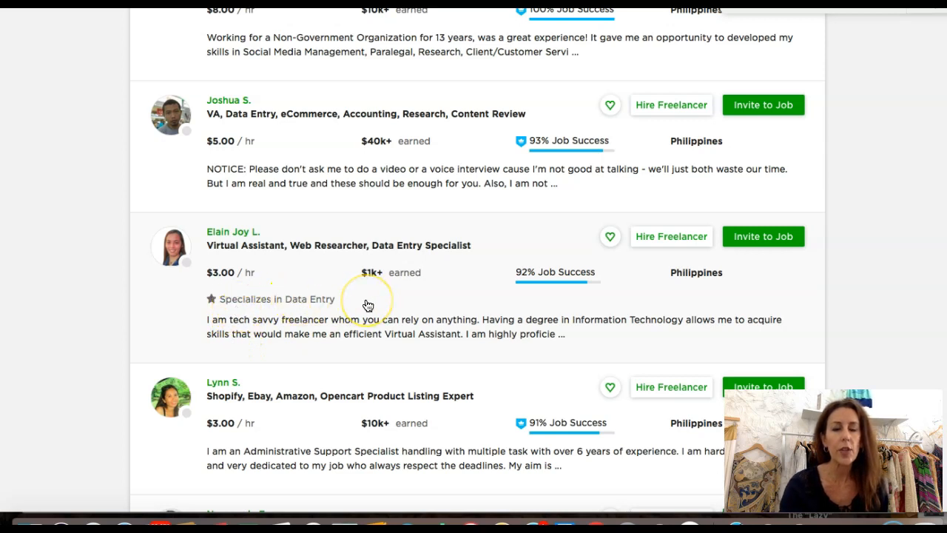
{"action": "mouse_move", "coordinate": [432, 268]}
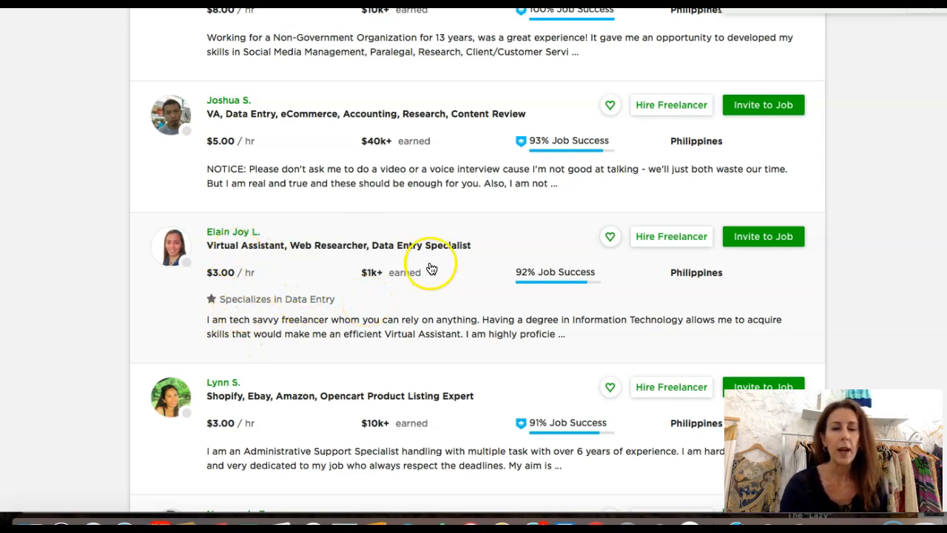
{"action": "scroll", "scroll_direction": "down", "scroll_amount": 3}
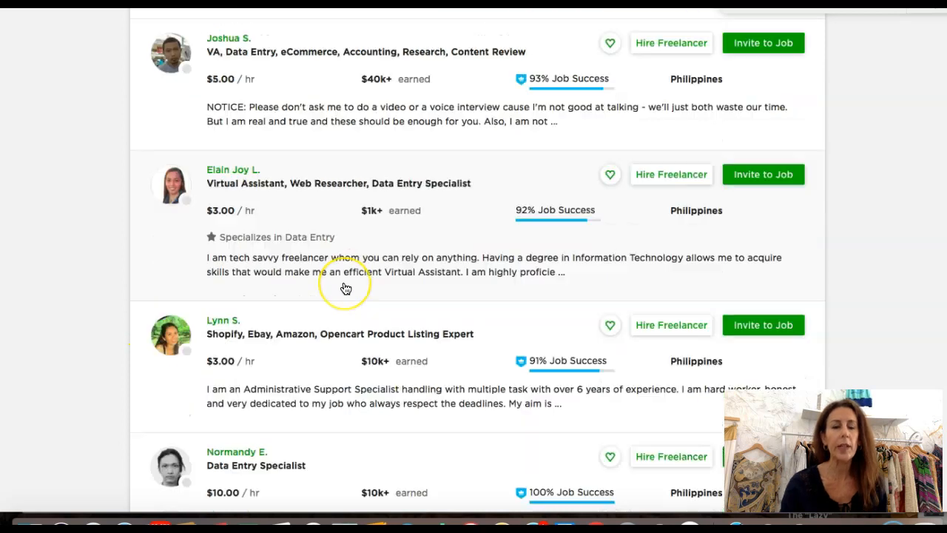
{"action": "scroll", "scroll_direction": "down", "scroll_amount": 3}
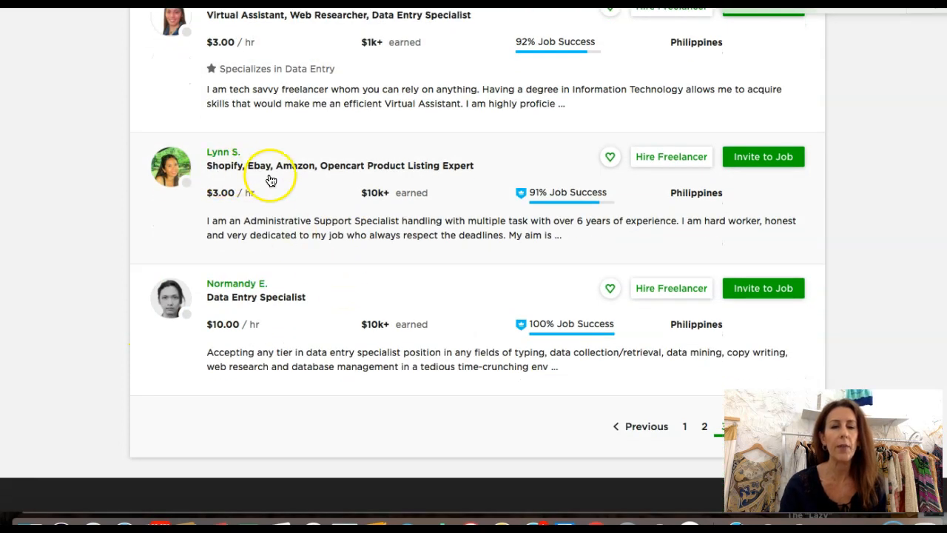
{"action": "mouse_move", "coordinate": [486, 186]}
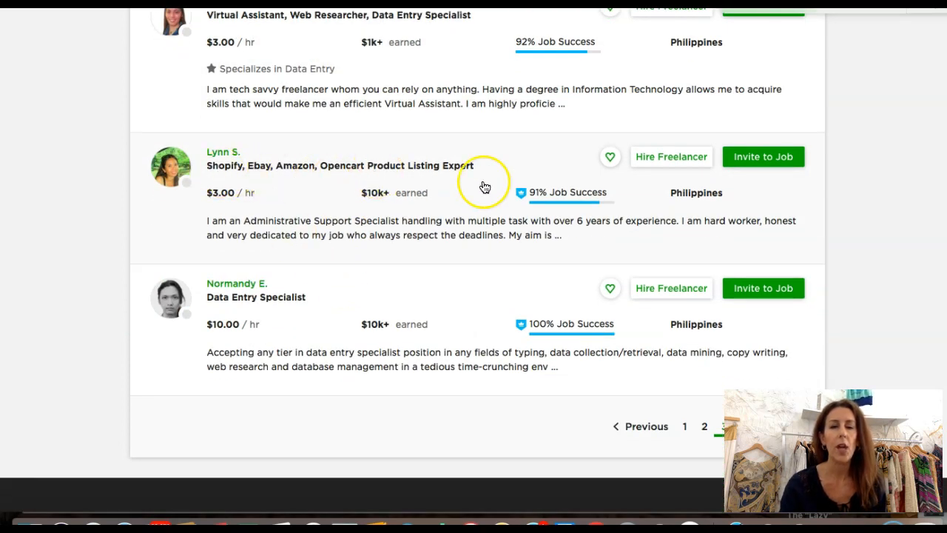
{"action": "mouse_move", "coordinate": [472, 278]}
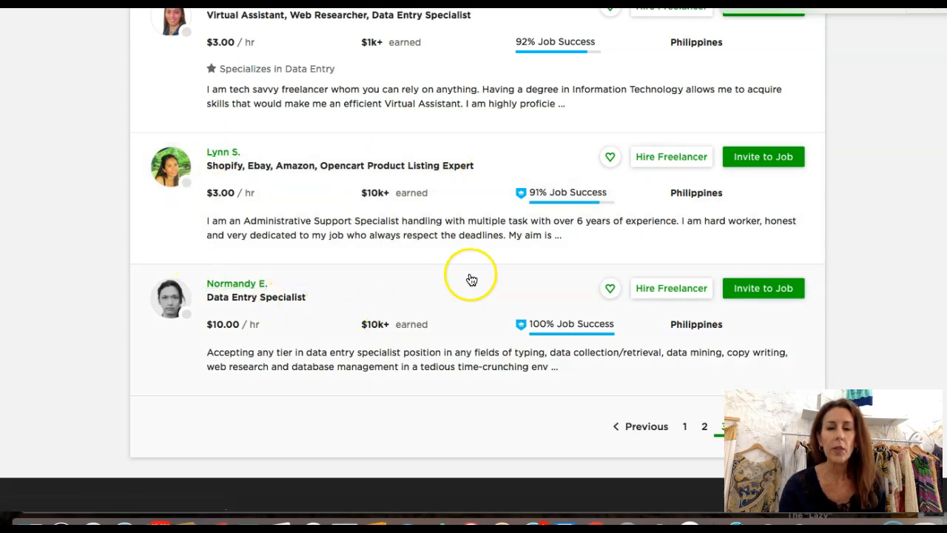
{"action": "mouse_move", "coordinate": [580, 243]}
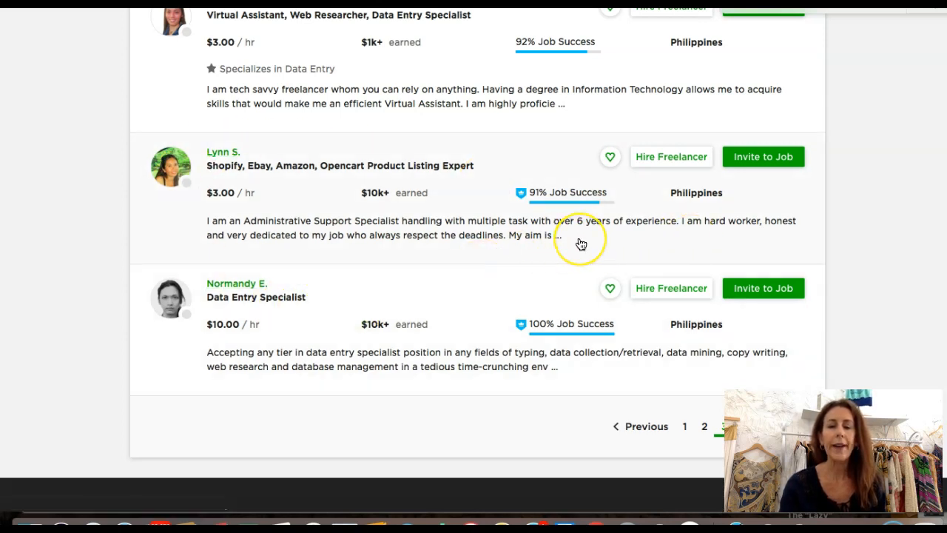
{"action": "mouse_move", "coordinate": [449, 288]}
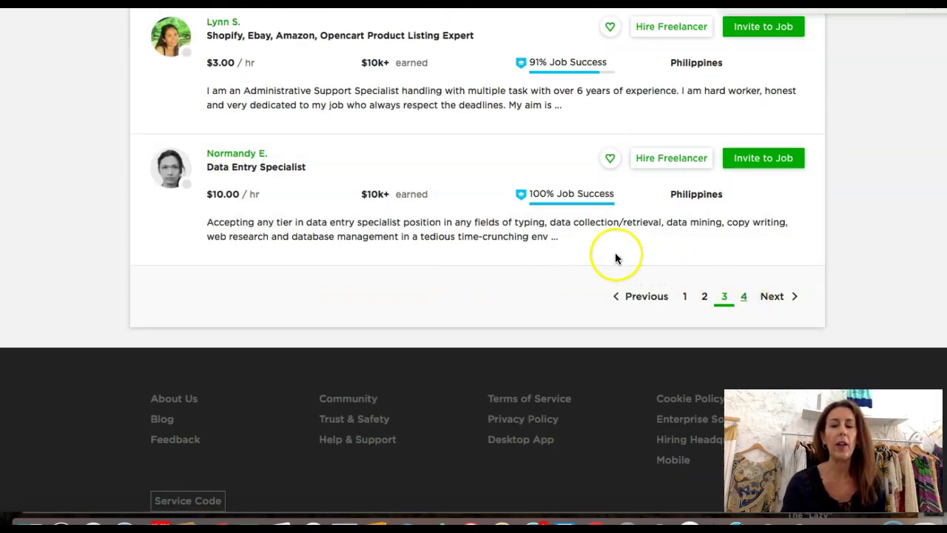
{"action": "left_click", "coordinate": [742, 296]}
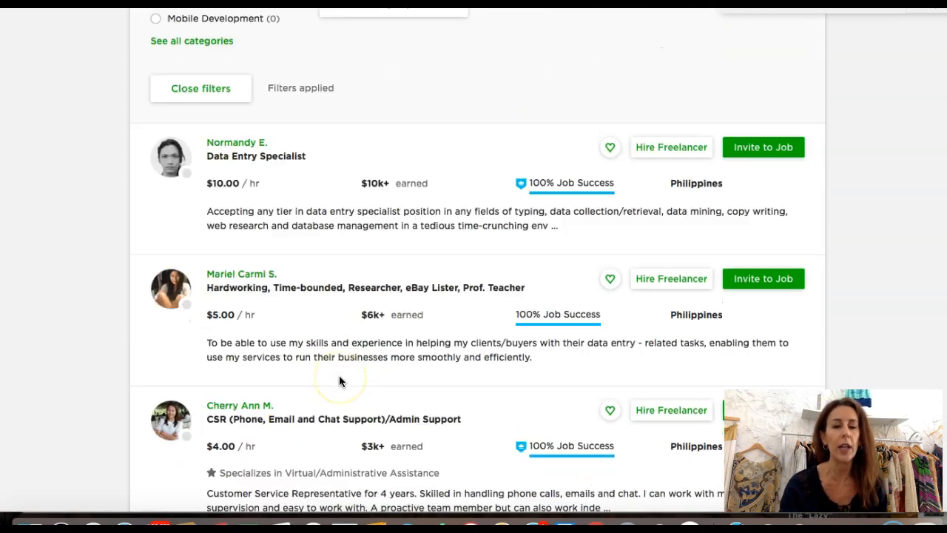
Look over the next page of $5–$6.50/hr freelancers, then go back to page 1
{"action": "scroll", "scroll_direction": "down", "scroll_amount": 3}
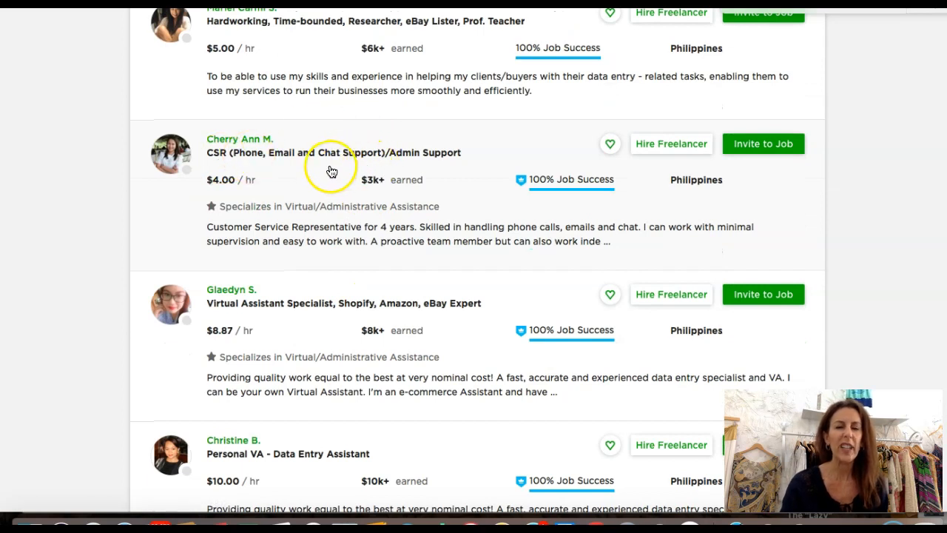
{"action": "scroll", "scroll_direction": "down", "scroll_amount": 3}
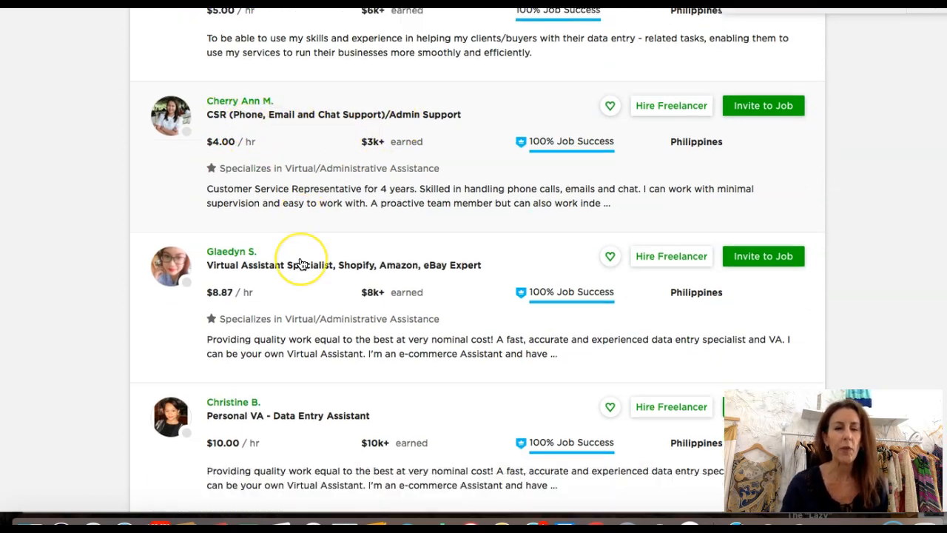
{"action": "scroll", "scroll_direction": "down", "scroll_amount": 3}
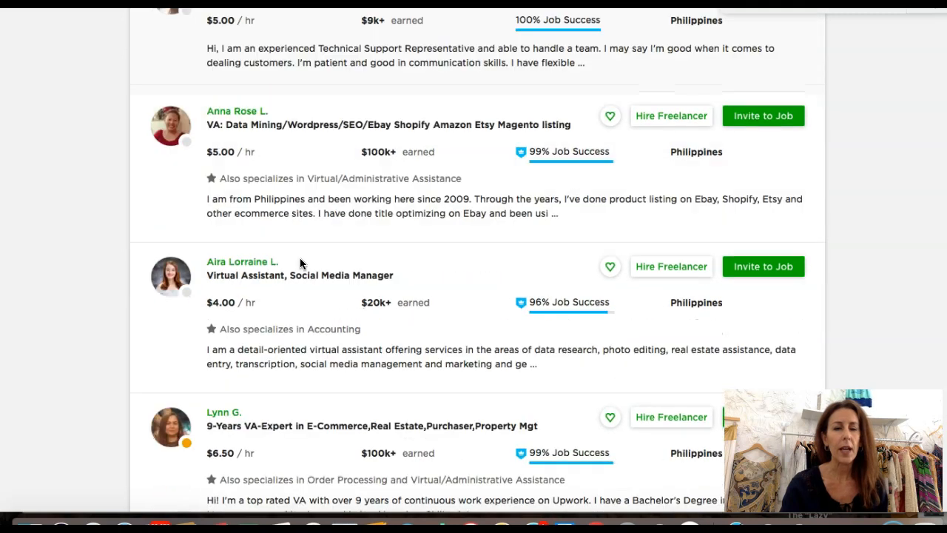
{"action": "scroll", "scroll_direction": "down", "scroll_amount": 3}
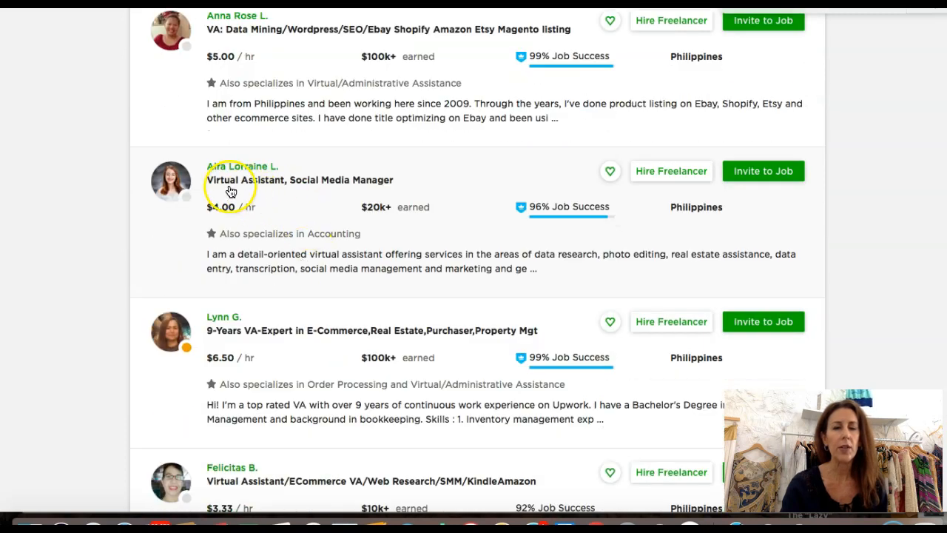
{"action": "mouse_move", "coordinate": [553, 257]}
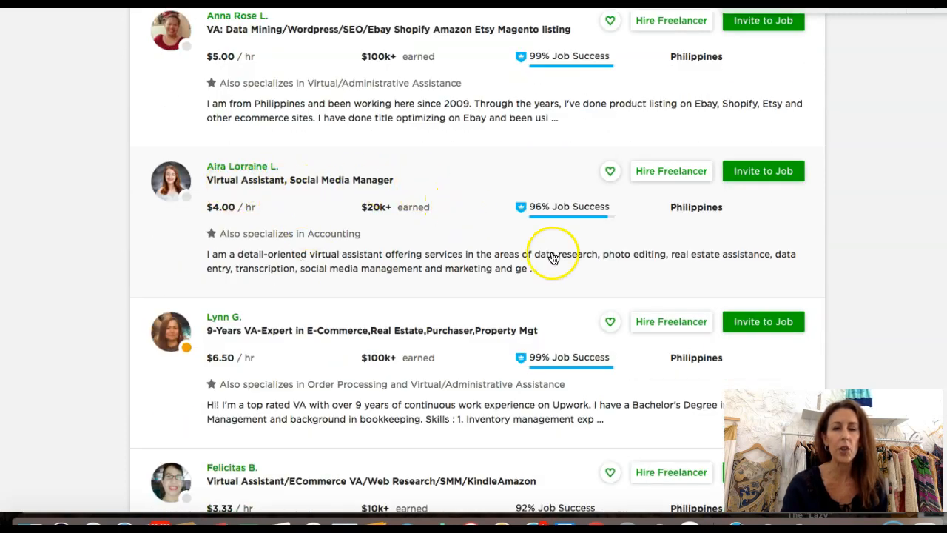
{"action": "mouse_move", "coordinate": [302, 265]}
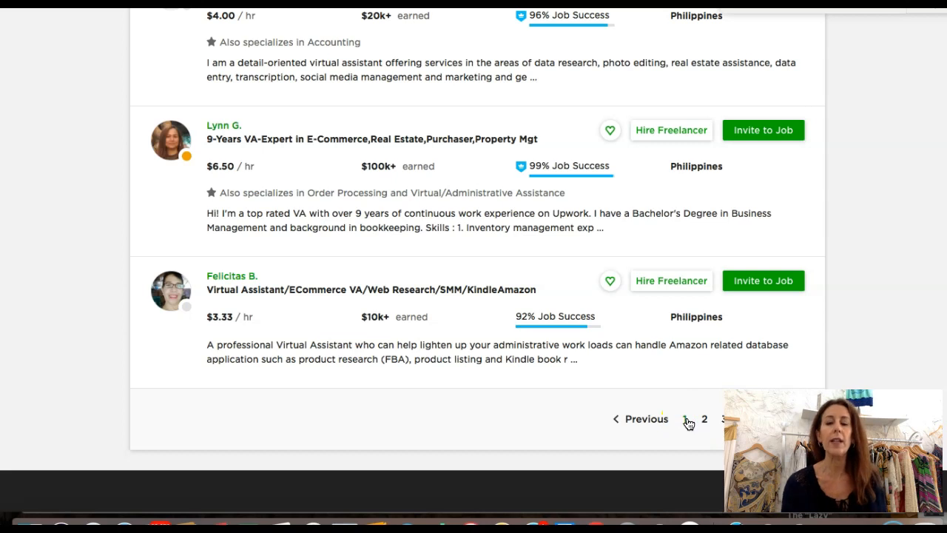
{"action": "left_click", "coordinate": [685, 420]}
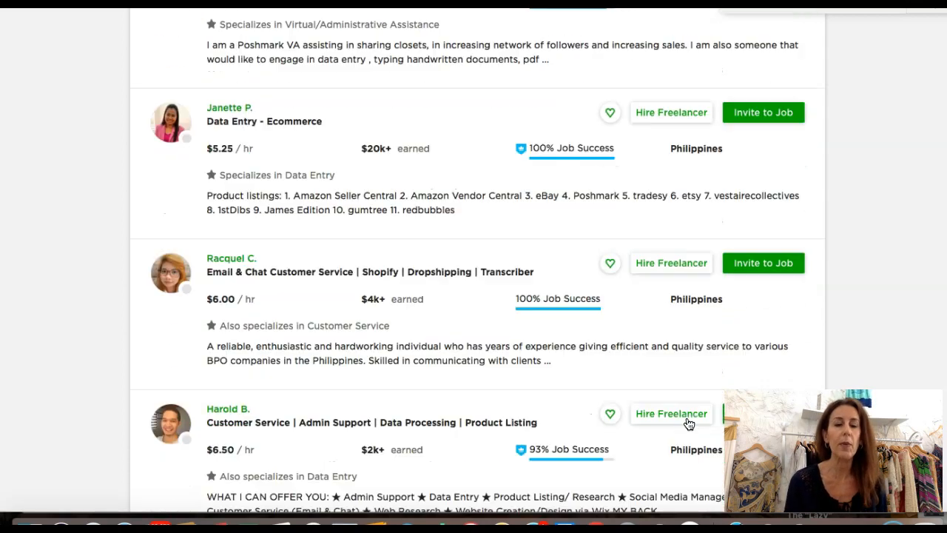
Start hiring the $3.75/hr Poshmark Assistant, Transcriber at the bottom of page 1
{"action": "scroll", "scroll_direction": "down", "scroll_amount": 3}
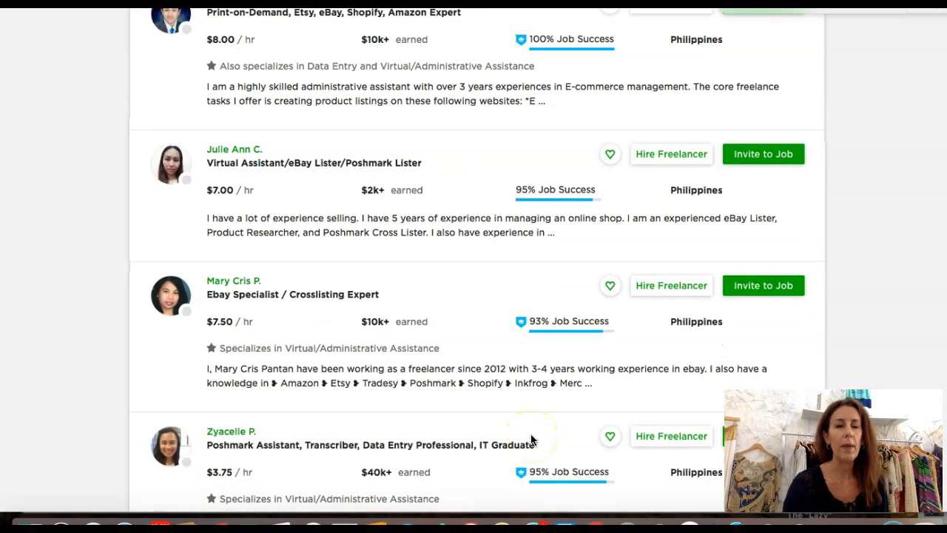
{"action": "scroll", "scroll_direction": "down", "scroll_amount": 3}
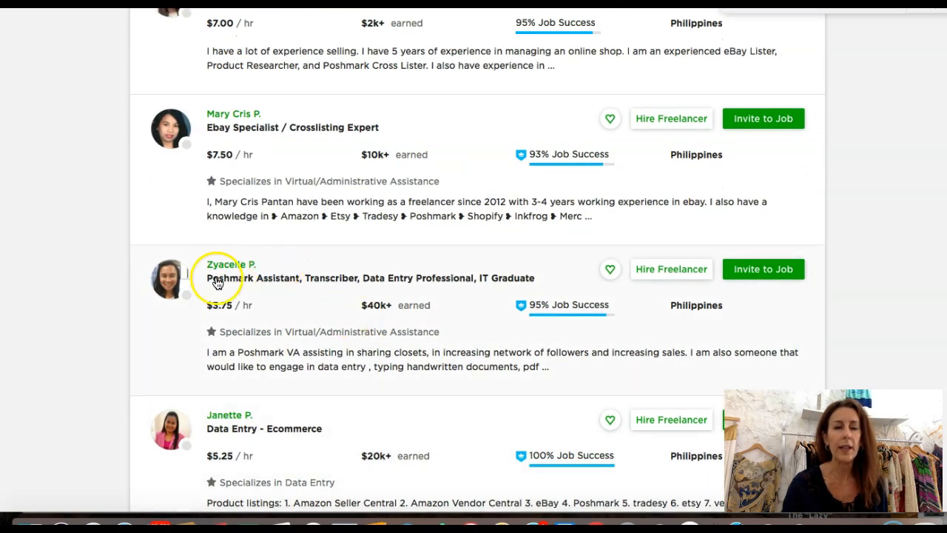
{"action": "mouse_move", "coordinate": [308, 269]}
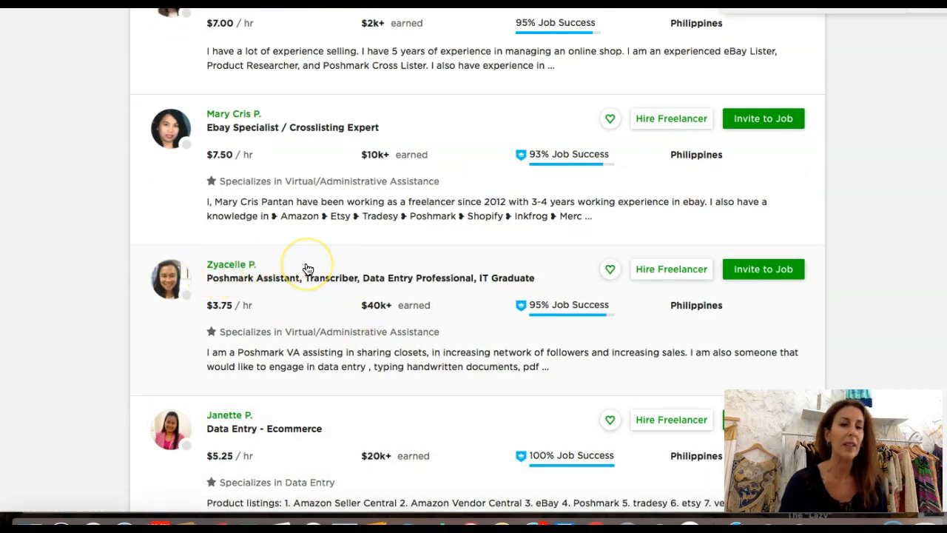
{"action": "mouse_move", "coordinate": [308, 269]}
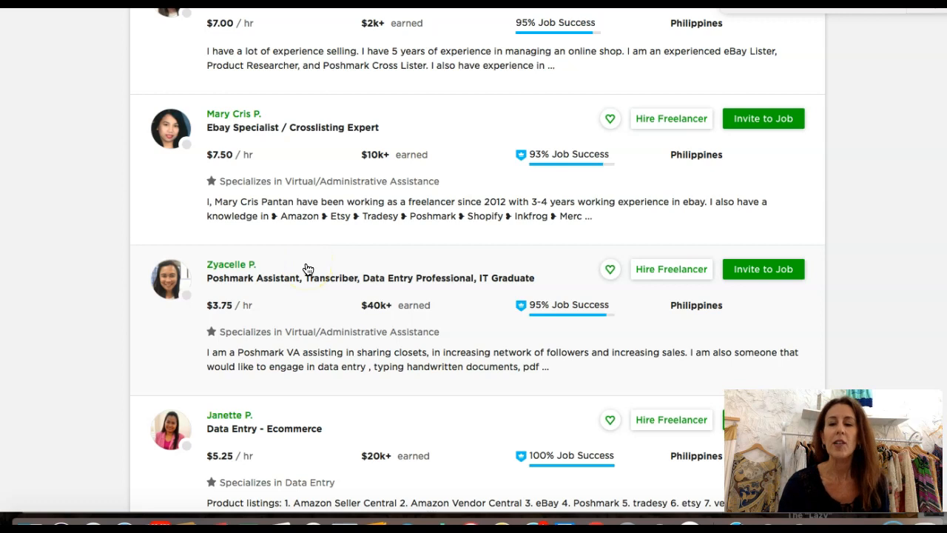
{"action": "scroll", "scroll_direction": "down", "scroll_amount": 3}
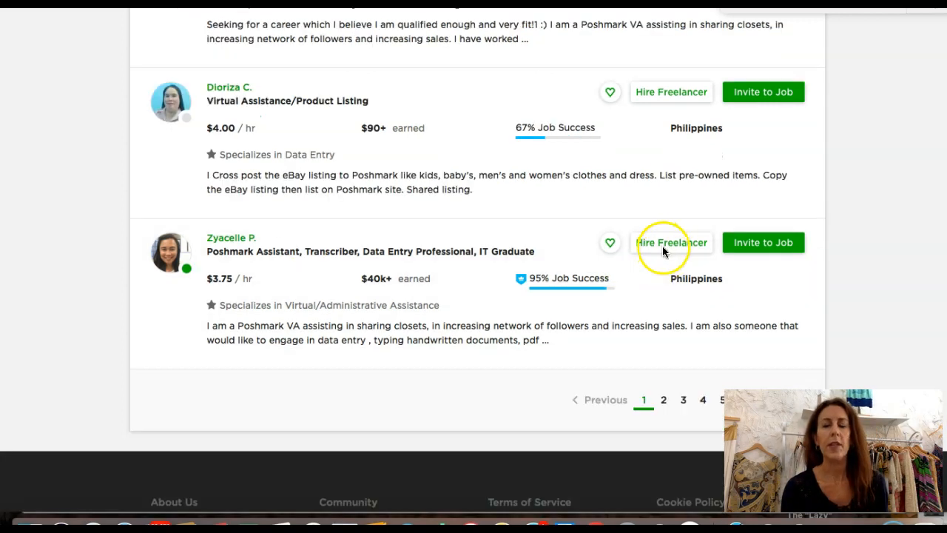
{"action": "mouse_move", "coordinate": [746, 252]}
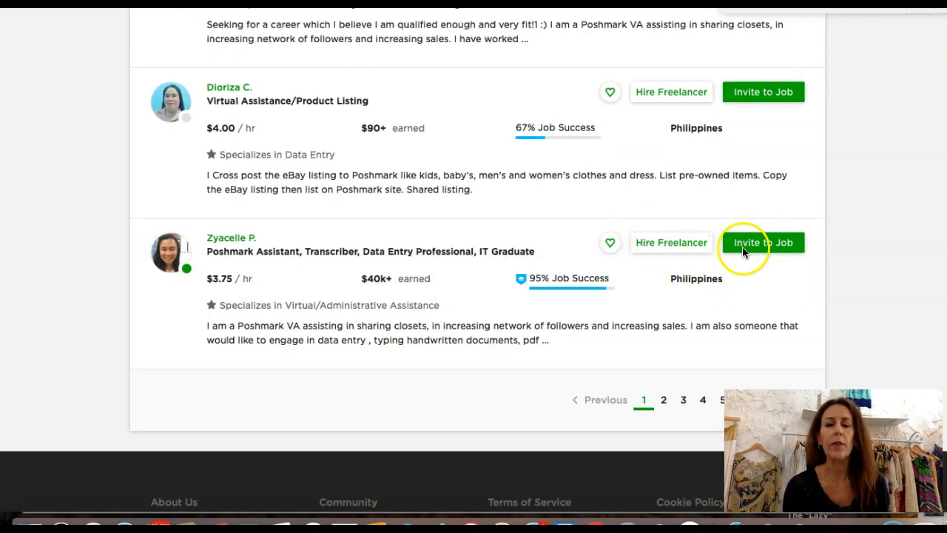
{"action": "mouse_move", "coordinate": [784, 216]}
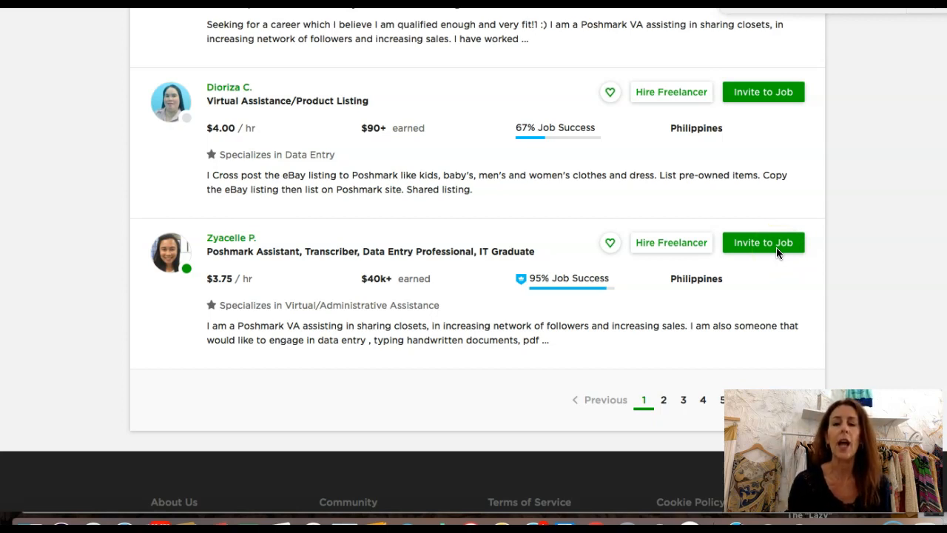
{"action": "mouse_move", "coordinate": [662, 250]}
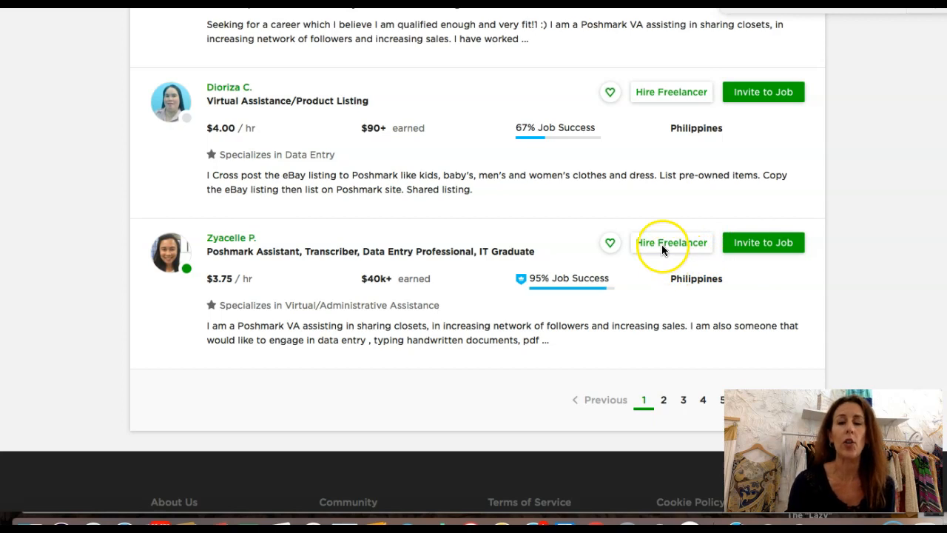
{"action": "left_click", "coordinate": [671, 242]}
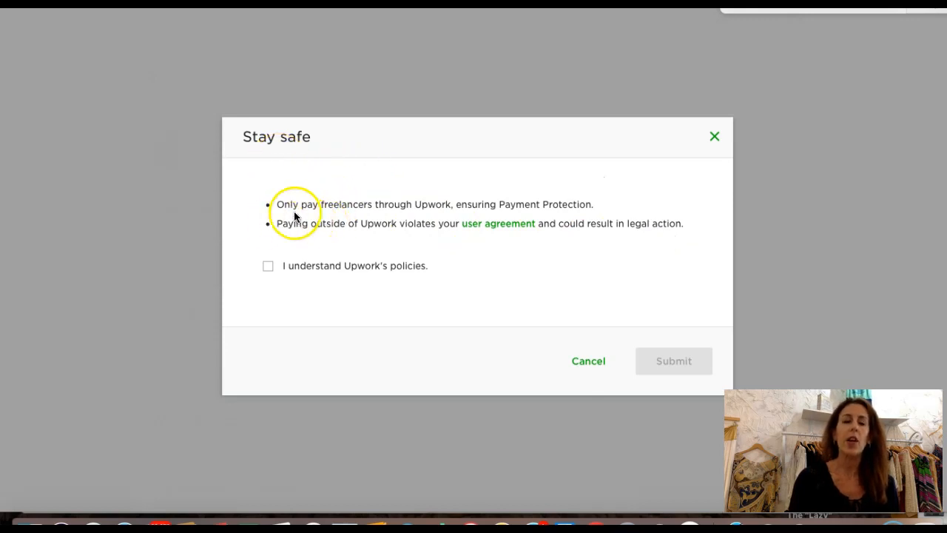
{"action": "mouse_move", "coordinate": [343, 216]}
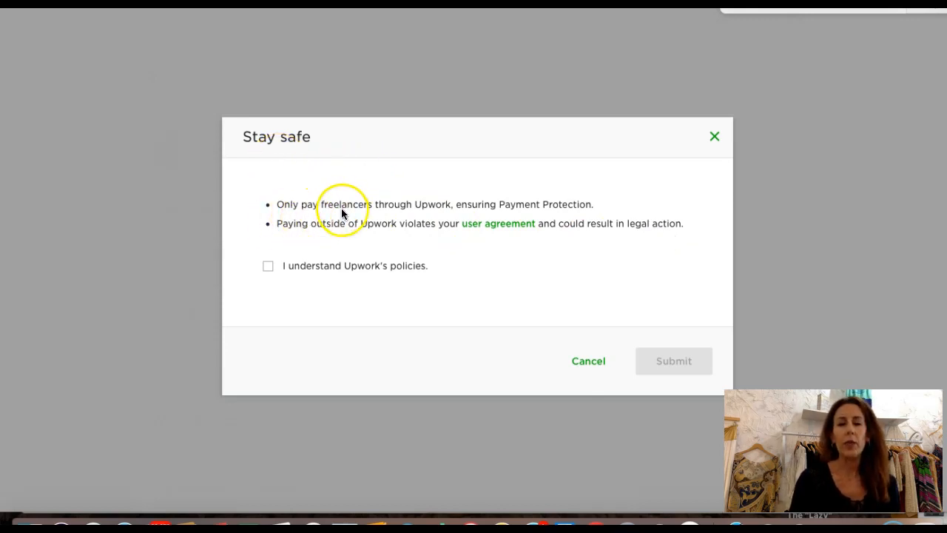
{"action": "mouse_move", "coordinate": [420, 216]}
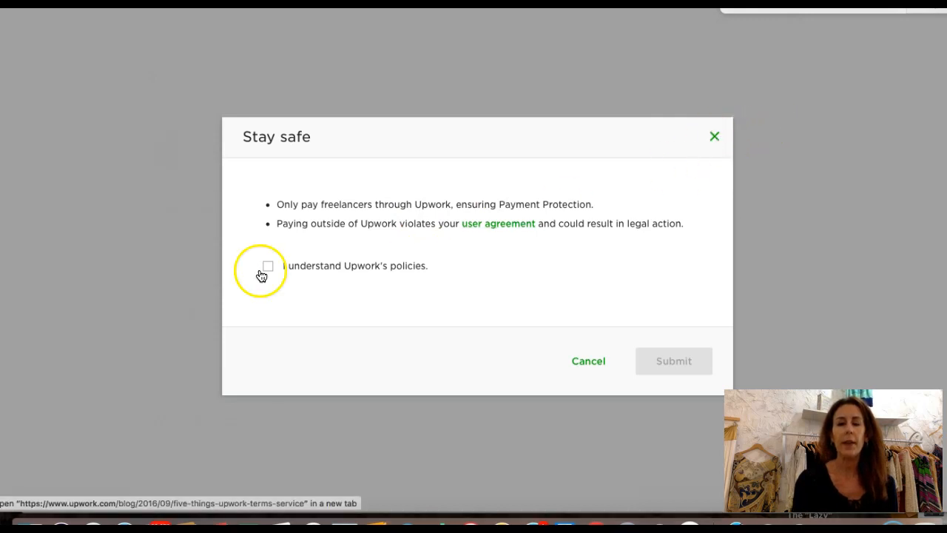
{"action": "left_click", "coordinate": [675, 361]}
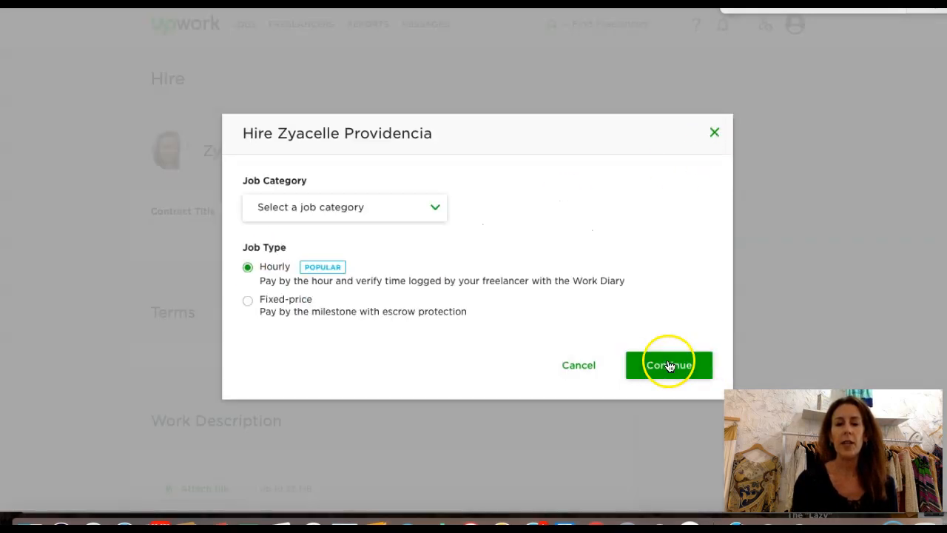
{"action": "mouse_move", "coordinate": [434, 213]}
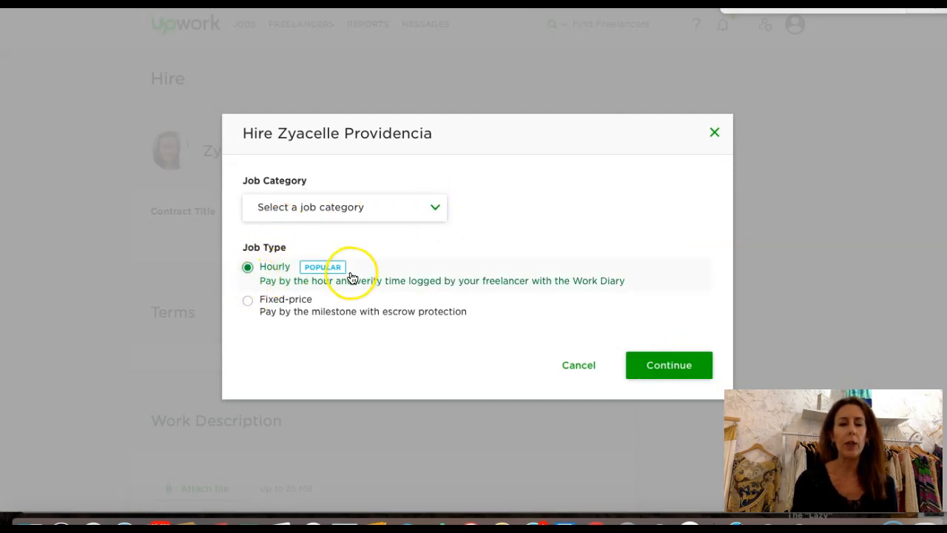
{"action": "mouse_move", "coordinate": [267, 326]}
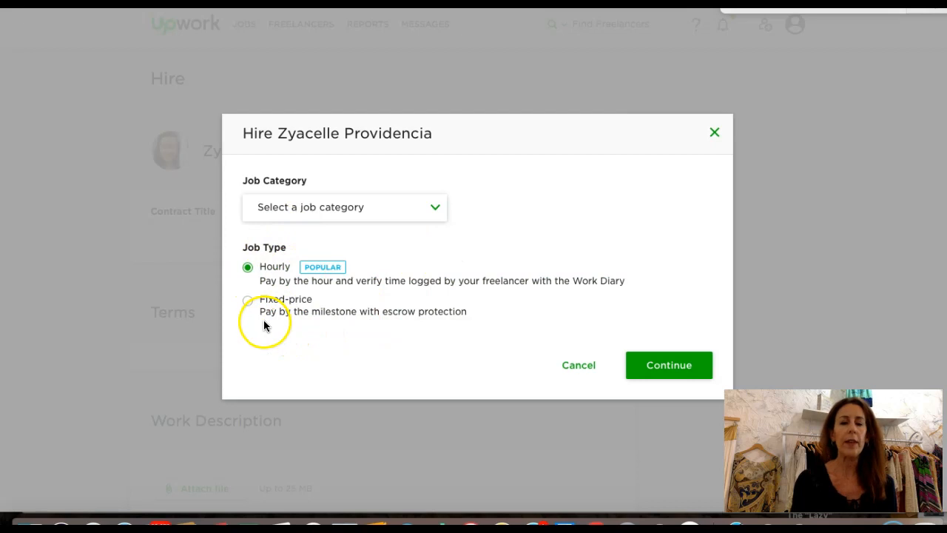
{"action": "mouse_move", "coordinate": [478, 321]}
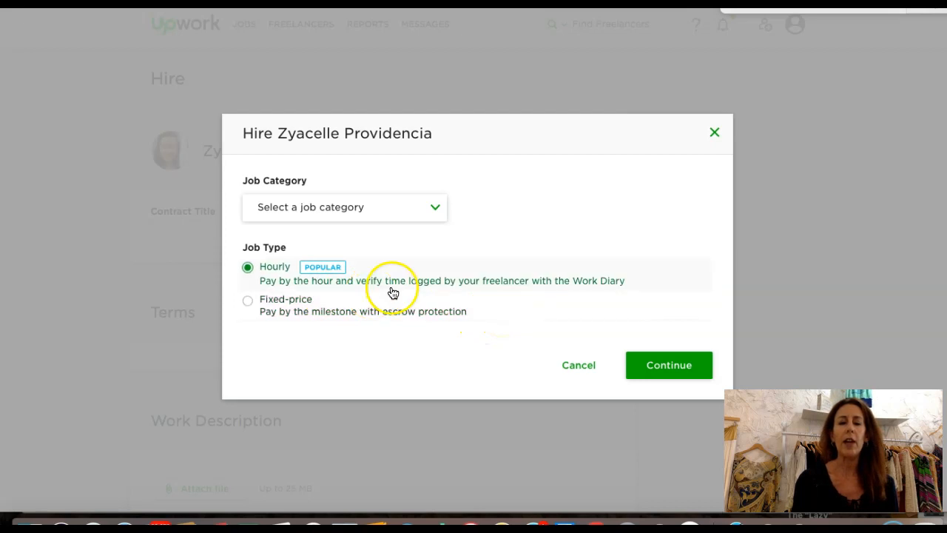
{"action": "mouse_move", "coordinate": [269, 293]}
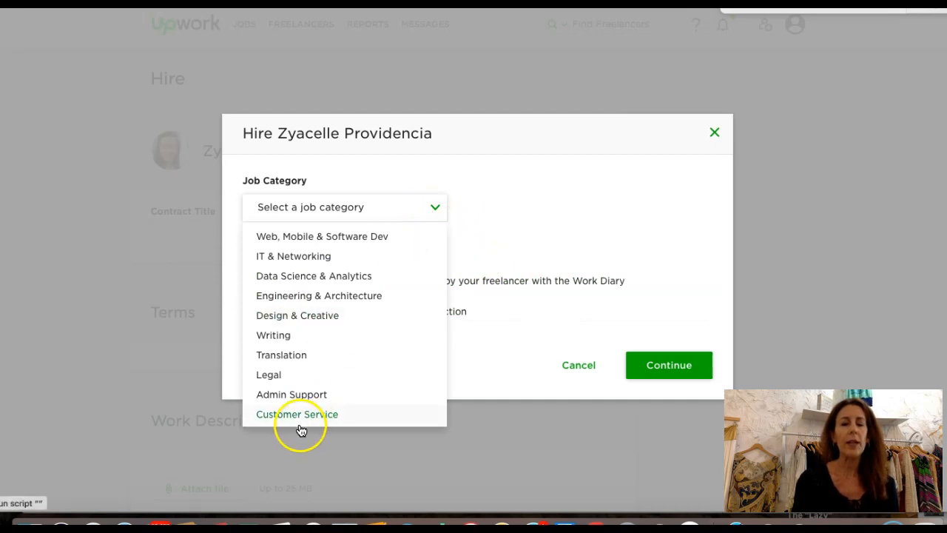
Categorize the hire as Admin Support > Personal / Virtual Assistant, hourly, and continue to contract terms
{"action": "left_click", "coordinate": [291, 394]}
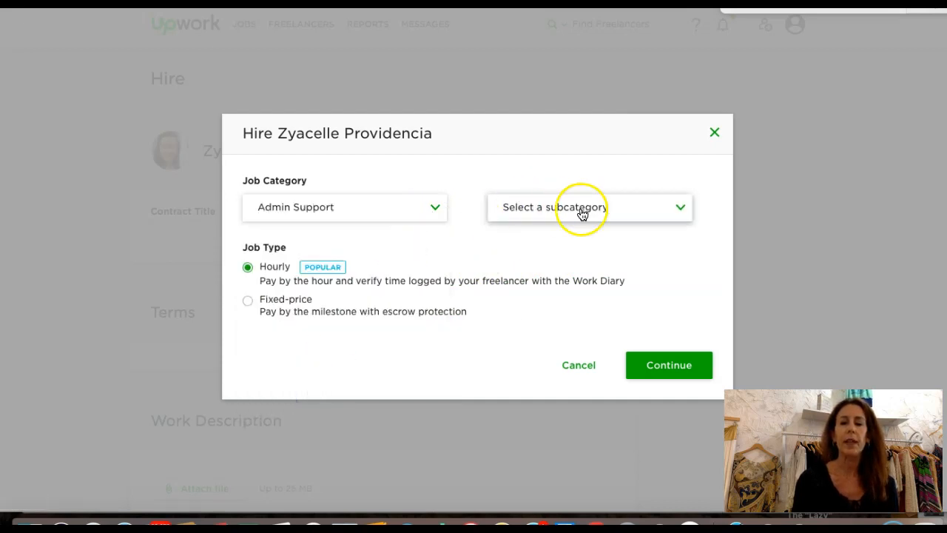
{"action": "left_click", "coordinate": [589, 207]}
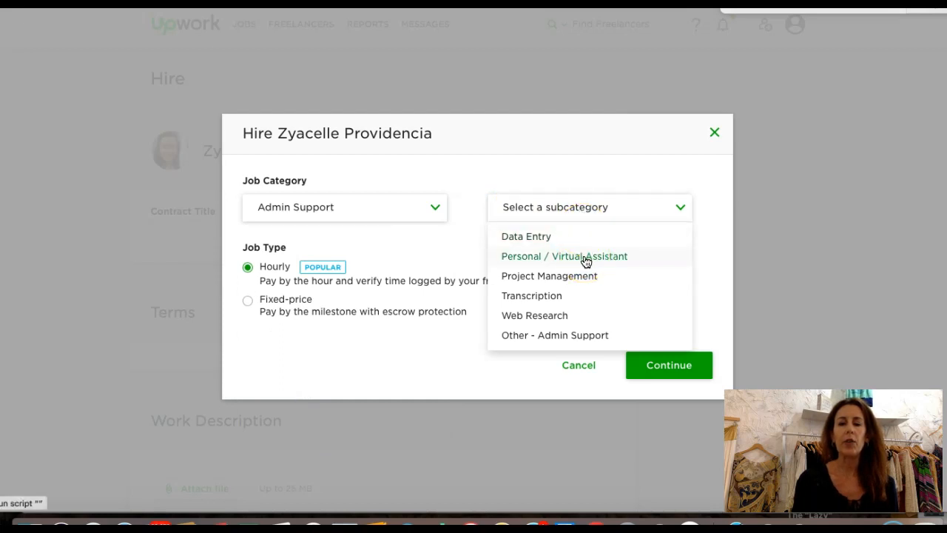
{"action": "left_click", "coordinate": [565, 256]}
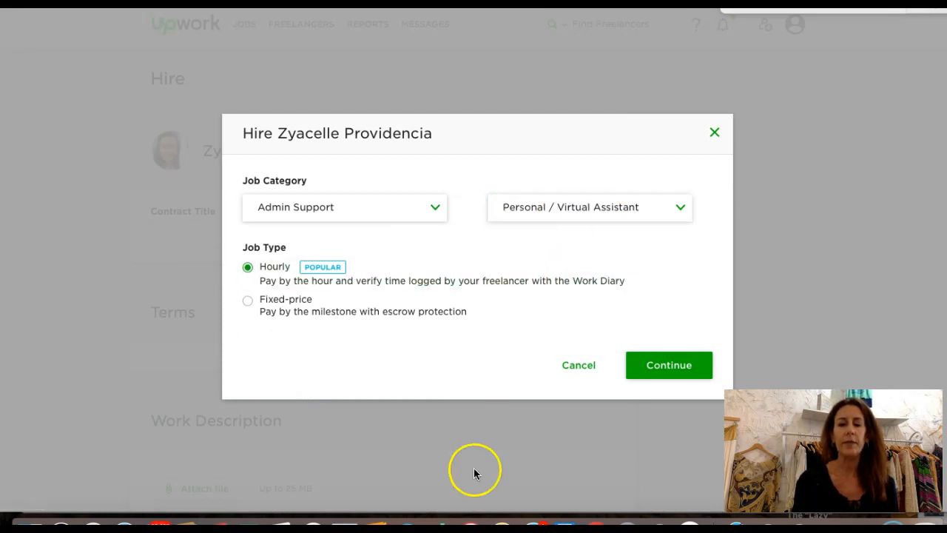
{"action": "left_click", "coordinate": [669, 364]}
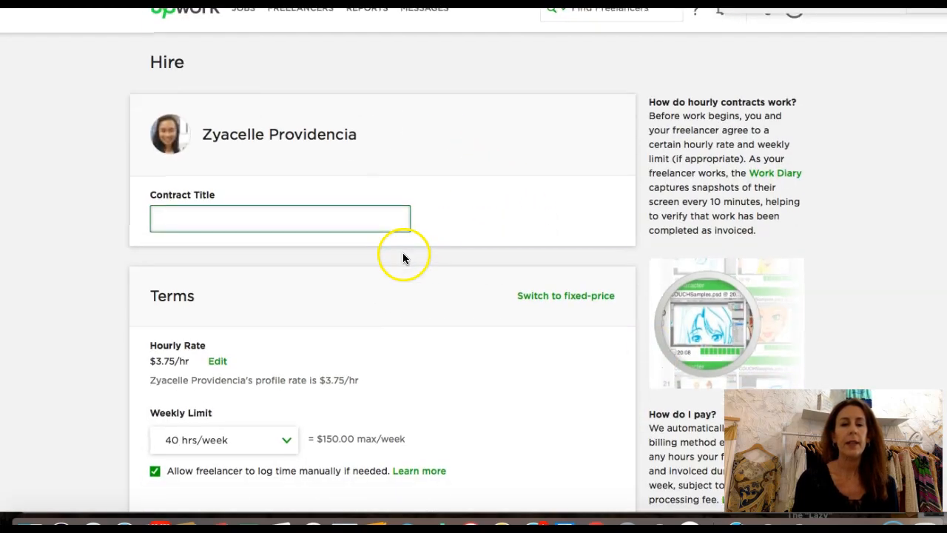
Title the contract 'Poshmark va'
{"action": "left_click", "coordinate": [280, 219]}
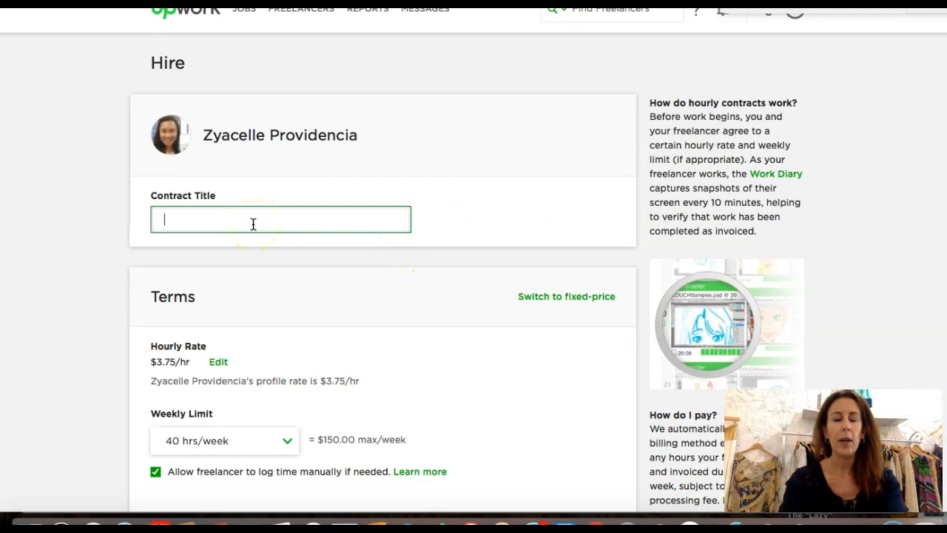
{"action": "type", "text": "Poshma"}
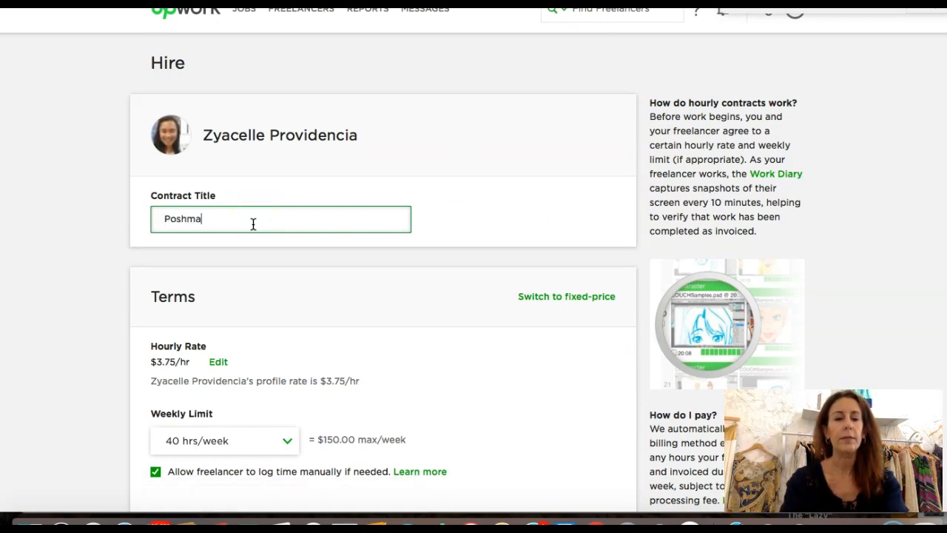
{"action": "type", "text": "rk va"}
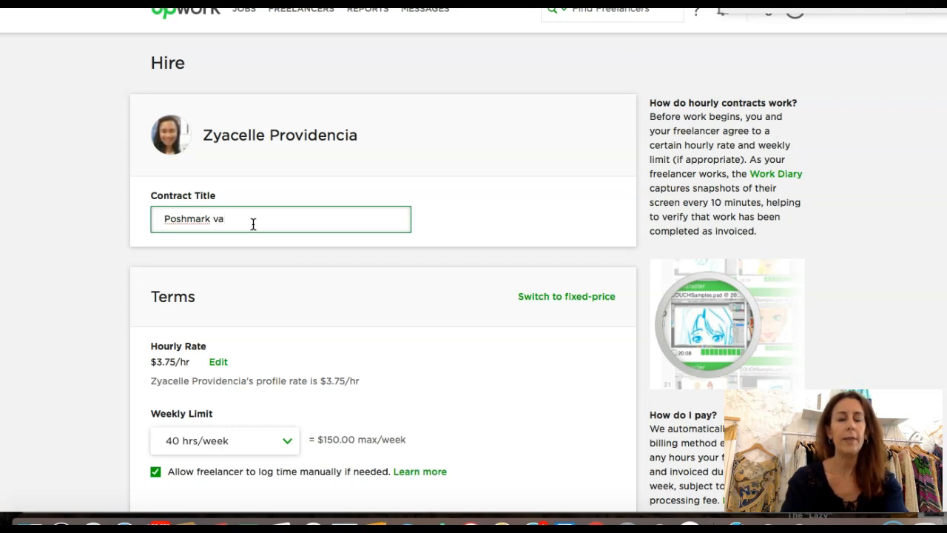
Lower the weekly limit to 5 hrs/week, capping pay at $18.75 per week
{"action": "scroll", "scroll_direction": "down", "scroll_amount": 3}
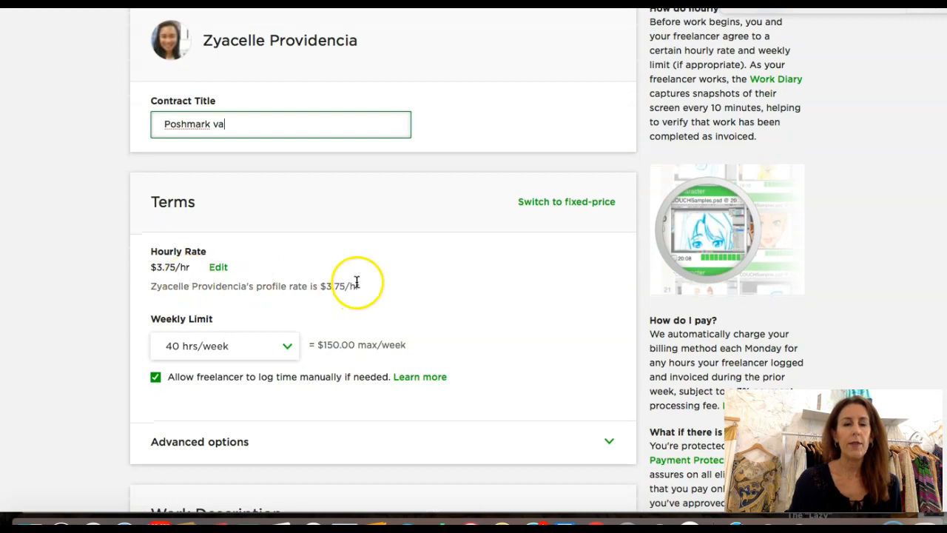
{"action": "scroll", "scroll_direction": "down", "scroll_amount": 3}
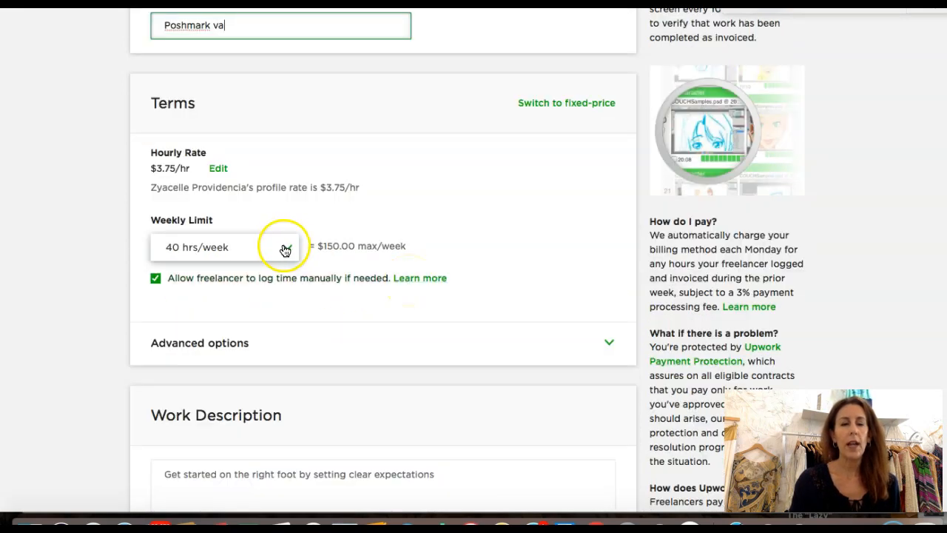
{"action": "left_click", "coordinate": [284, 247]}
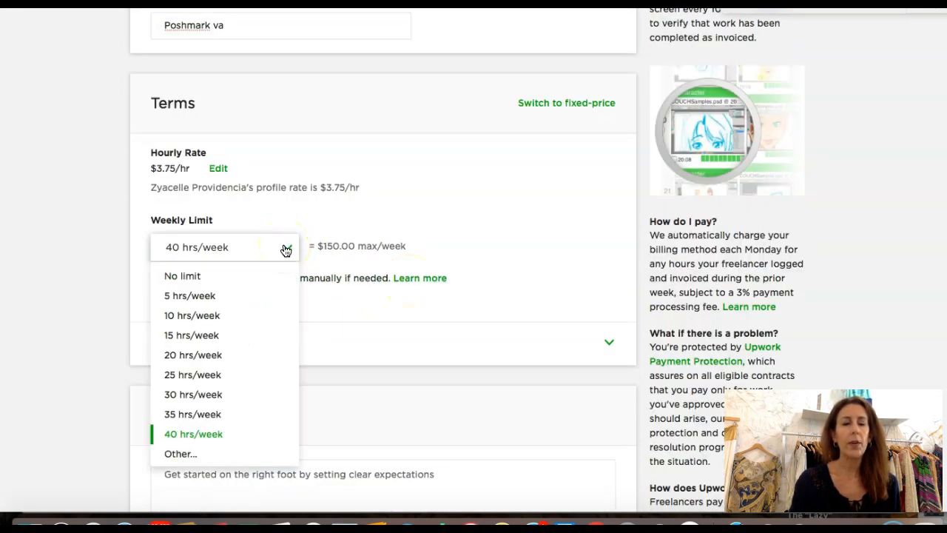
{"action": "mouse_move", "coordinate": [249, 302]}
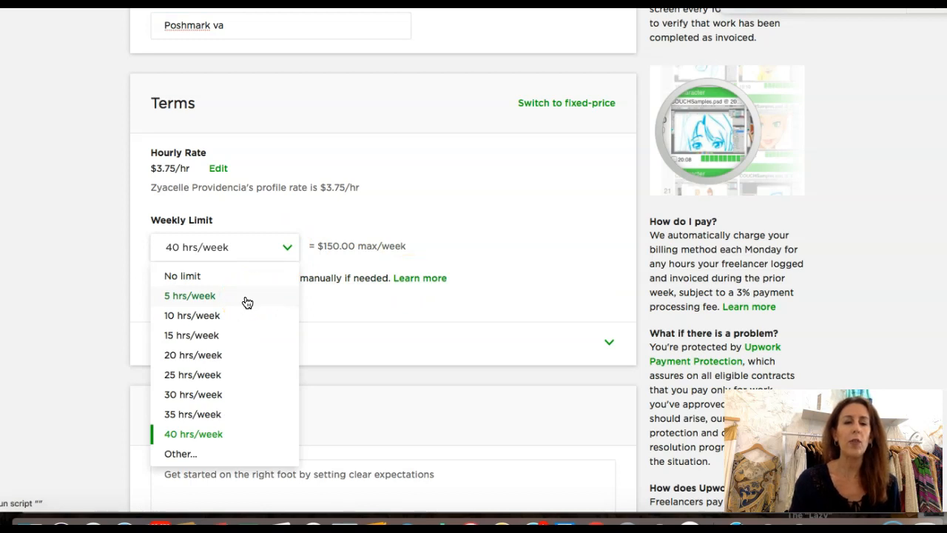
{"action": "left_click", "coordinate": [189, 296]}
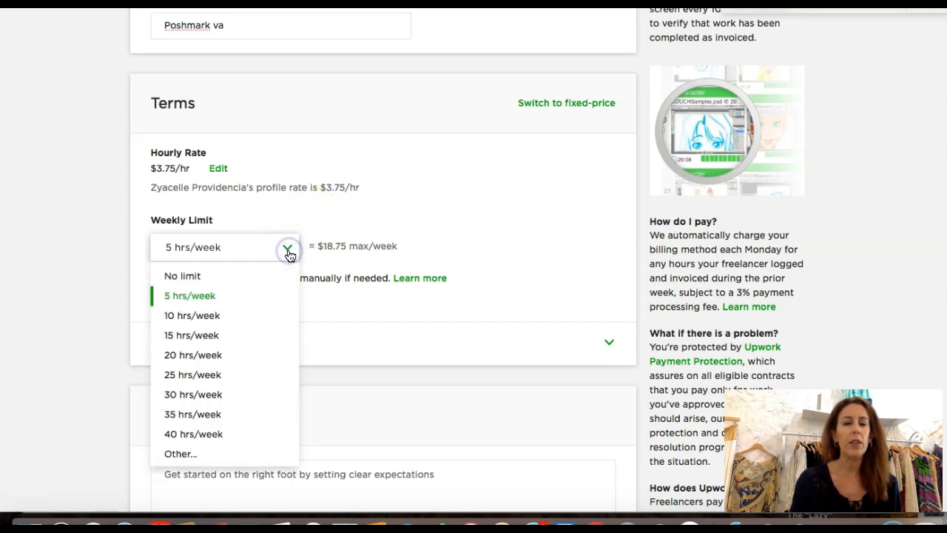
{"action": "mouse_move", "coordinate": [335, 199]}
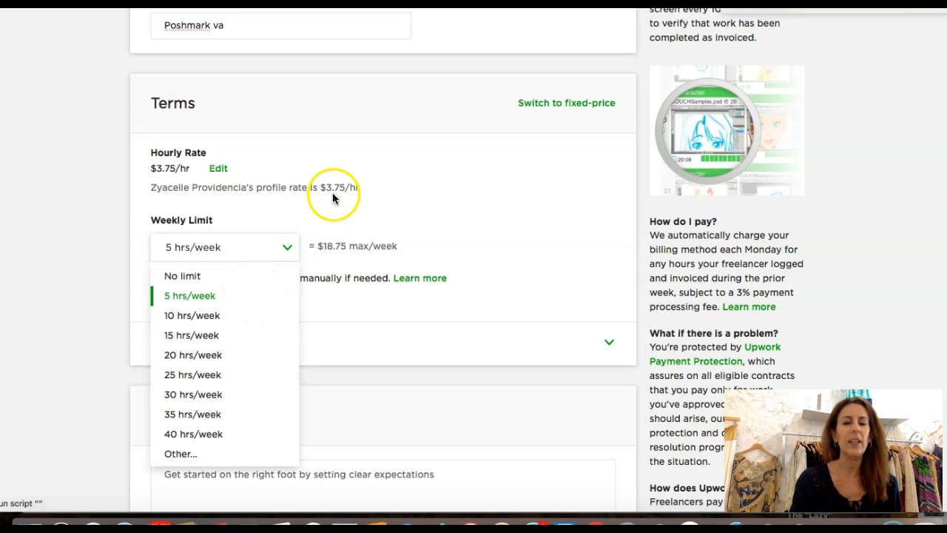
{"action": "left_click", "coordinate": [190, 296]}
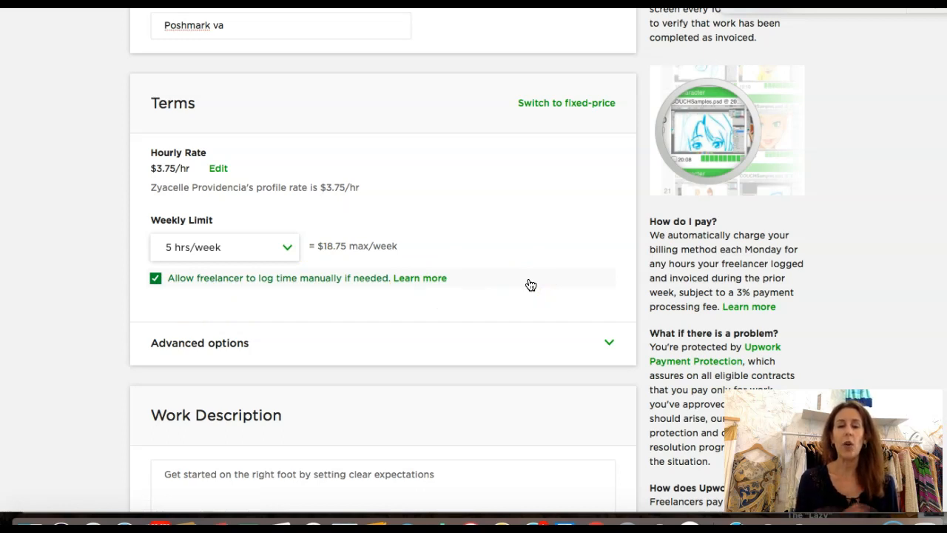
Describe the assistant sharing the entire Poshmark closet to any audience at least 1x per day
{"action": "scroll", "scroll_direction": "down", "scroll_amount": 3}
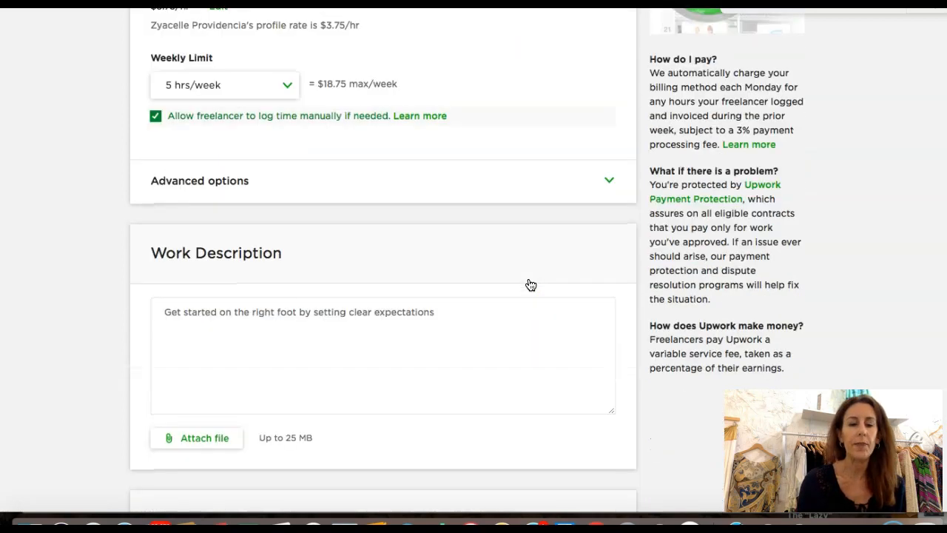
{"action": "left_click", "coordinate": [293, 324]}
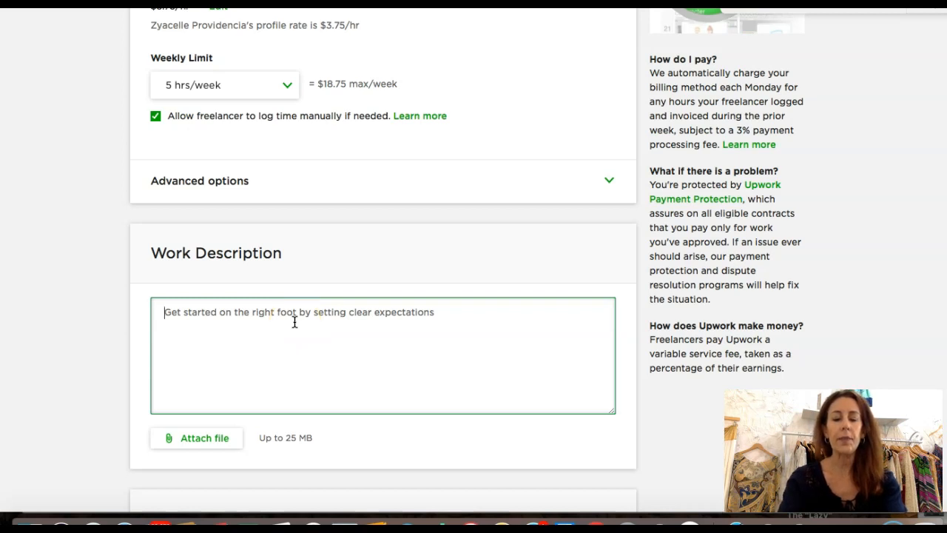
{"action": "type", "text": "Ass"}
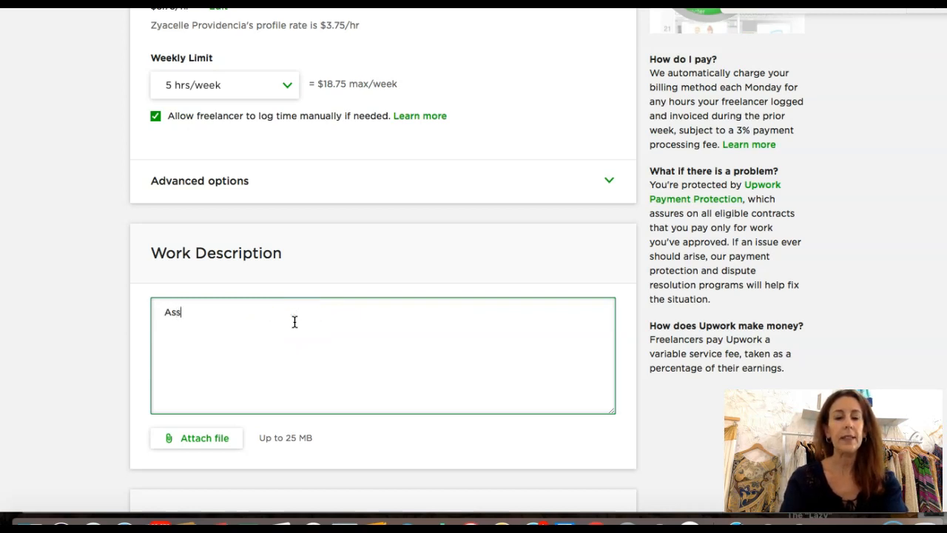
{"action": "type", "text": "ita"}
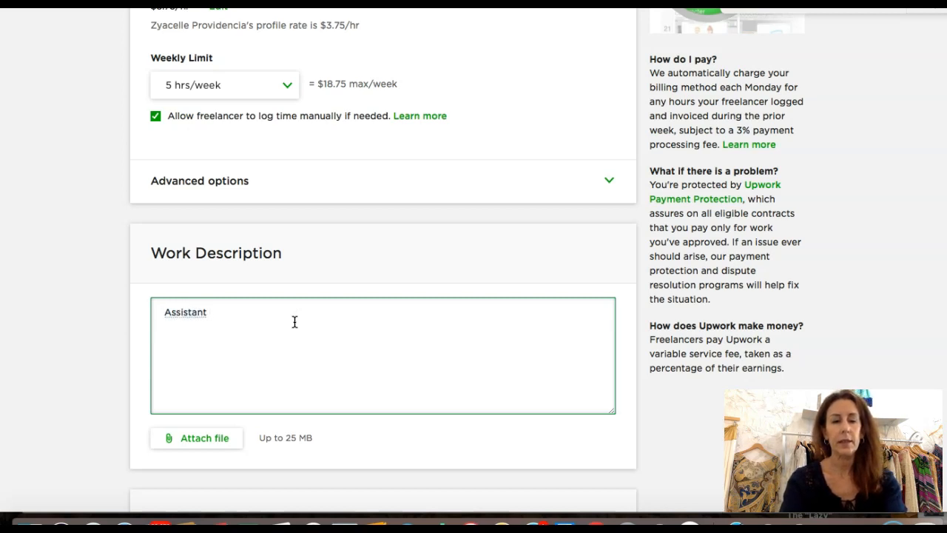
{"action": "type", "text": "will"}
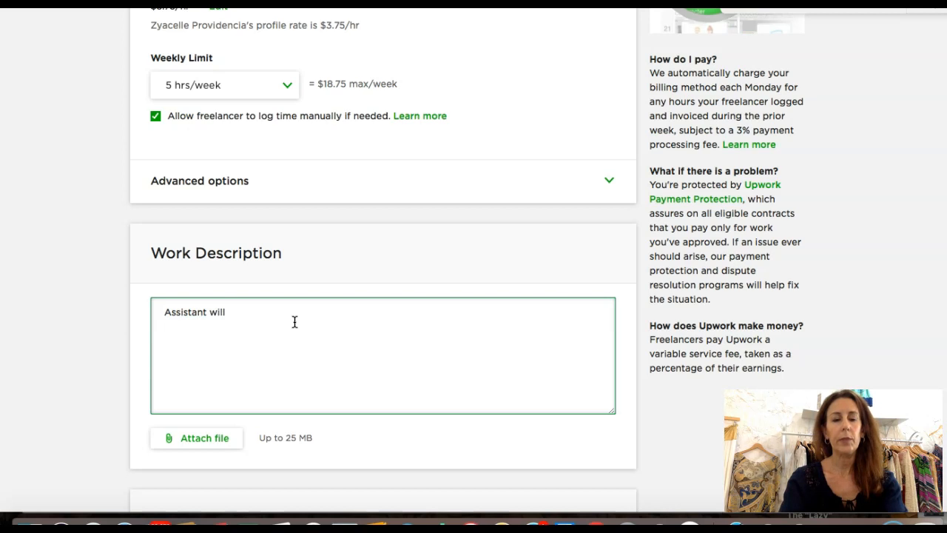
{"action": "type", "text": "be sharing"}
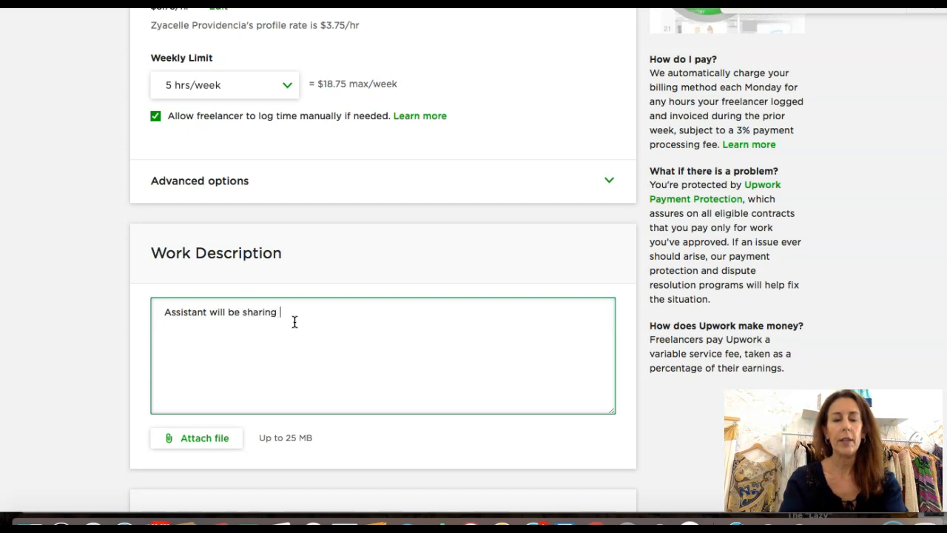
{"action": "type", "text": "my"}
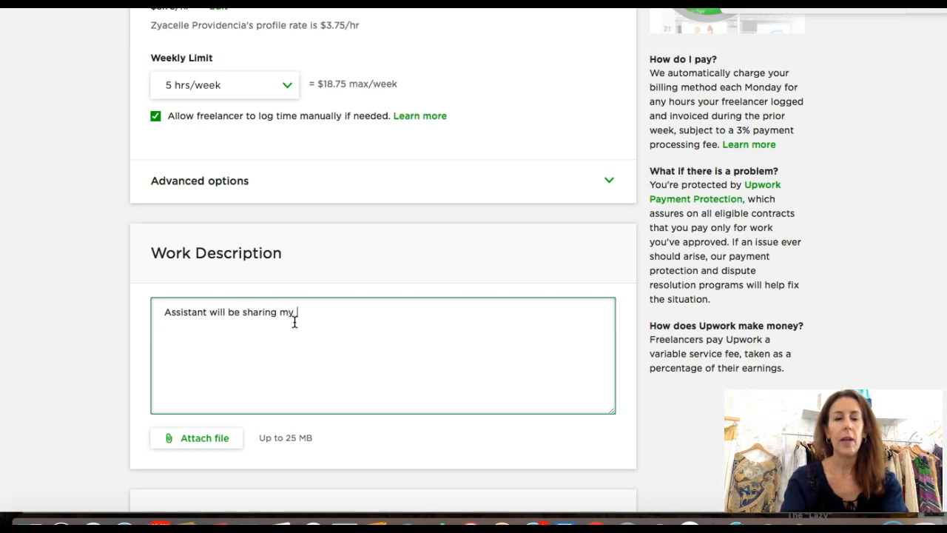
{"action": "type", "text": "Poshma"}
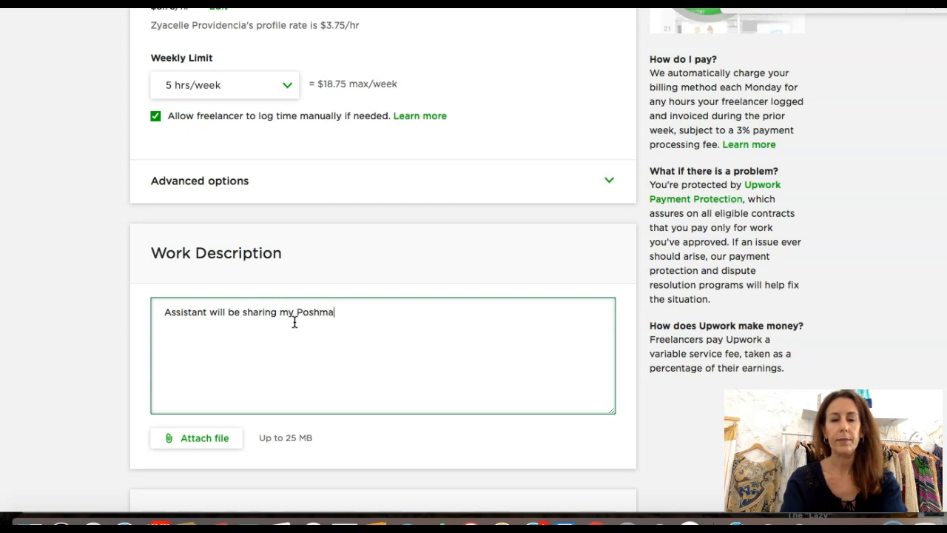
{"action": "type", "text": "rk closet"}
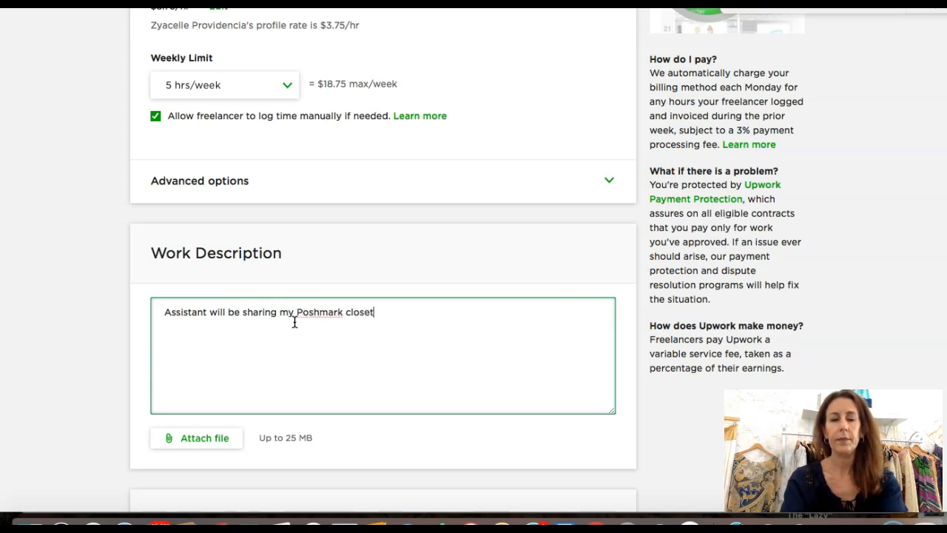
{"action": "type", "text": "and growing m"}
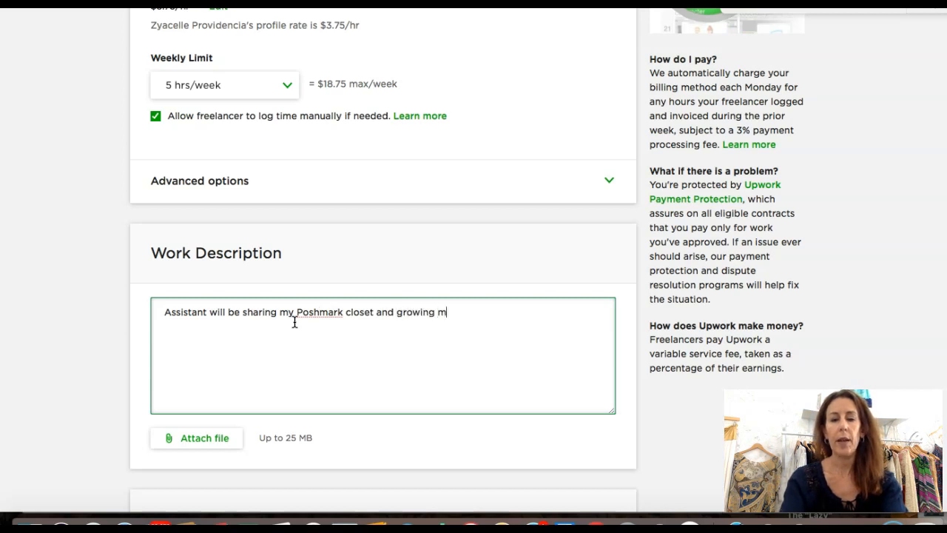
{"action": "type", "text": "y audience."}
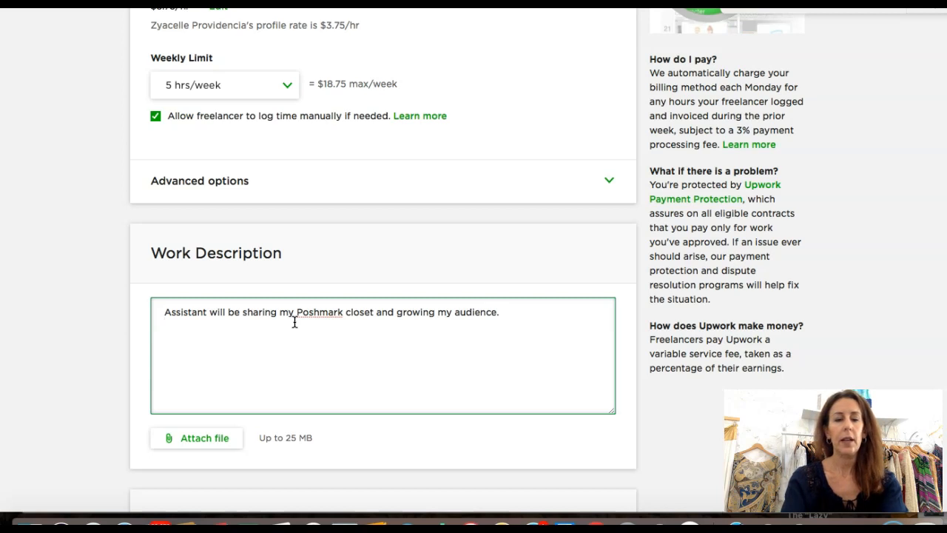
{"action": "type", "text": "Specifically"}
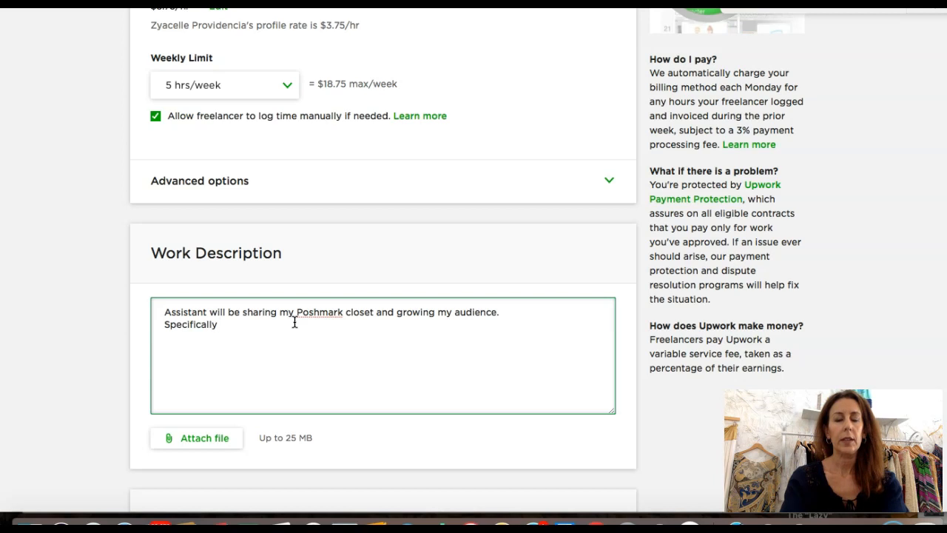
{"action": "type", "text": "my"}
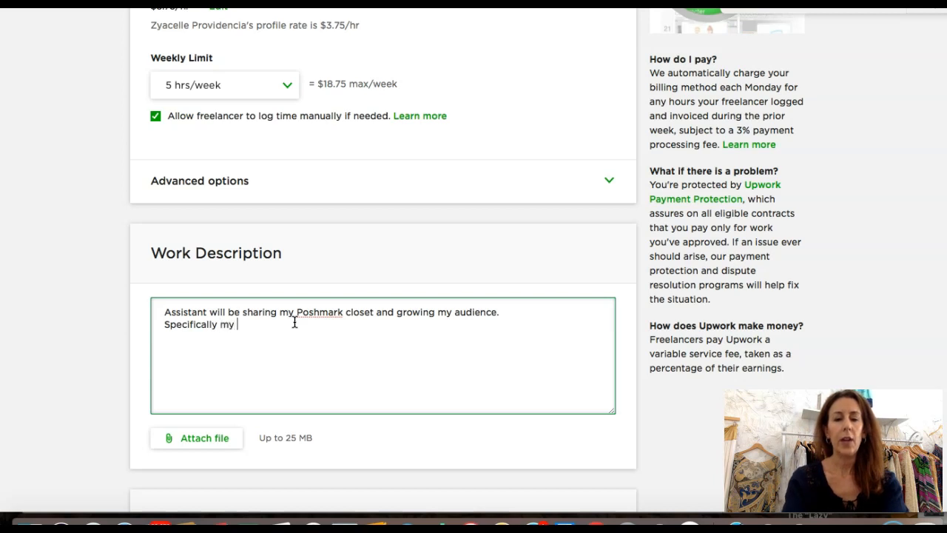
{"action": "type", "text": "entire"}
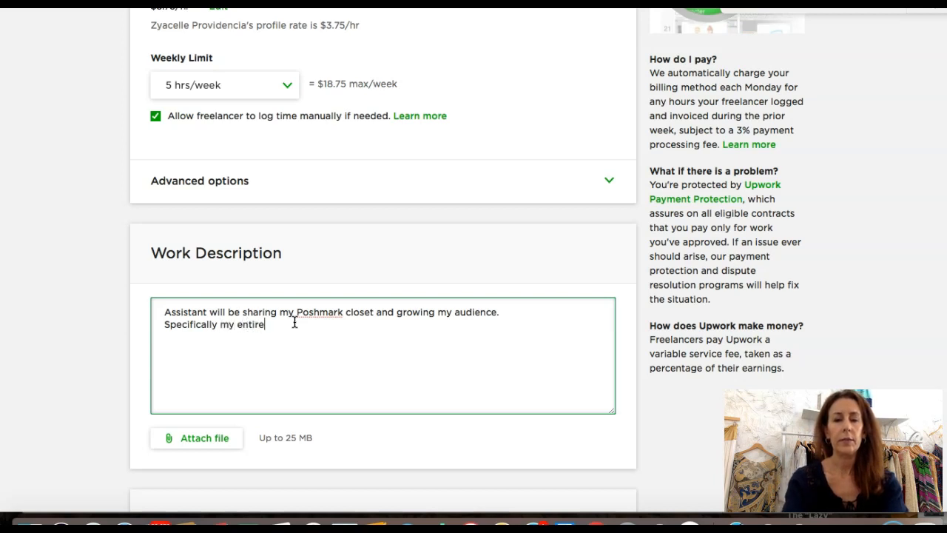
{"action": "type", "text": "closet."}
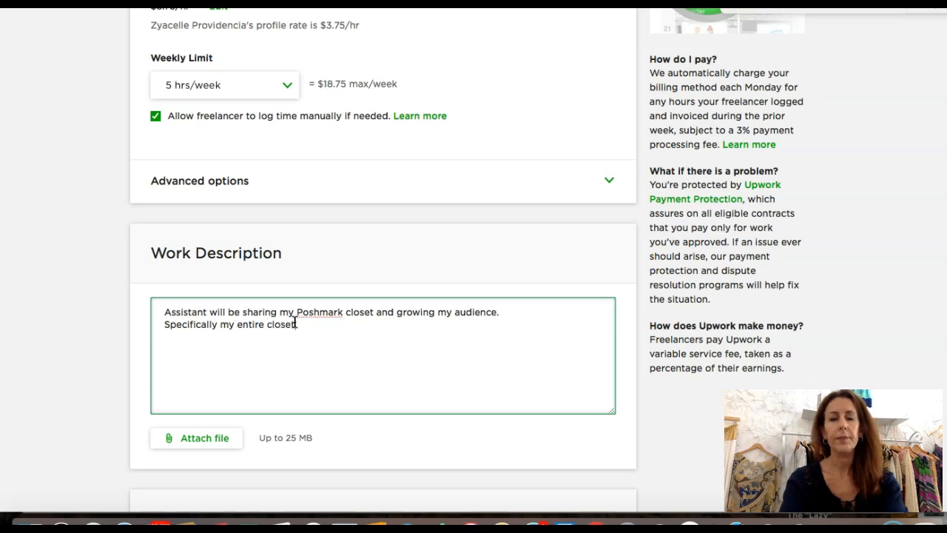
{"action": "type", "text": "needs to be shared at"}
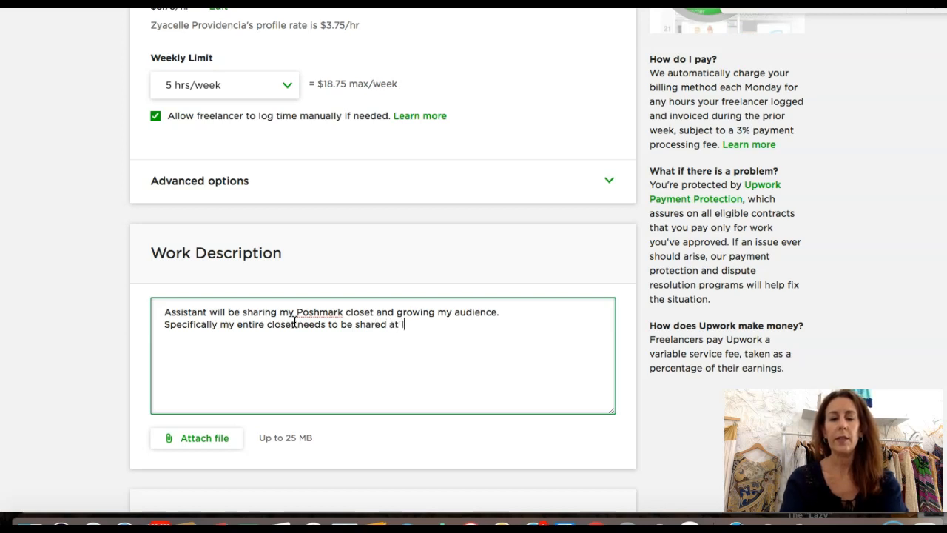
{"action": "type", "text": "least 1"}
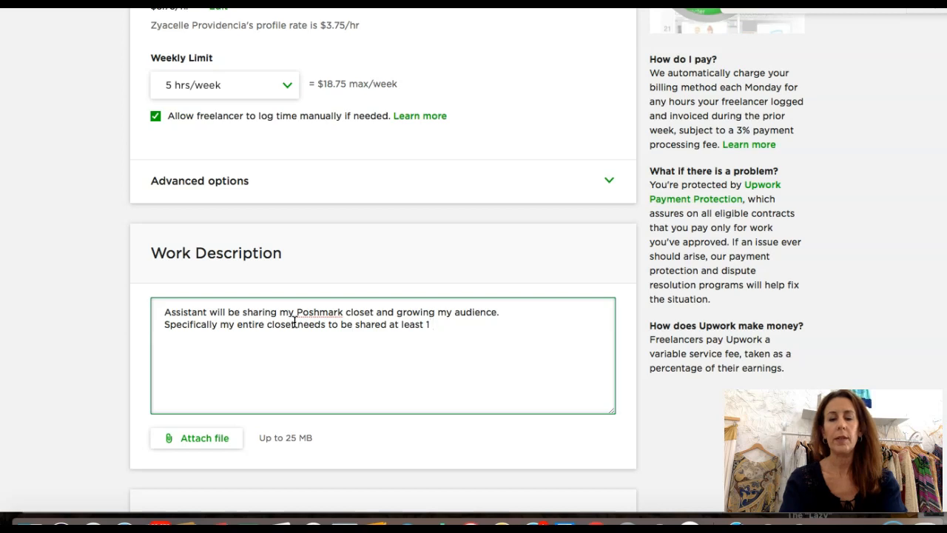
{"action": "type", "text": "x per day"}
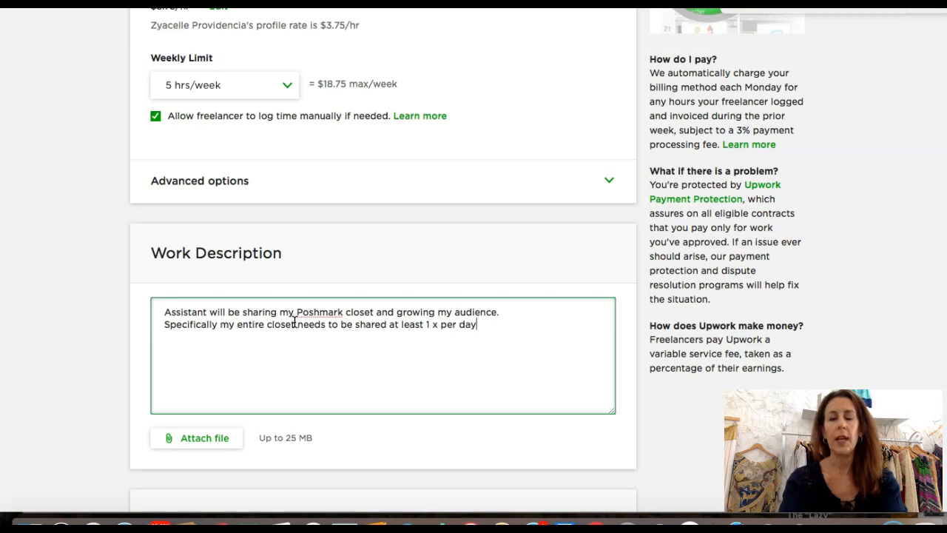
Add a line about sharing other people's closets to increase sales and followers
{"action": "key", "text": "Enter"}
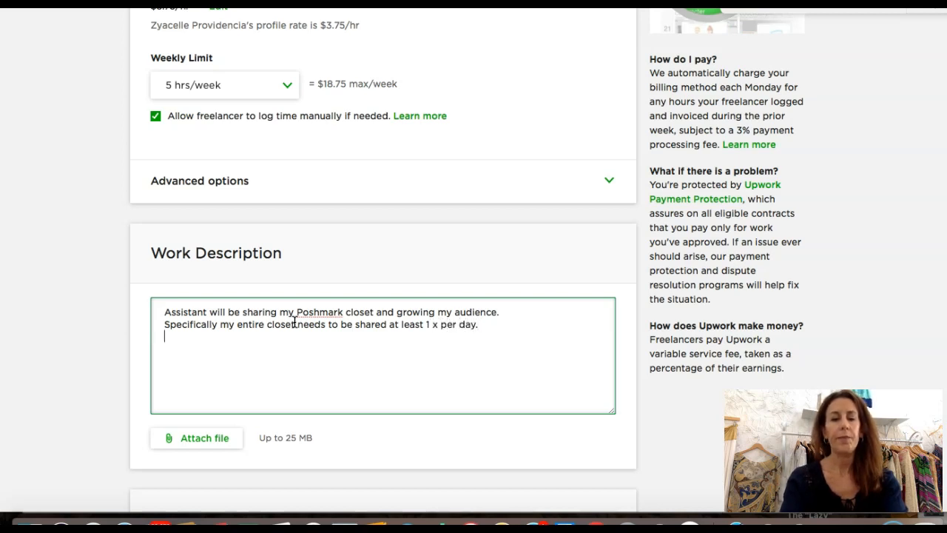
{"action": "type", "text": "Also"}
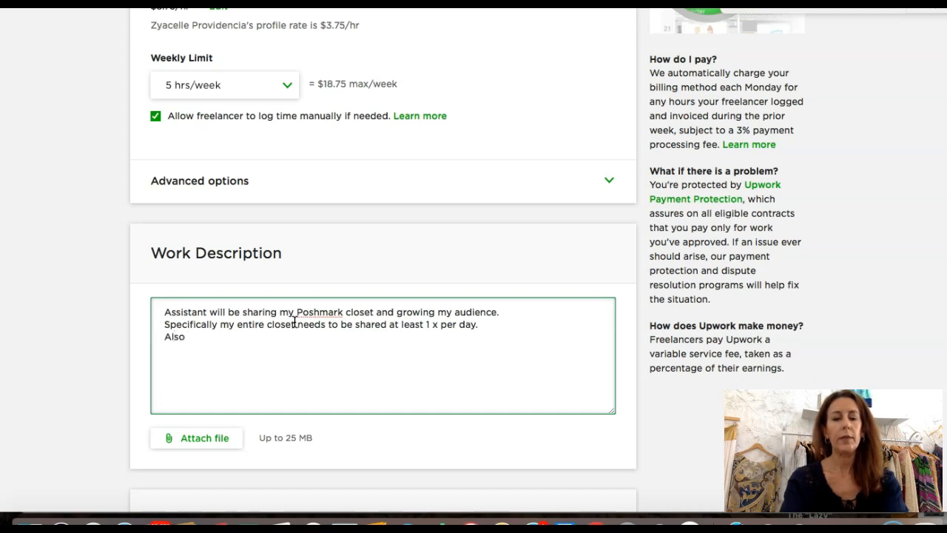
{"action": "type", "text": "assistant will be"}
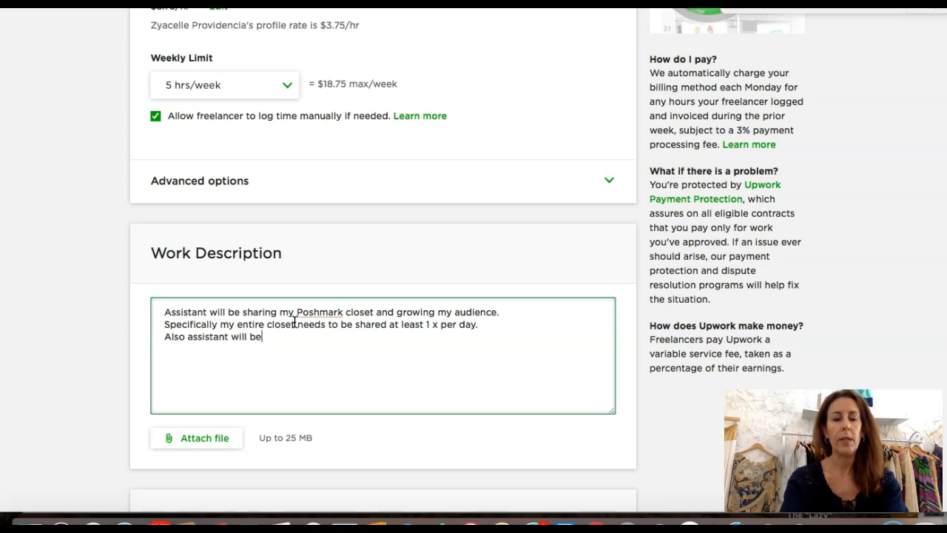
{"action": "type", "text": "sharing"}
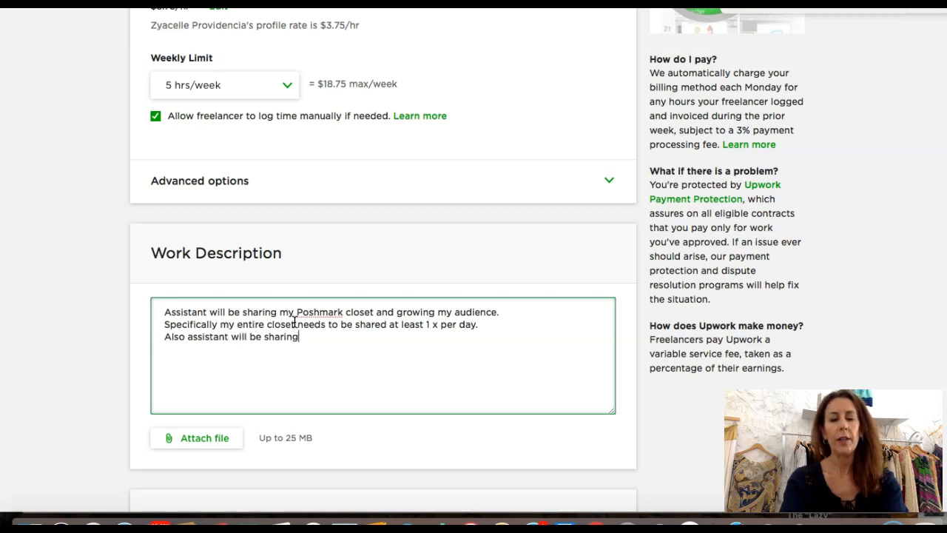
{"action": "type", "text": "other peo"}
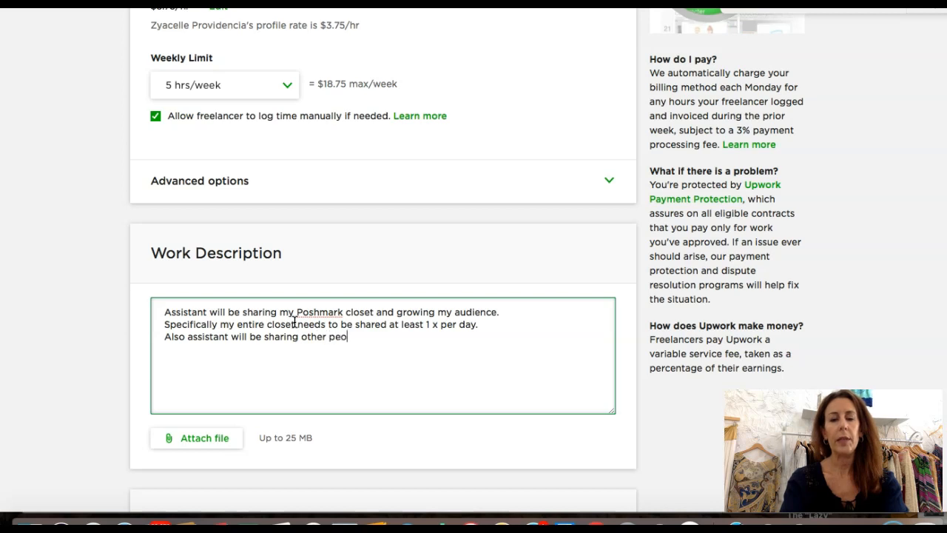
{"action": "type", "text": "ples closet."}
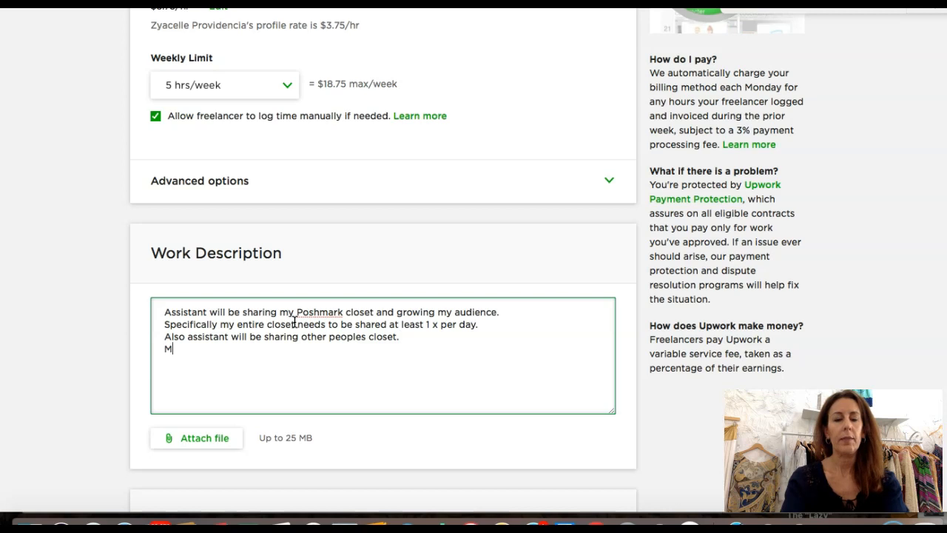
{"action": "type", "text": "y goal is to in"}
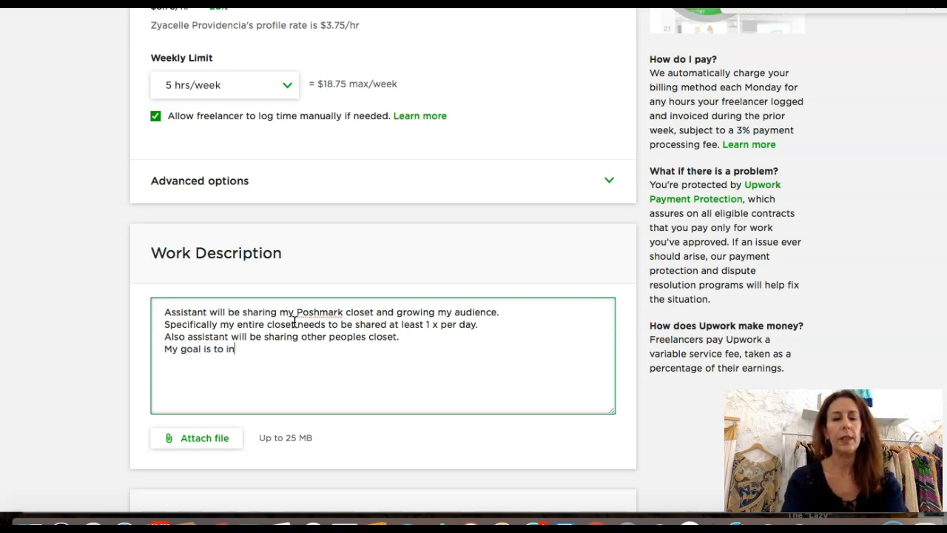
{"action": "type", "text": "crease sales and followe"}
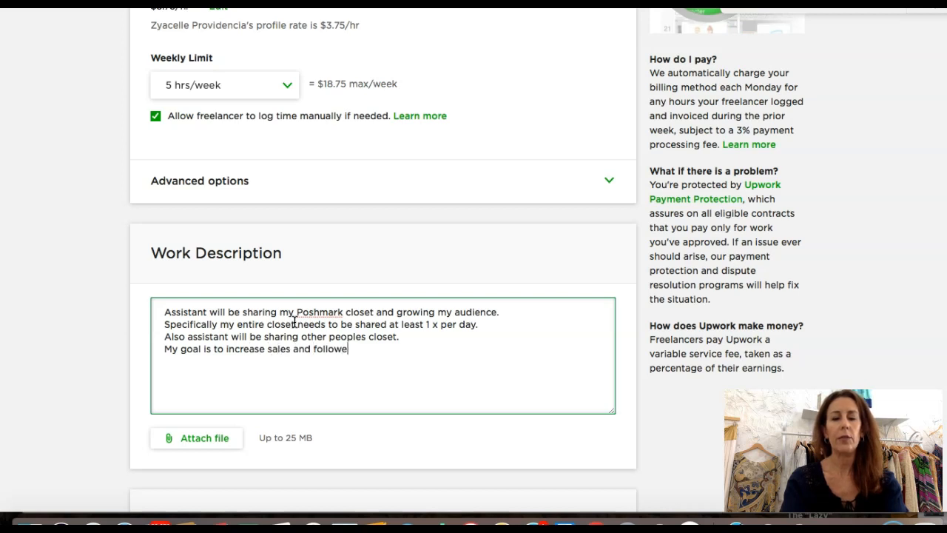
{"action": "type", "text": "rs."}
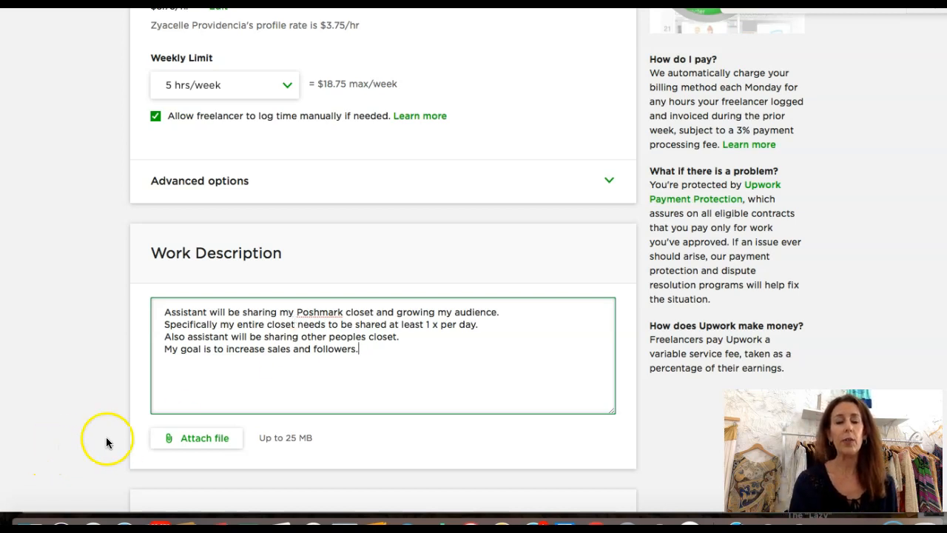
{"action": "mouse_move", "coordinate": [485, 363]}
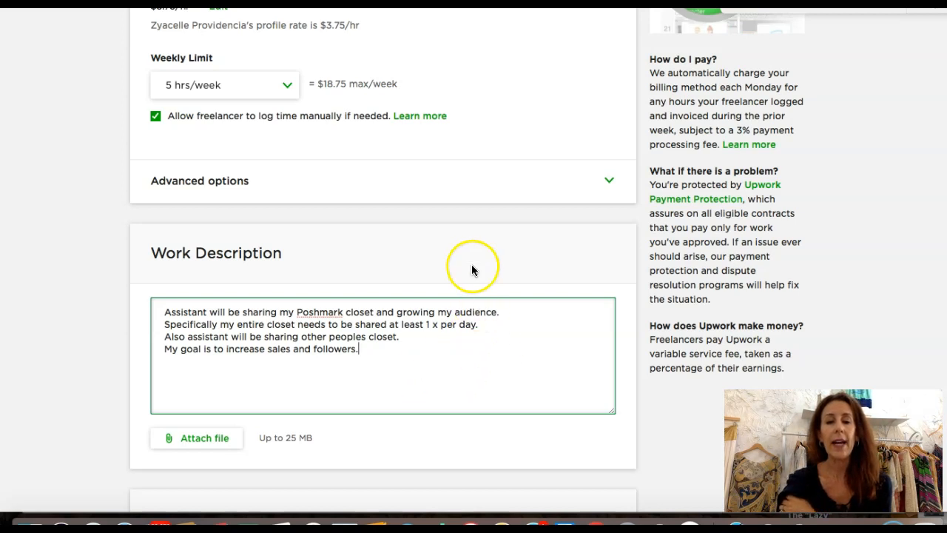
{"action": "scroll", "scroll_direction": "down", "scroll_amount": 3}
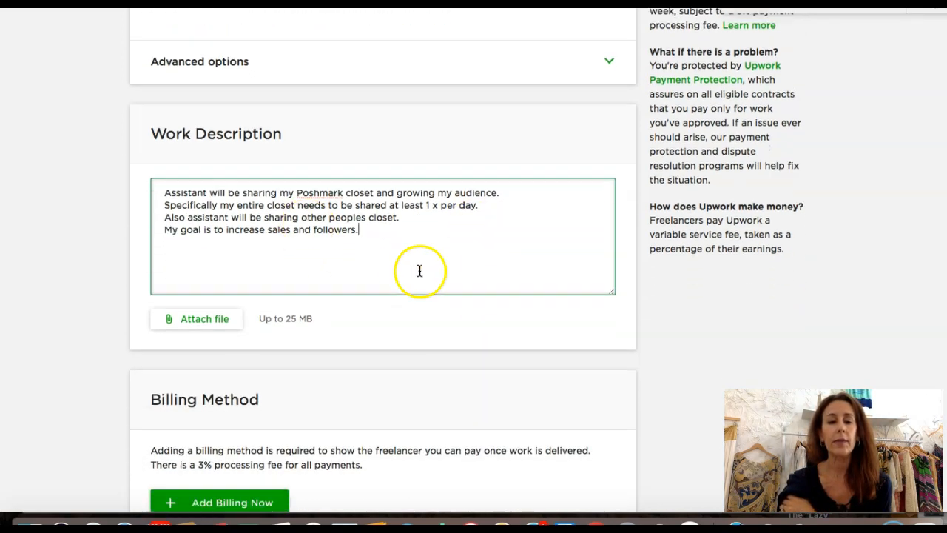
{"action": "scroll", "scroll_direction": "down", "scroll_amount": 3}
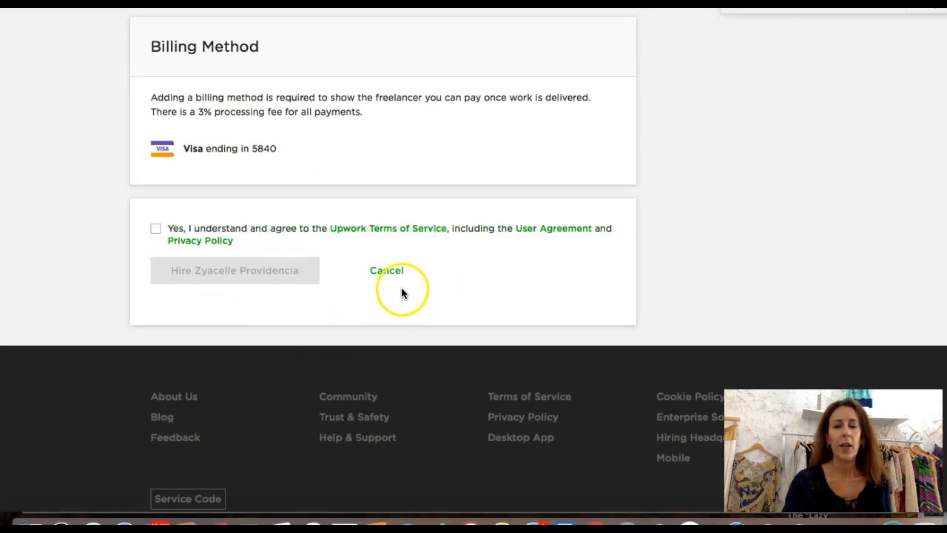
{"action": "left_click", "coordinate": [155, 228]}
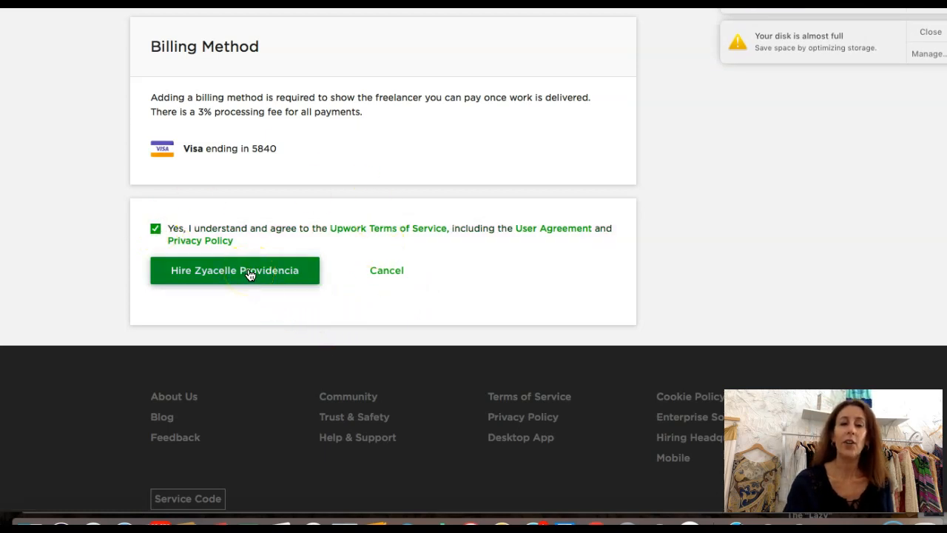
{"action": "left_click", "coordinate": [234, 269]}
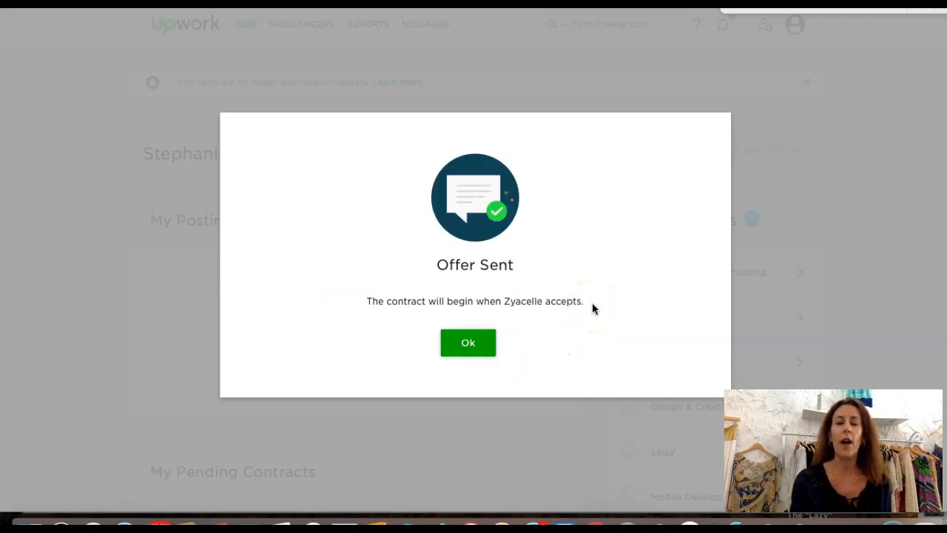
{"action": "left_click", "coordinate": [467, 343]}
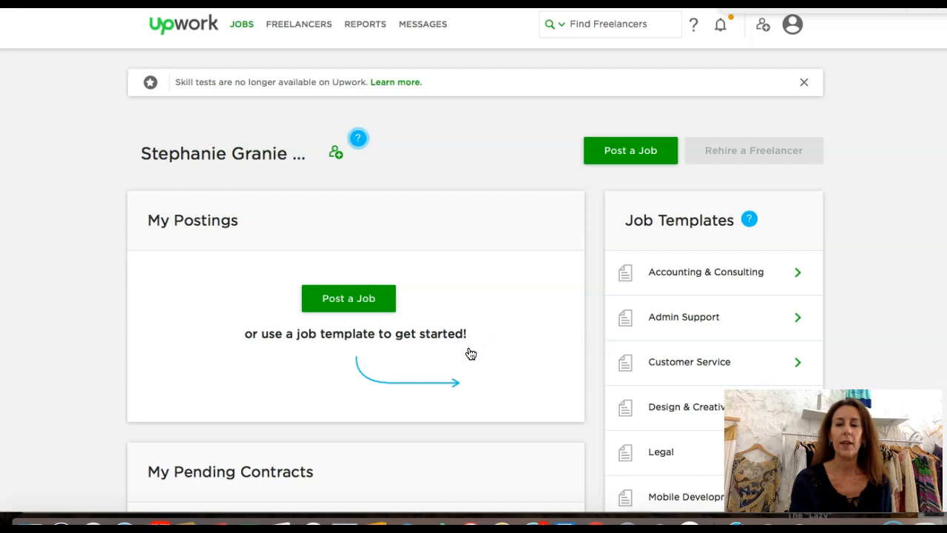
{"action": "scroll", "scroll_direction": "down", "scroll_amount": 3}
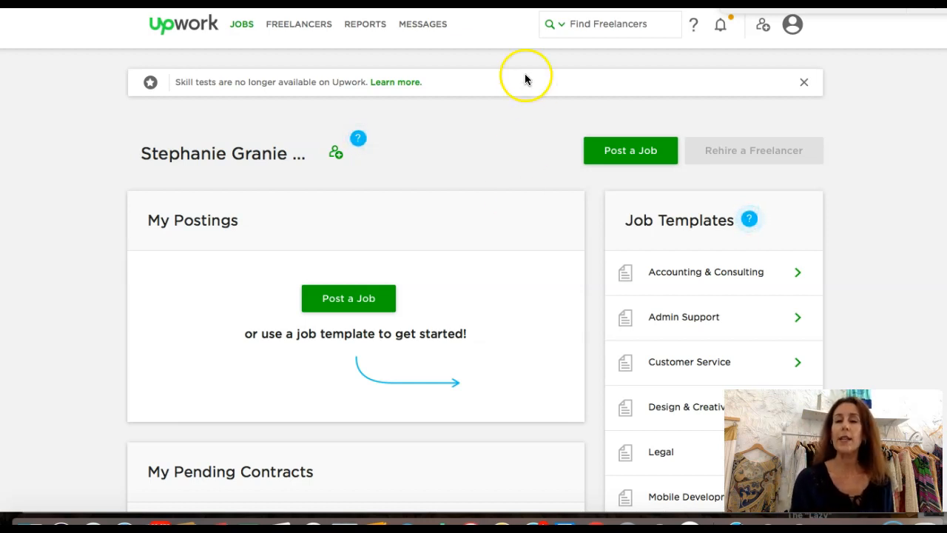
{"action": "mouse_move", "coordinate": [464, 172]}
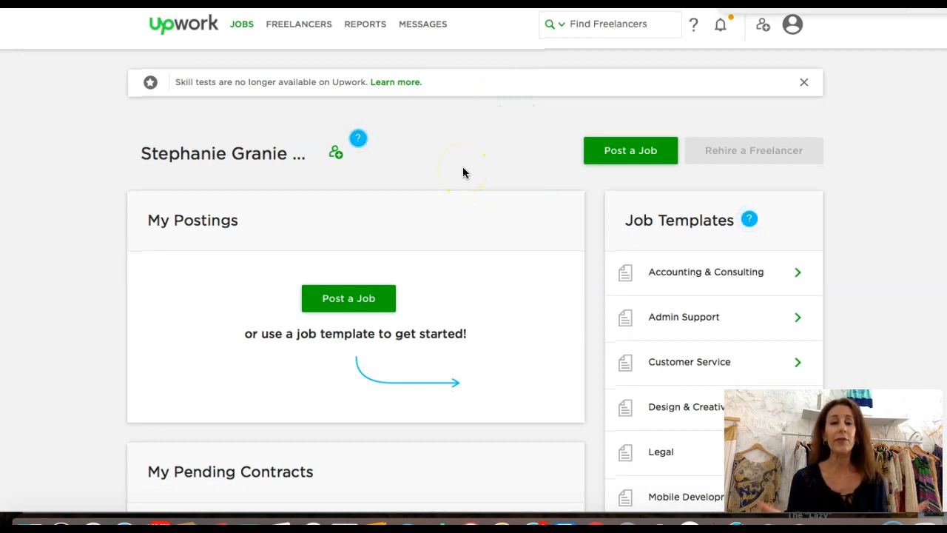
{"action": "mouse_move", "coordinate": [464, 171]}
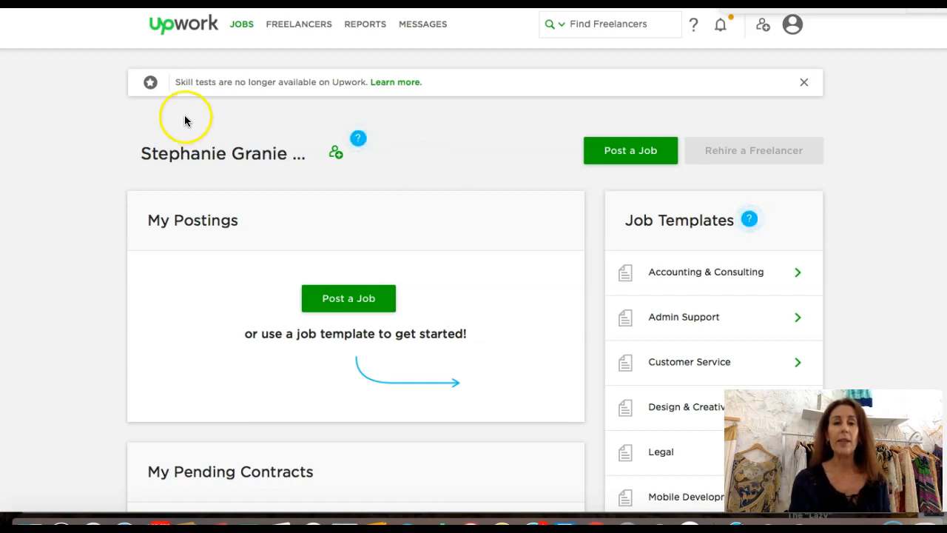
{"action": "mouse_move", "coordinate": [85, 81]}
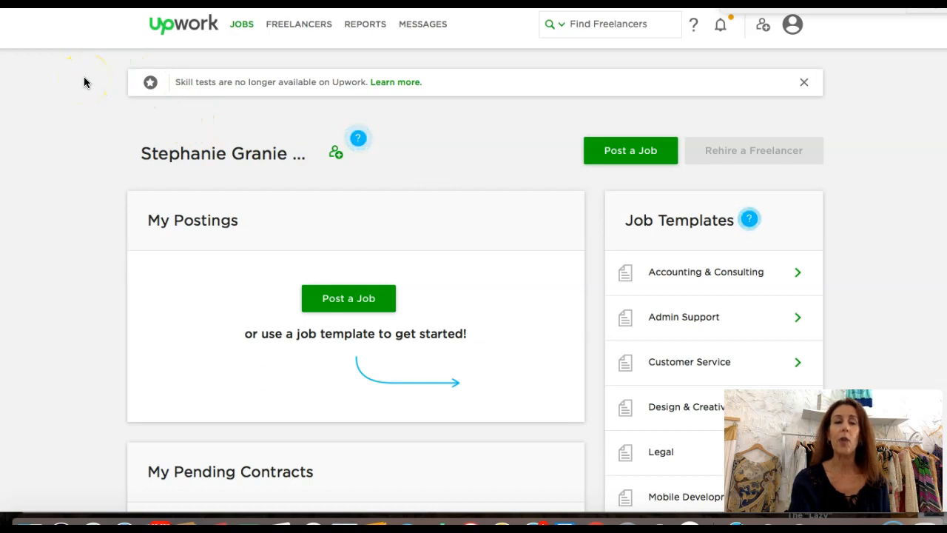